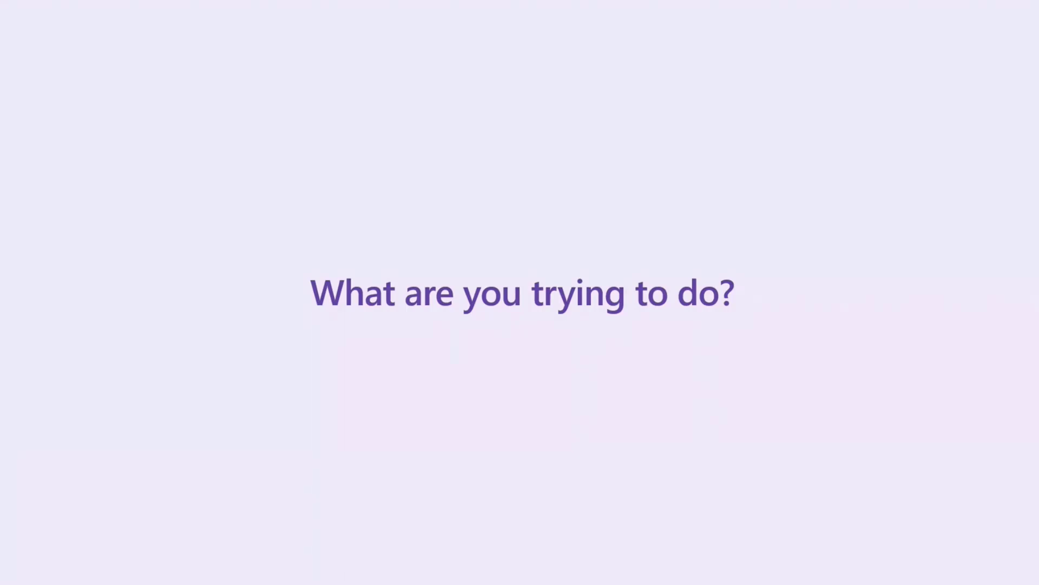
mouse_move(1024, 494)
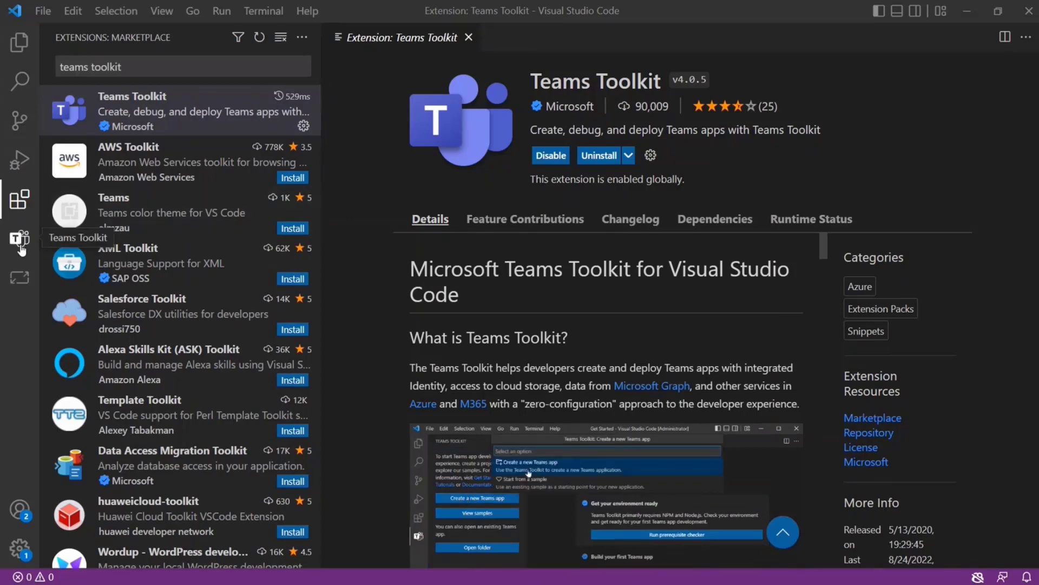
Open the Teams Toolkit side panel and launch the Create a new Teams app wizard
click(20, 239)
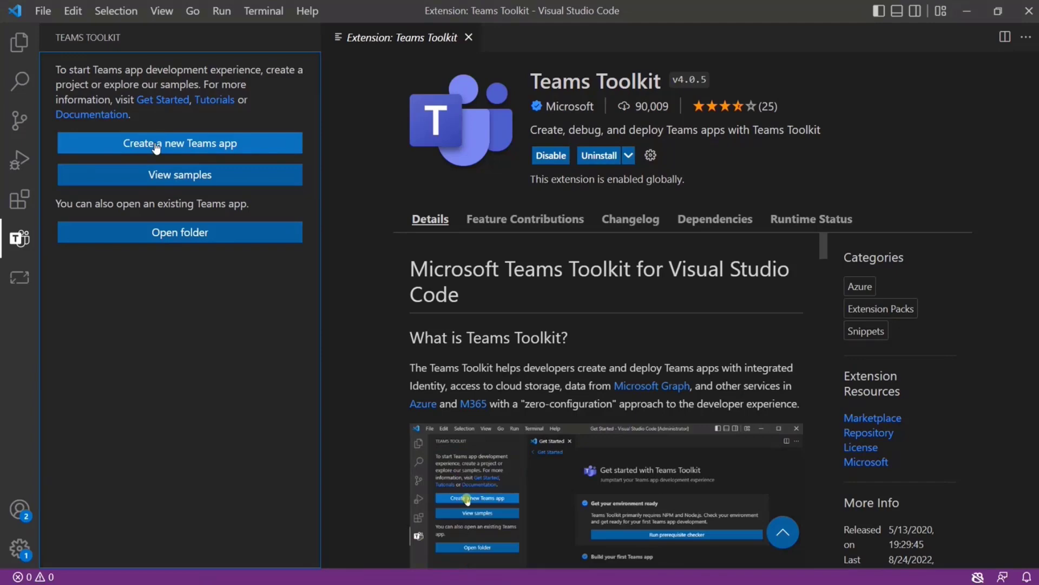
click(179, 143)
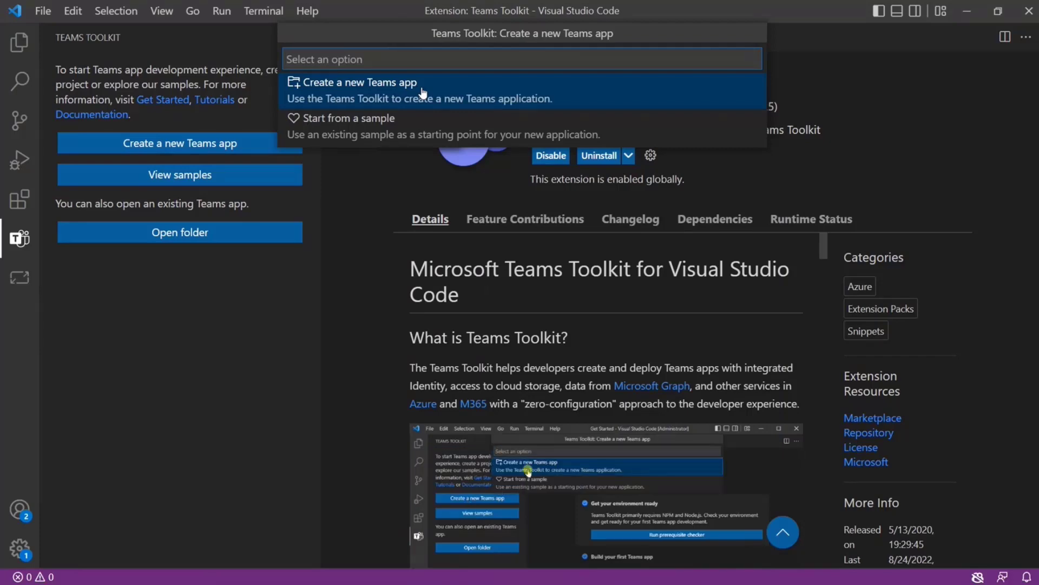
Choose 'Create a new Teams app' rather than starting from a sample
click(360, 82)
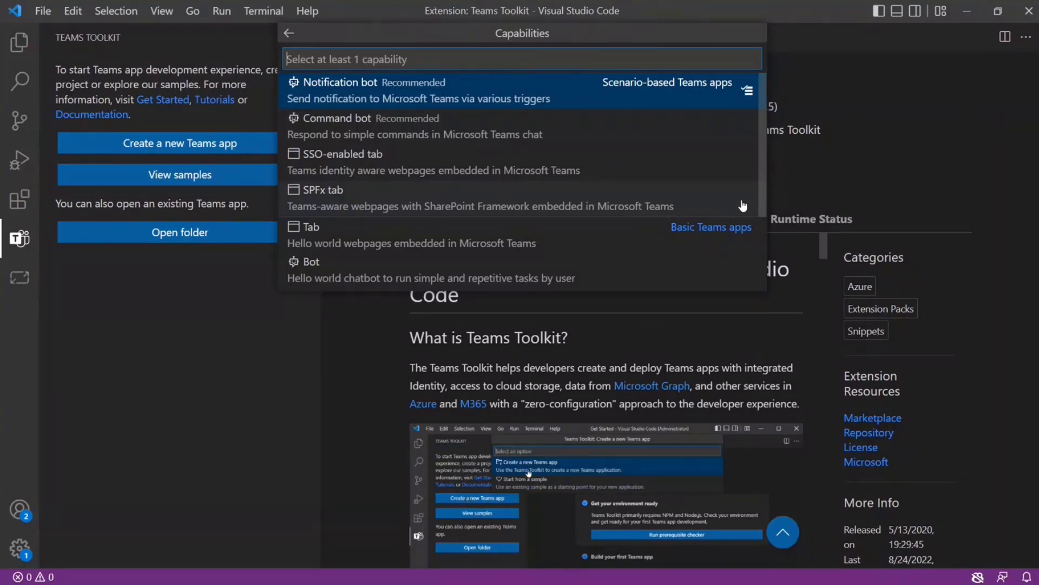
mouse_move(703, 142)
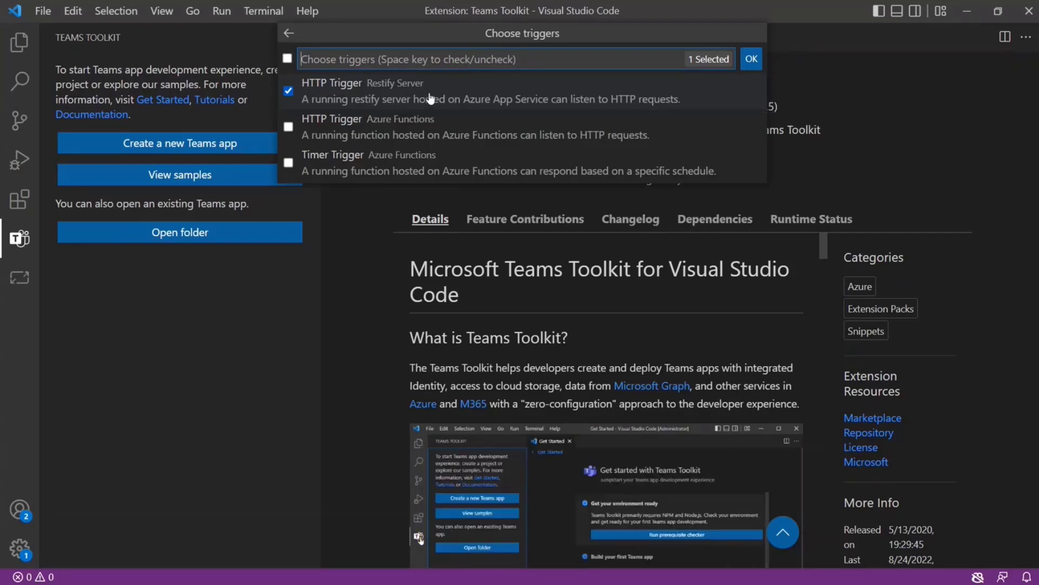
mouse_move(460, 131)
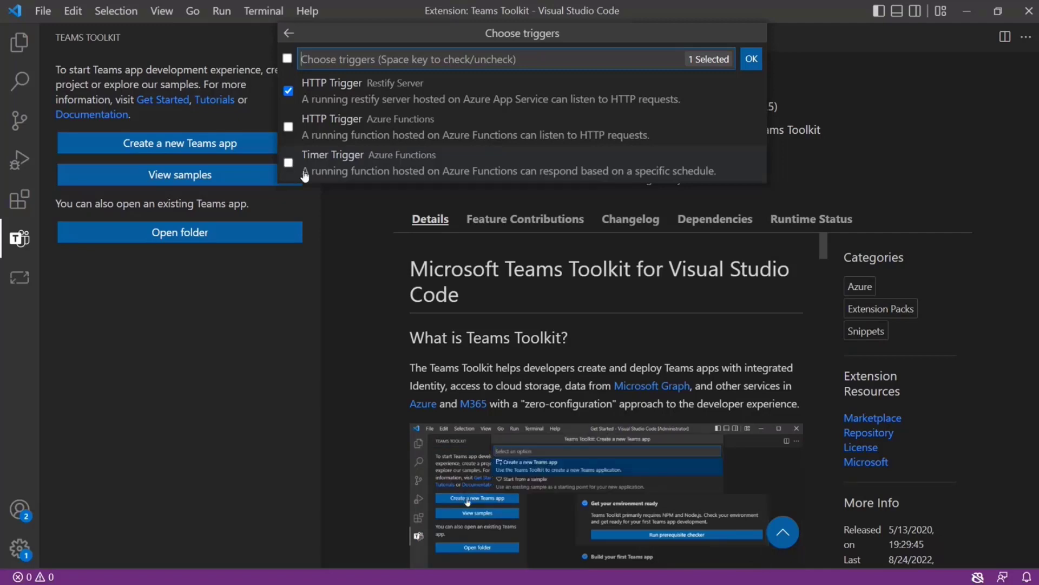
Scaffold the HTTP-trigger notification app M365PlatformCall in Projects and open it in a new window
click(750, 59)
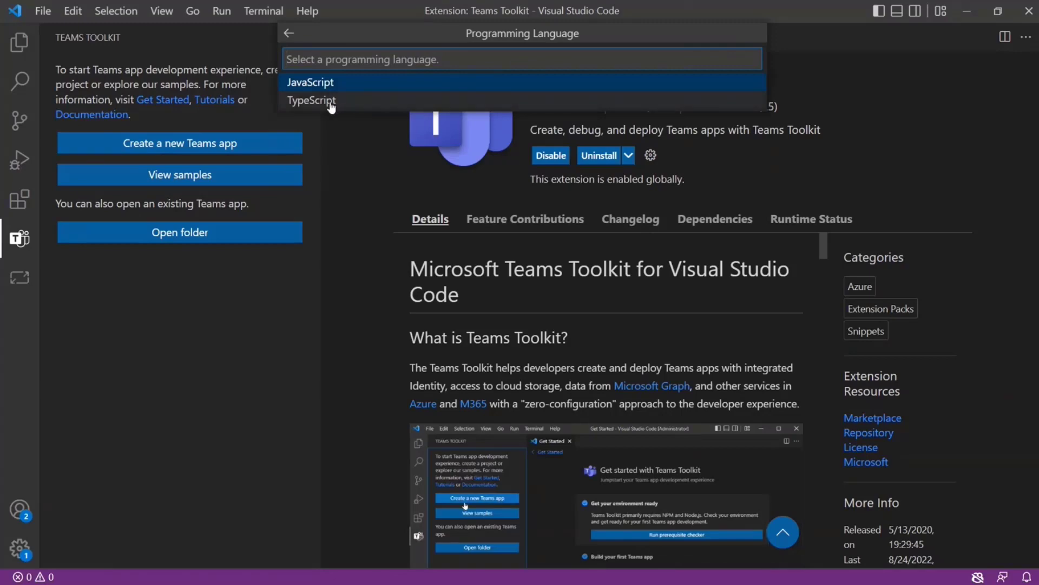
click(309, 82)
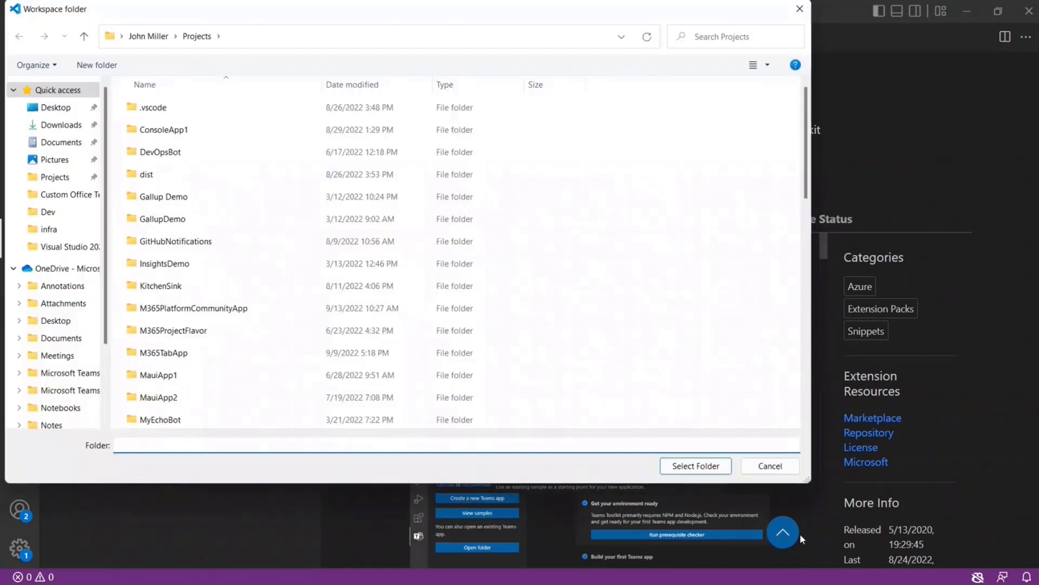
click(694, 466)
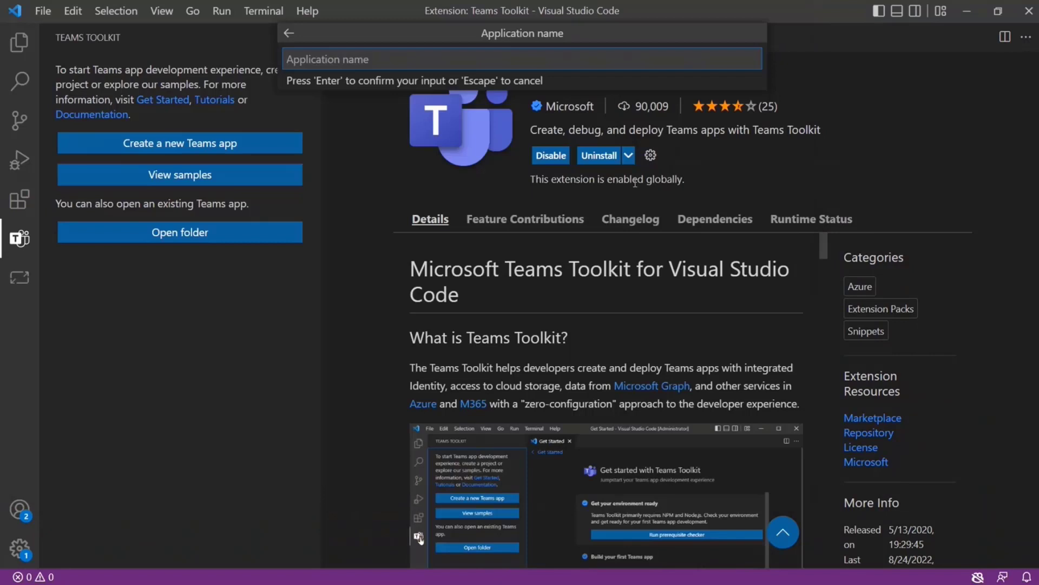
text(M36)
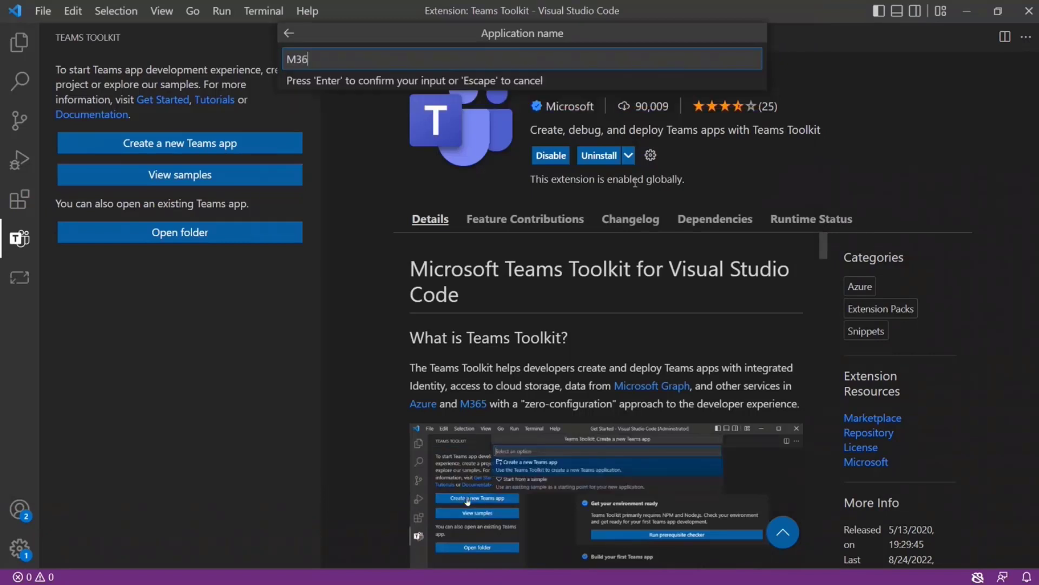
key(Return)
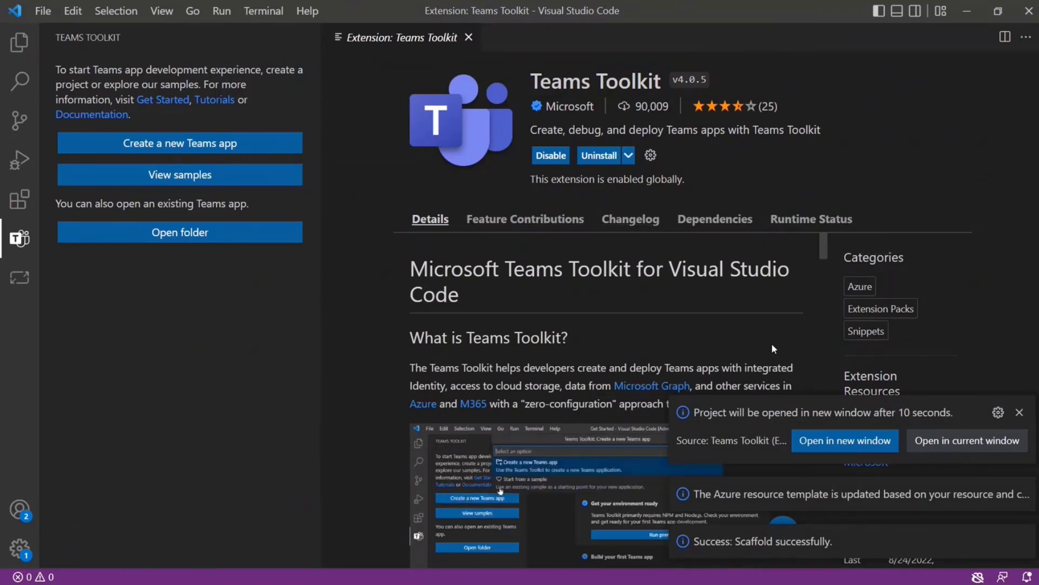
click(1019, 412)
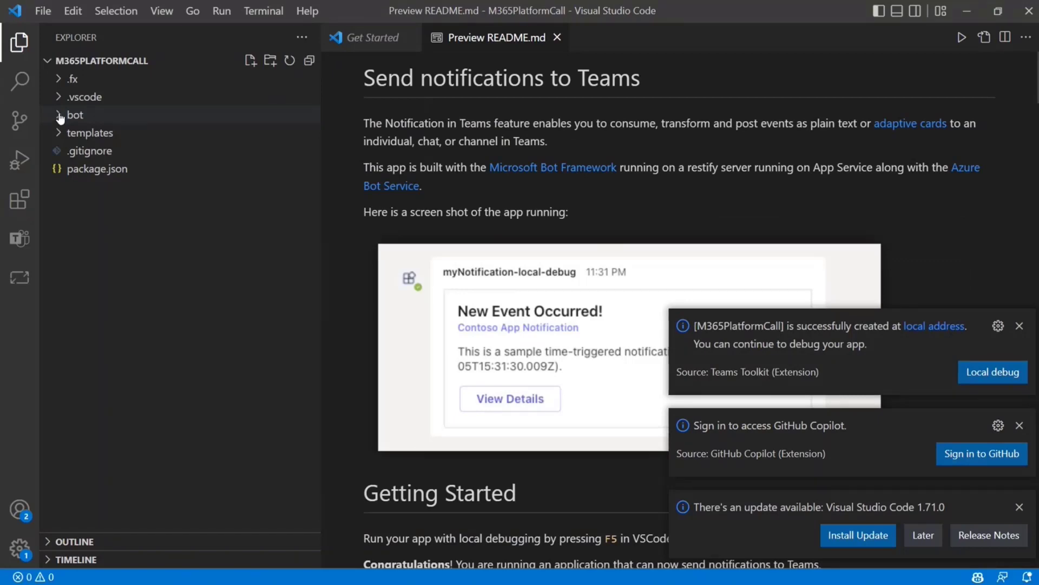
Open config.local.json from the .fx/configs folder
click(72, 78)
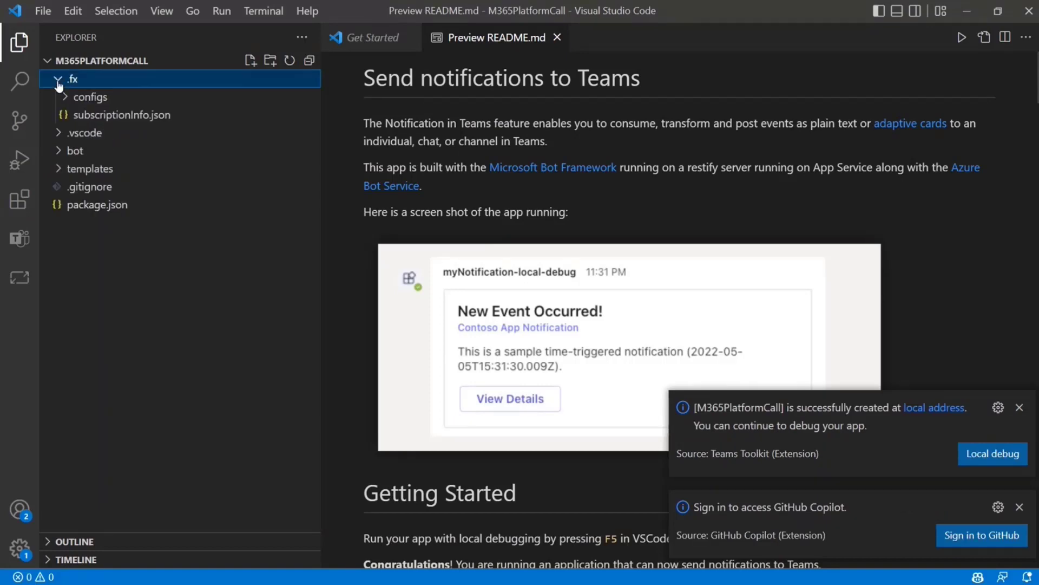
click(1019, 508)
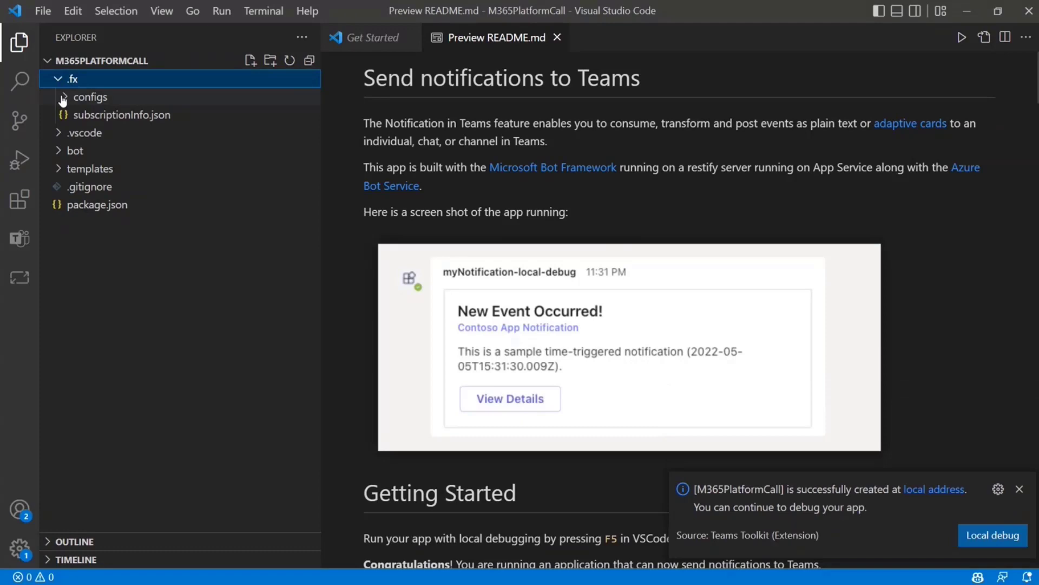
click(90, 97)
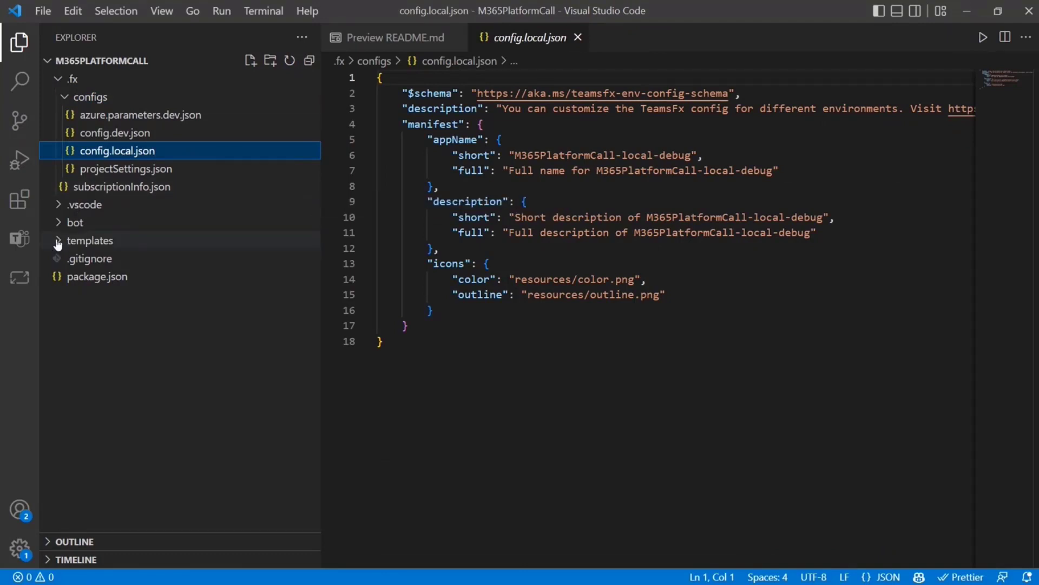
Open the manifest template under templates, then go back to the Teams Toolkit view
click(89, 239)
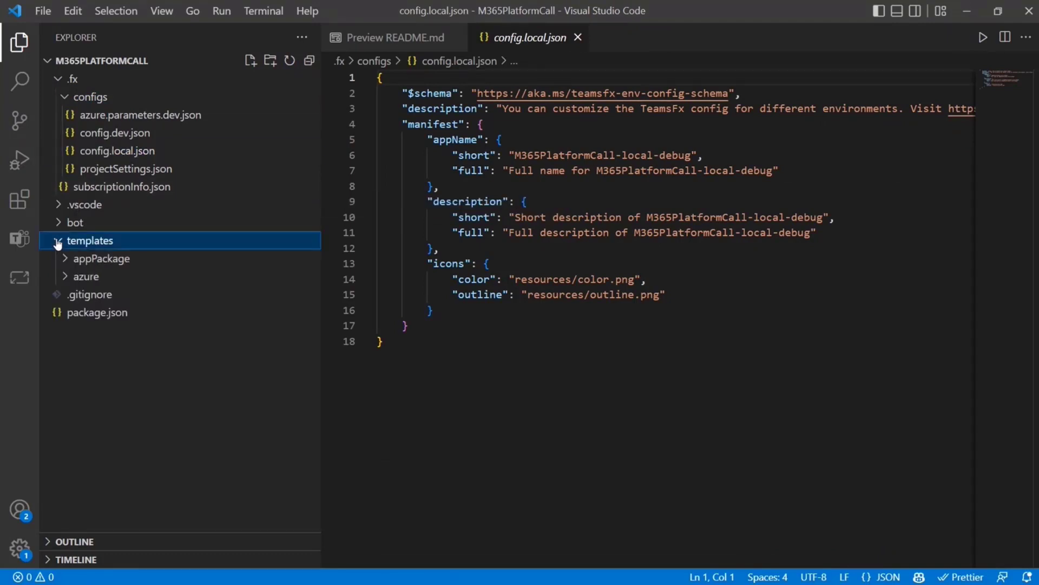
click(103, 257)
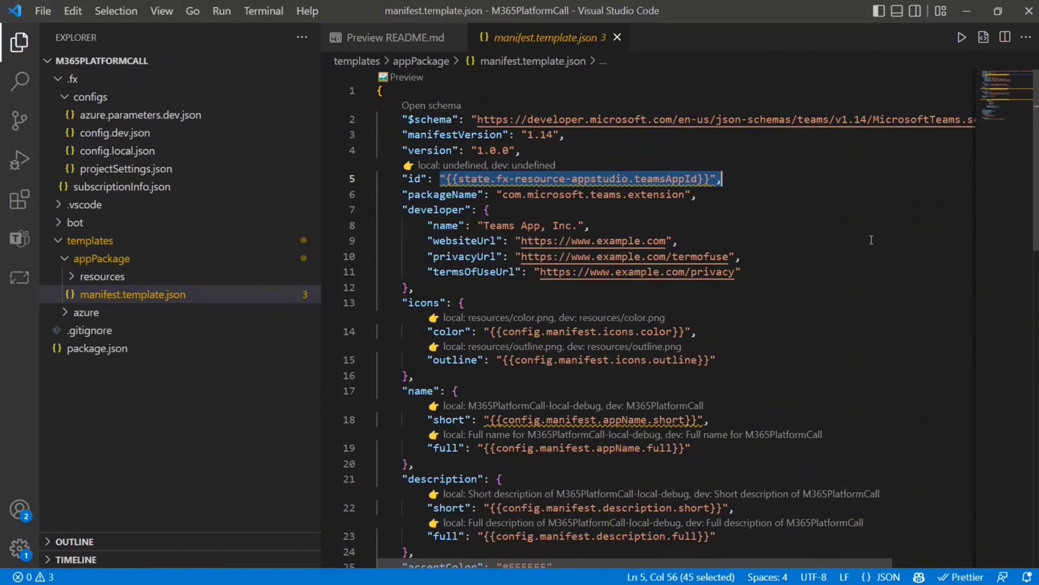
mouse_move(753, 222)
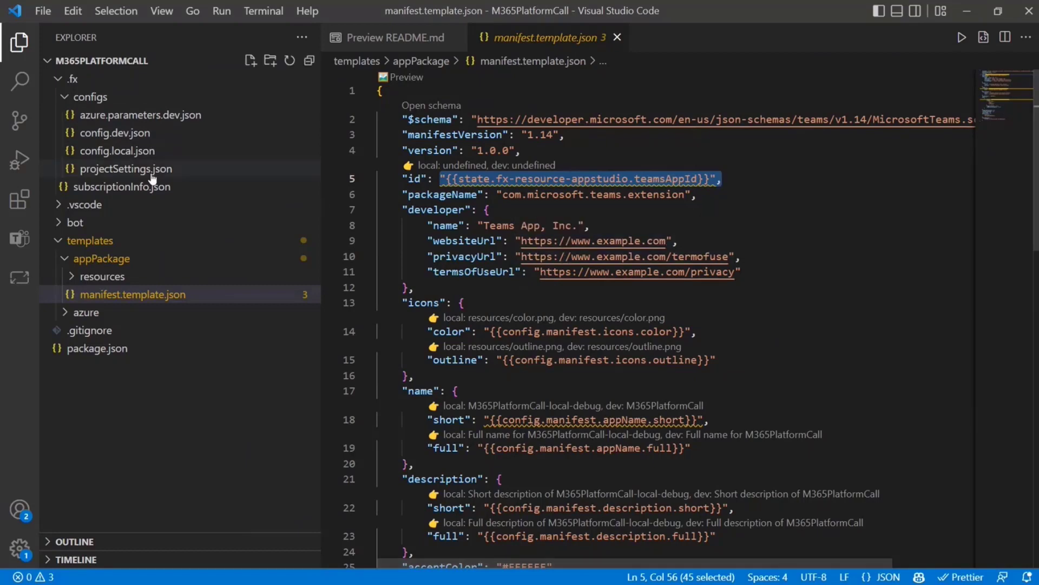
mouse_move(20, 239)
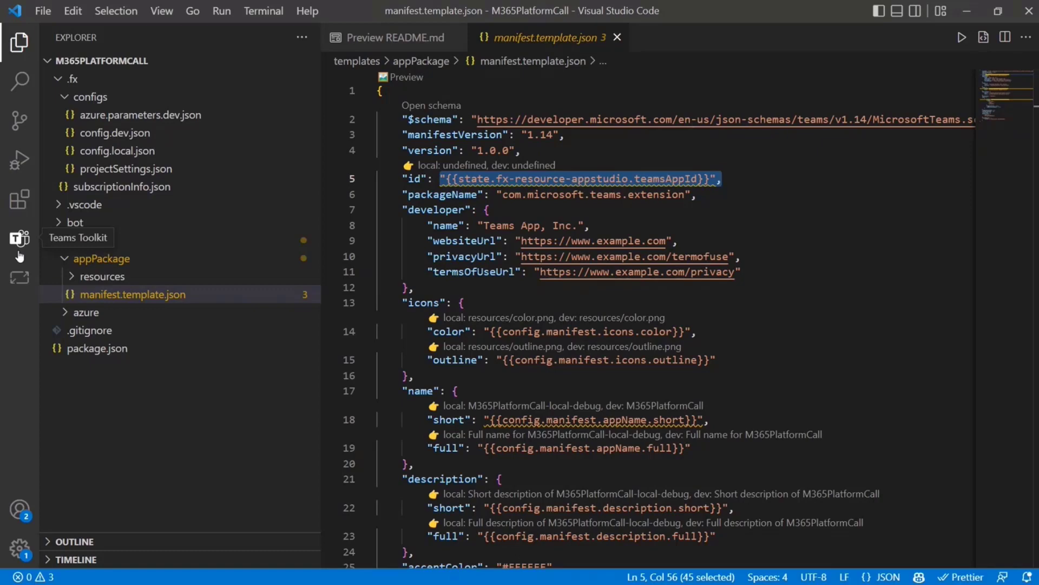
mouse_move(20, 244)
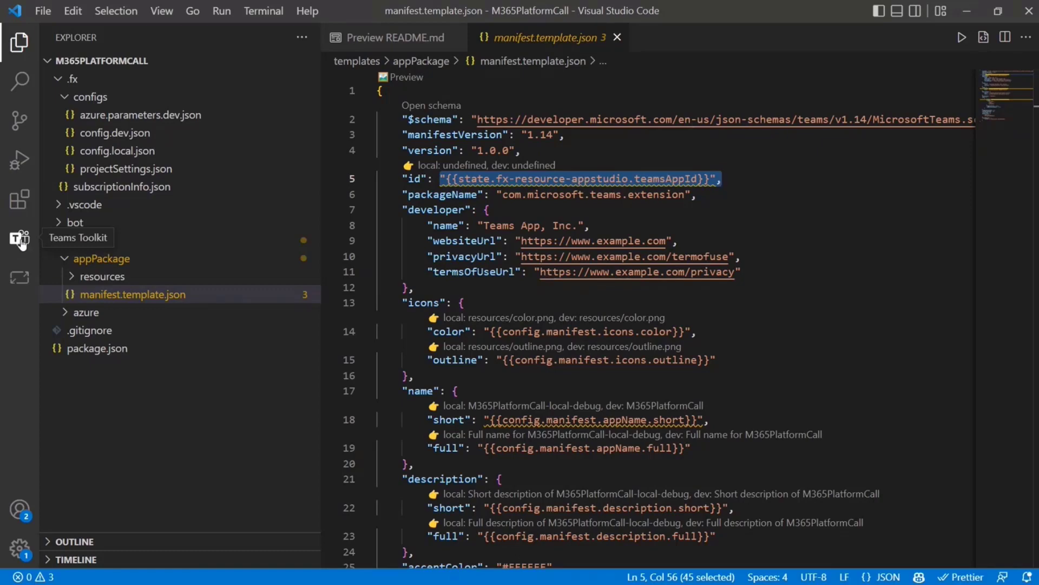
click(20, 239)
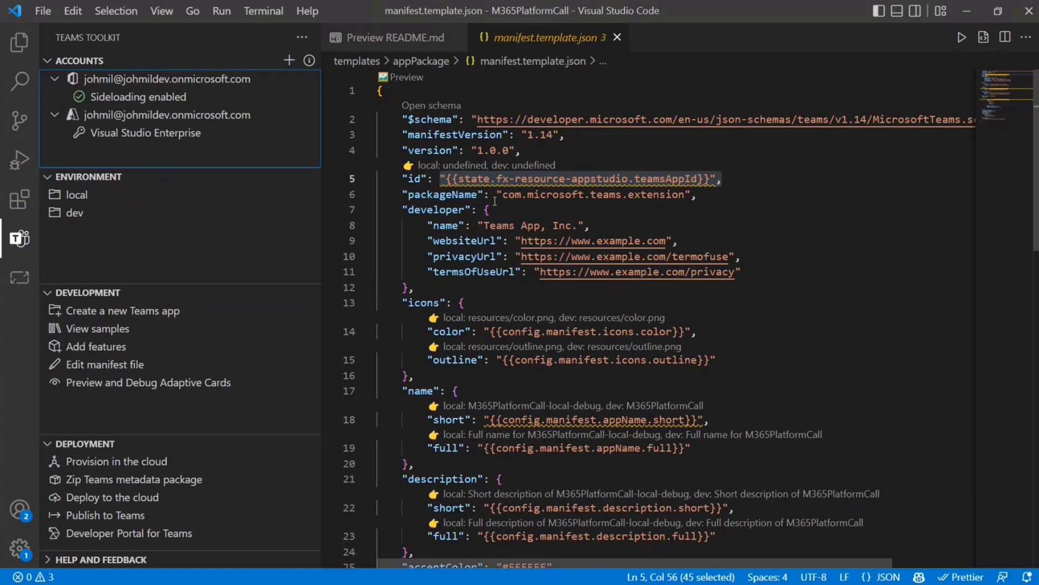
mouse_move(231, 254)
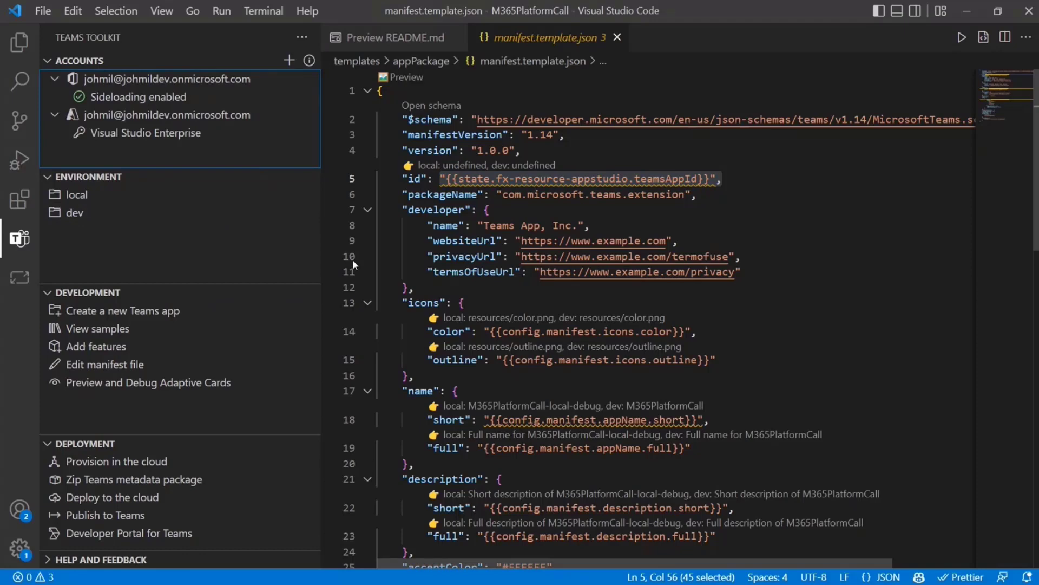
click(616, 37)
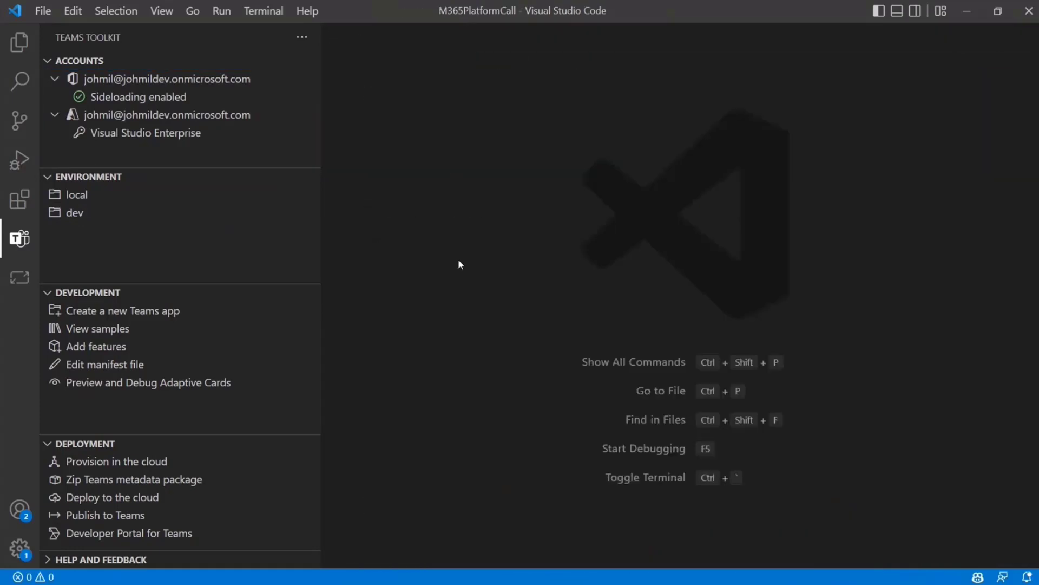
mouse_move(436, 211)
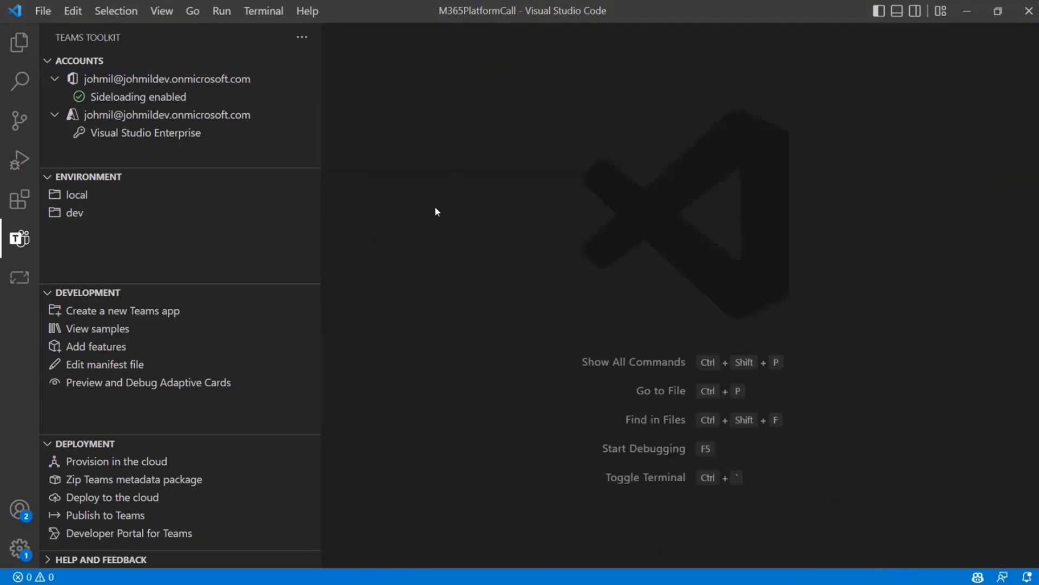
mouse_move(303, 105)
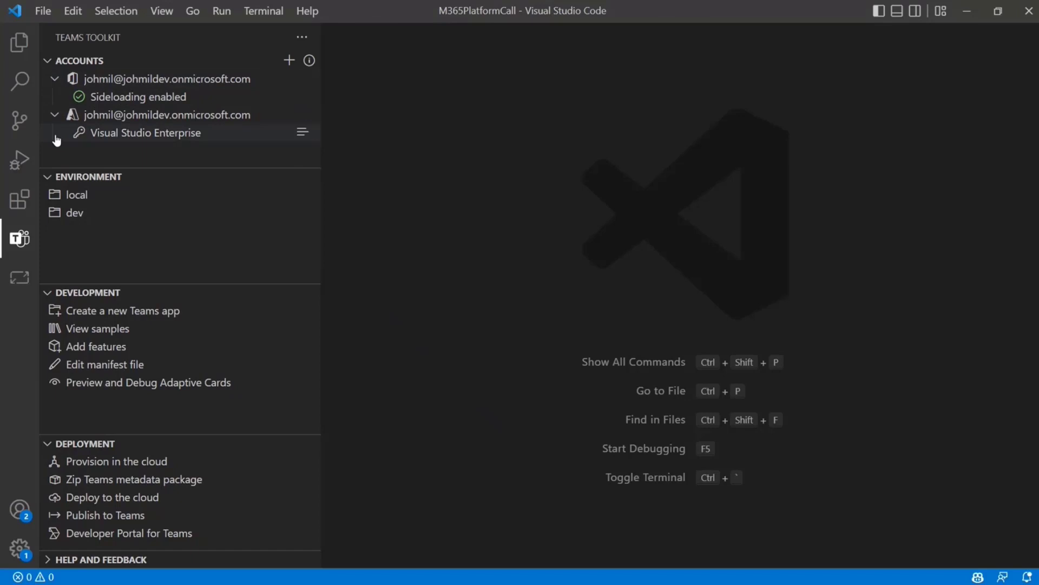
mouse_move(53, 165)
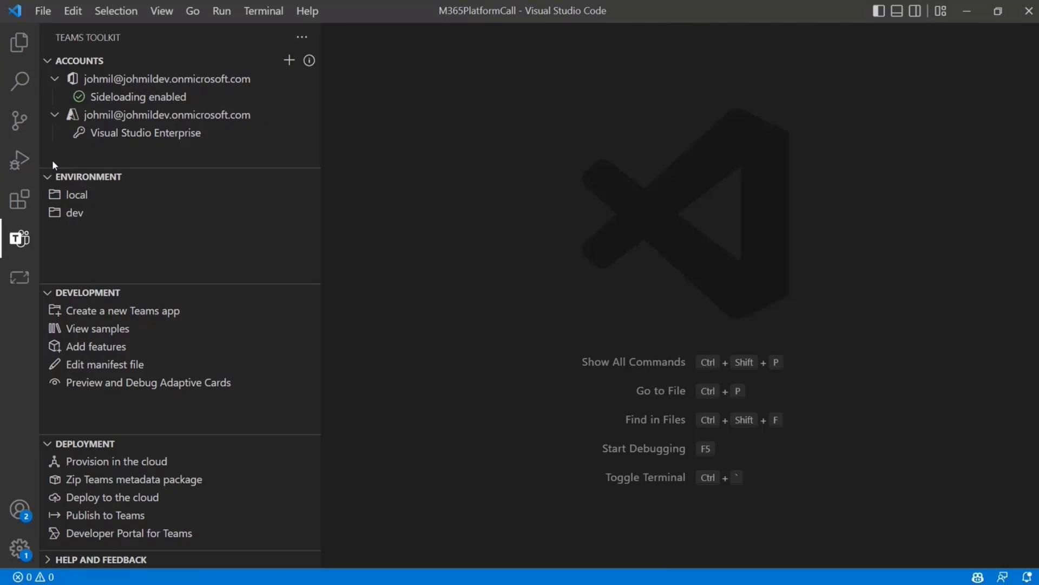
mouse_move(219, 129)
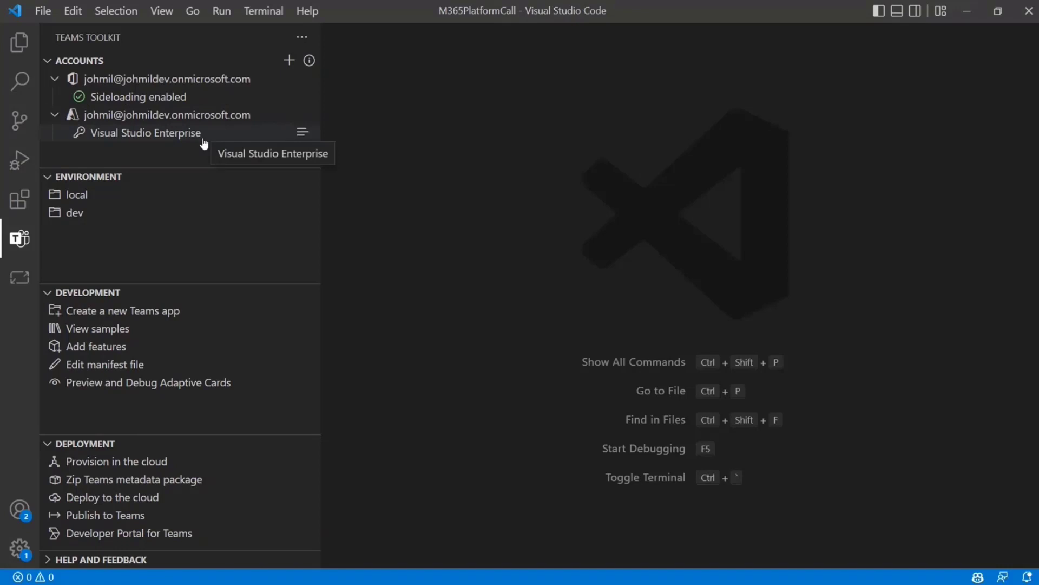
mouse_move(361, 276)
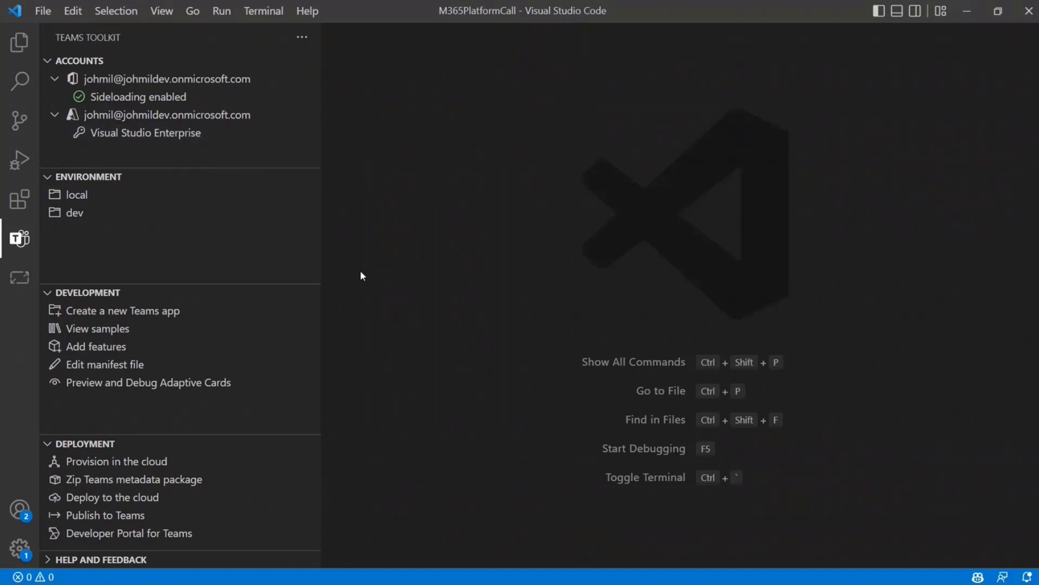
mouse_move(353, 212)
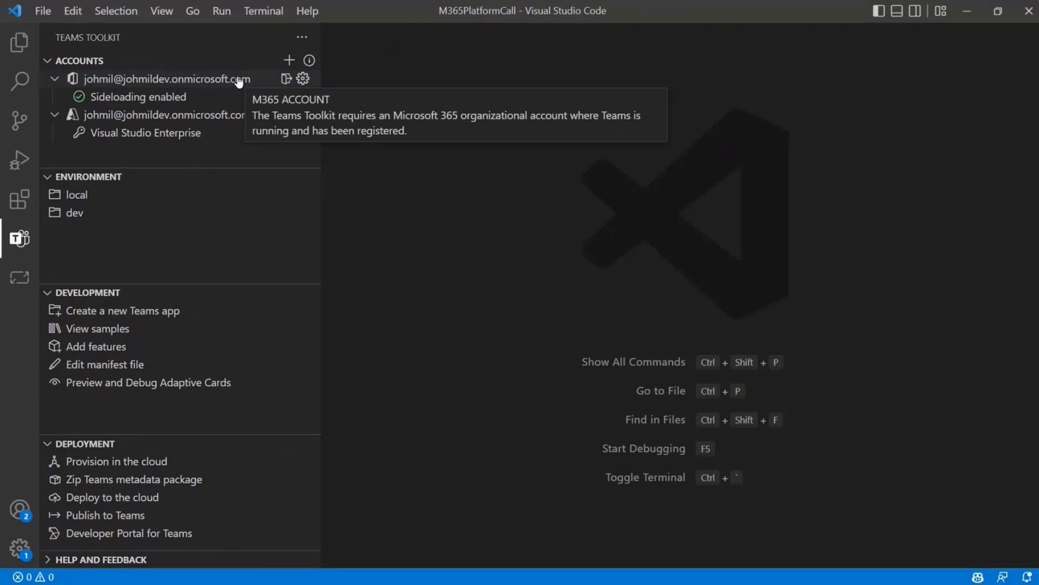
mouse_move(482, 222)
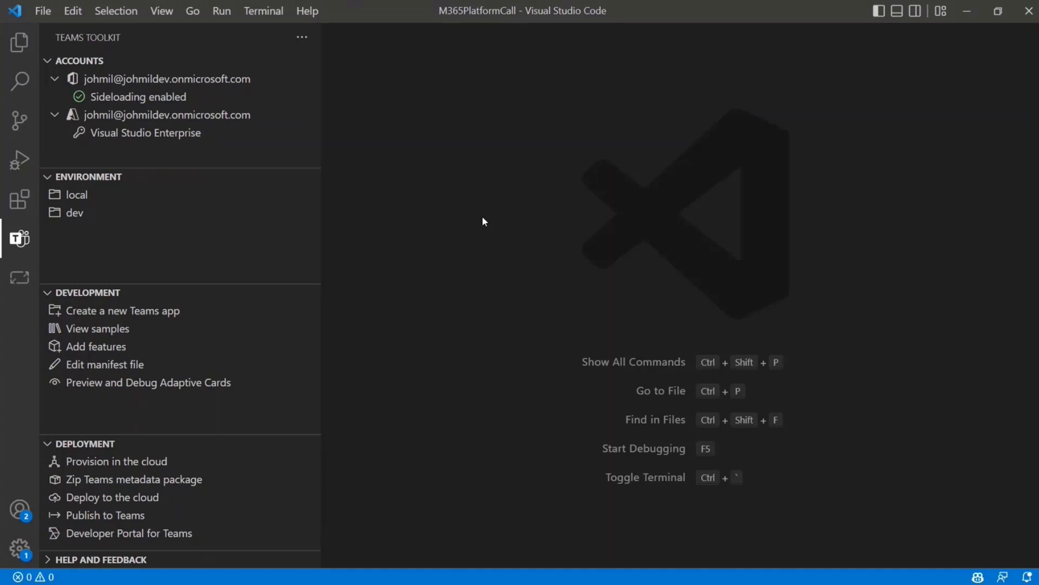
mouse_move(479, 228)
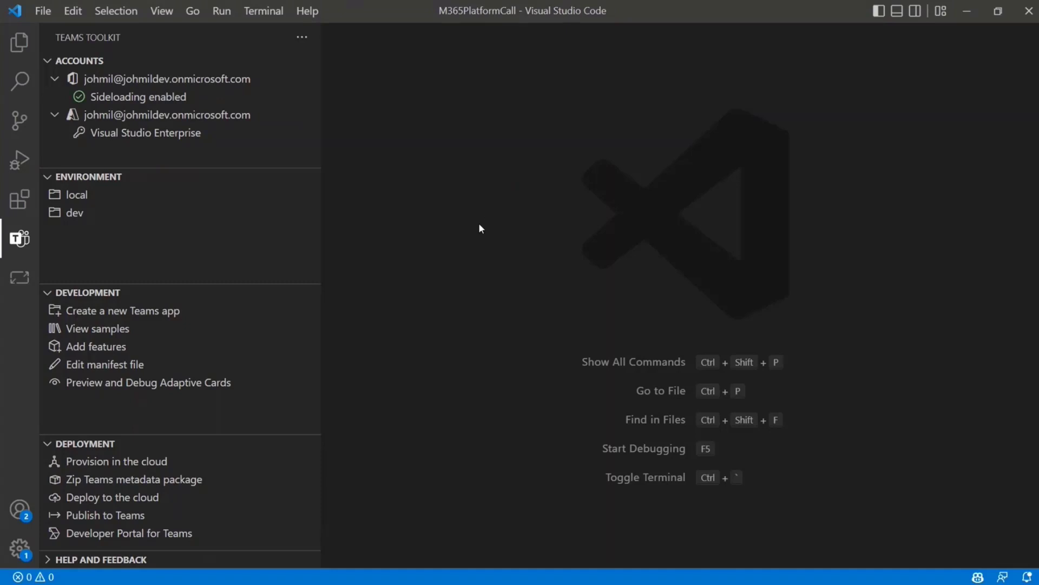
mouse_move(228, 88)
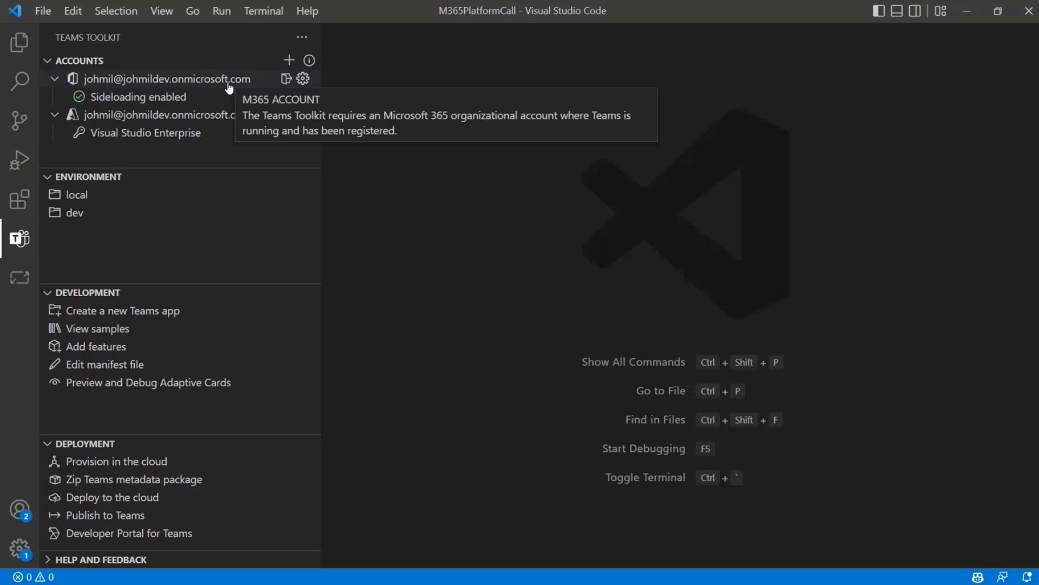
mouse_move(407, 204)
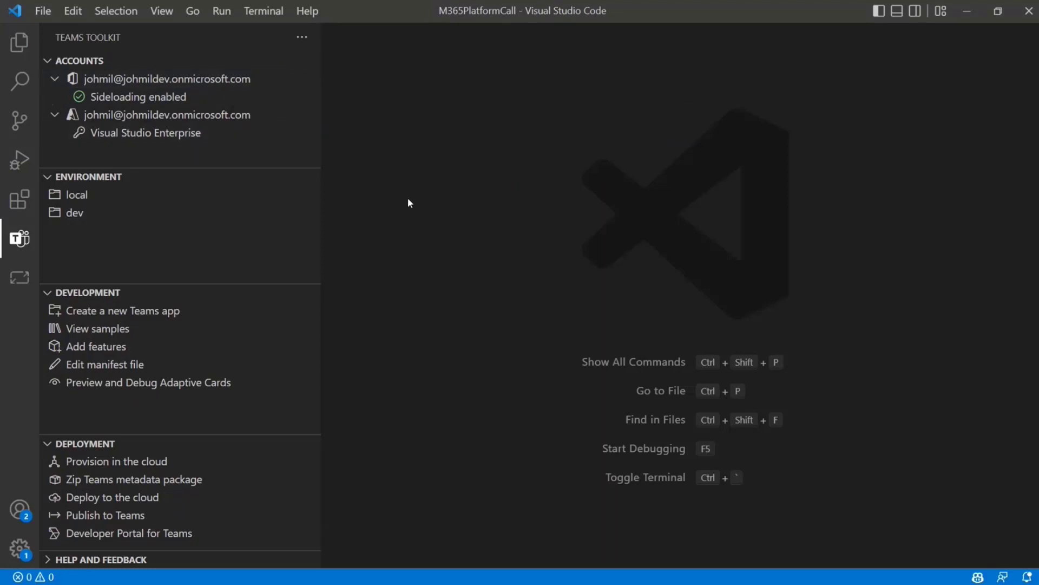
mouse_move(419, 203)
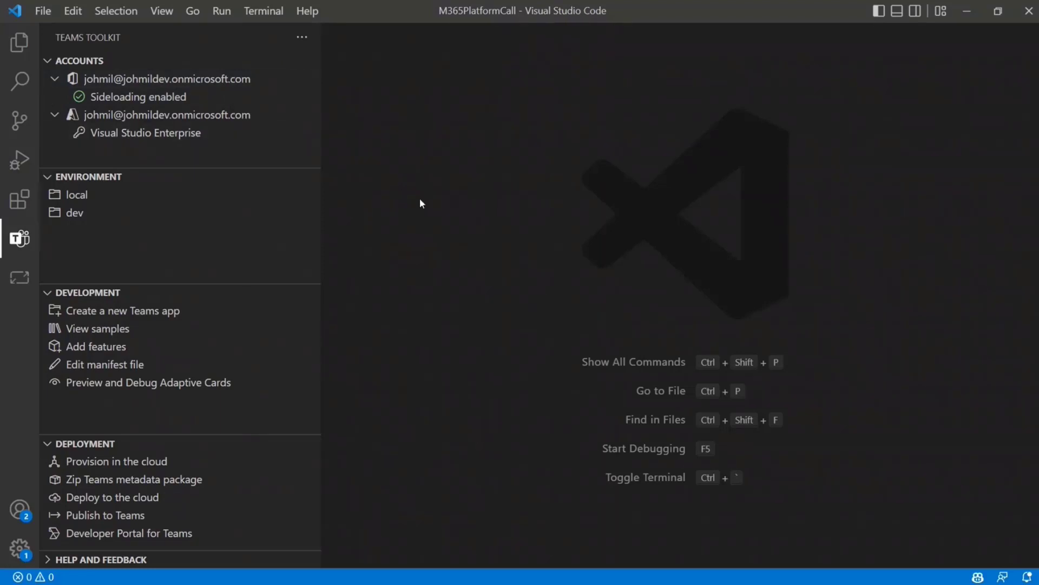
mouse_move(423, 193)
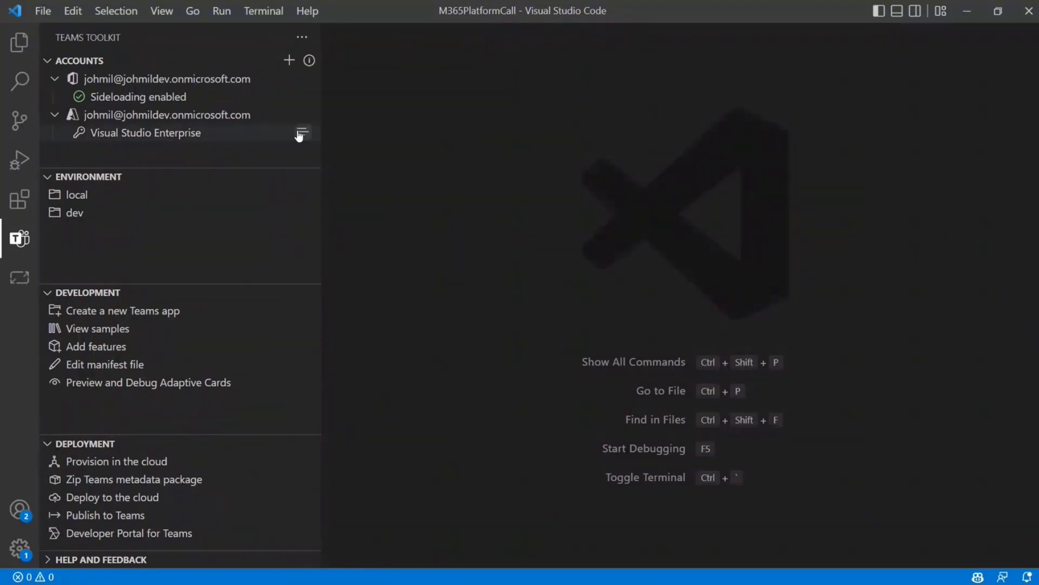
mouse_move(251, 204)
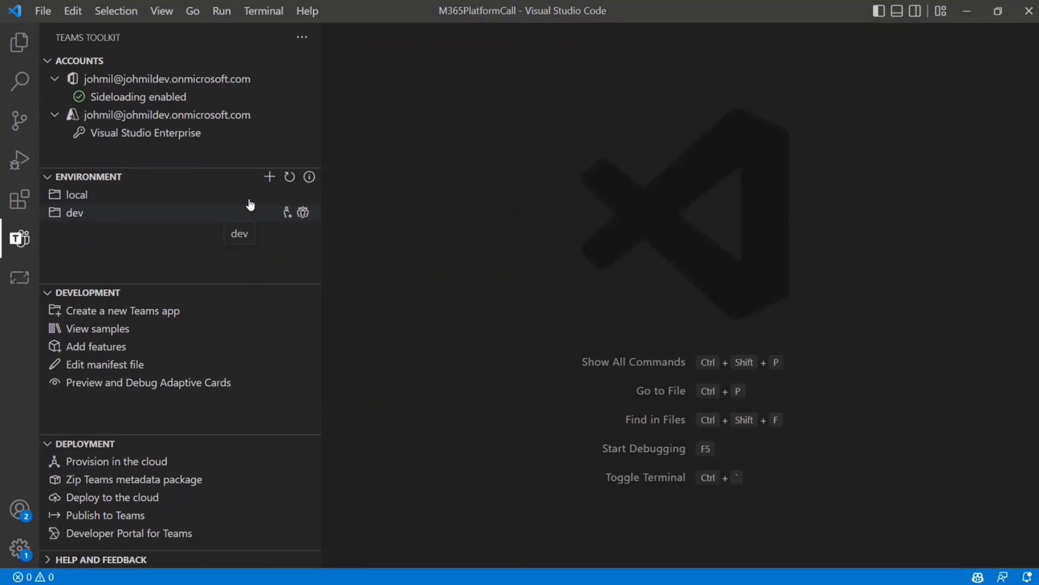
mouse_move(185, 212)
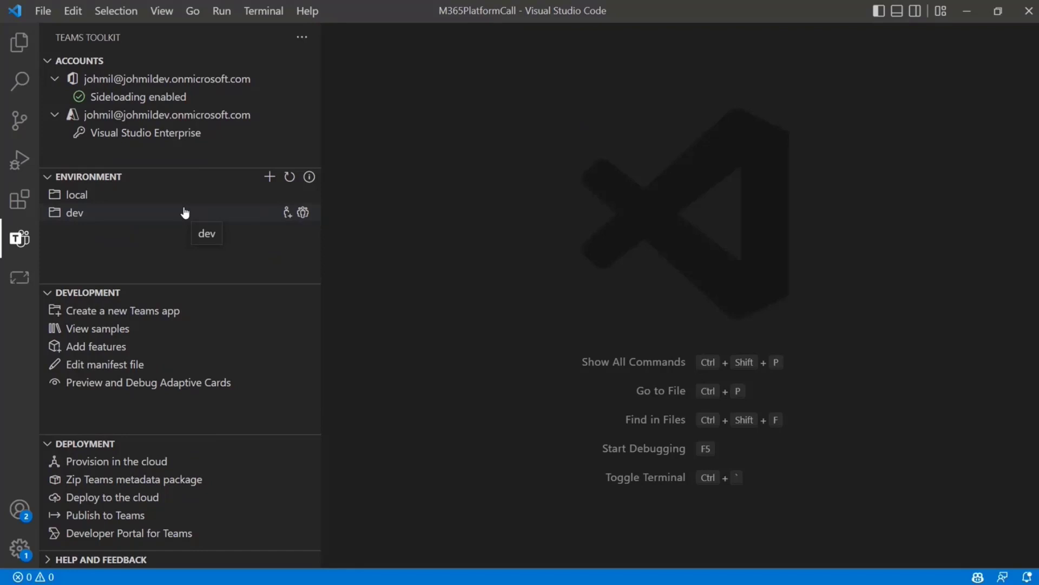
mouse_move(307, 205)
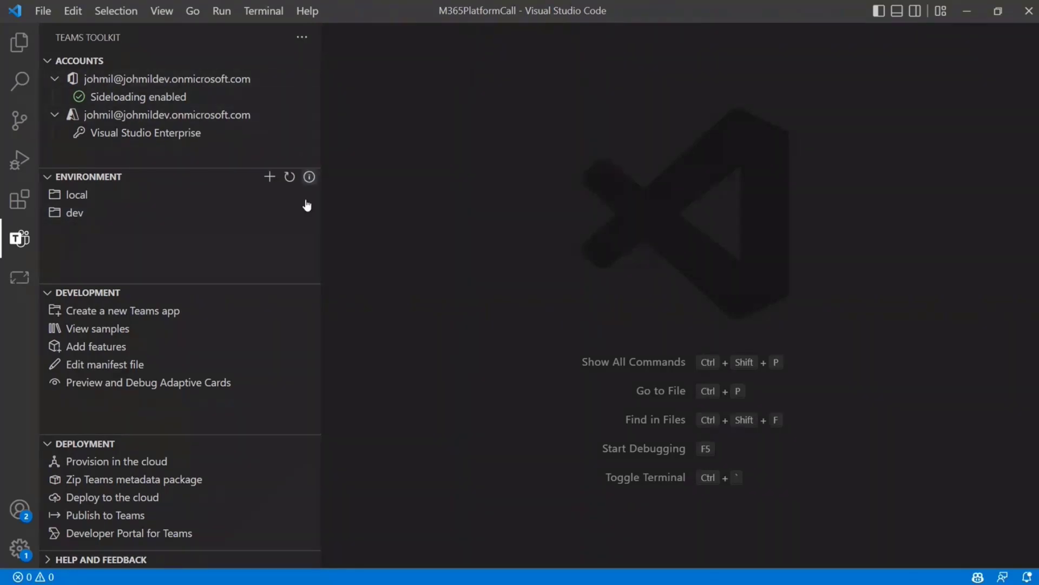
mouse_move(204, 217)
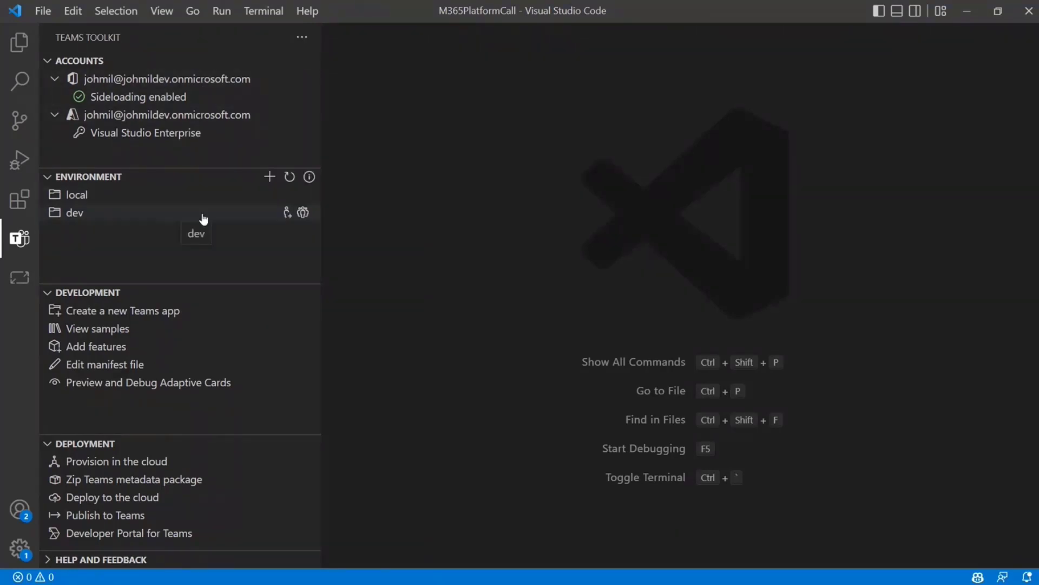
mouse_move(163, 219)
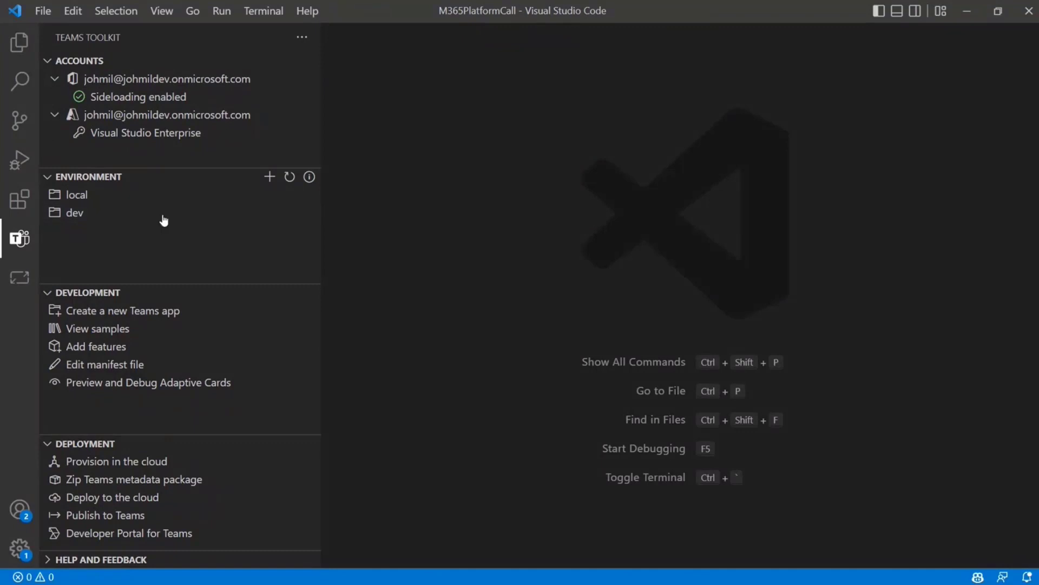
mouse_move(93, 212)
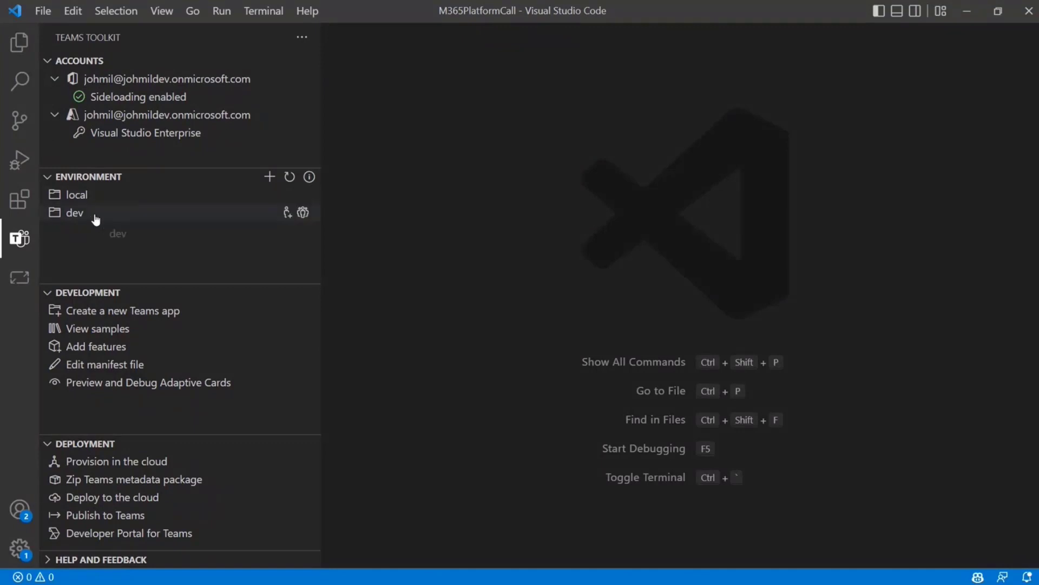
mouse_move(163, 194)
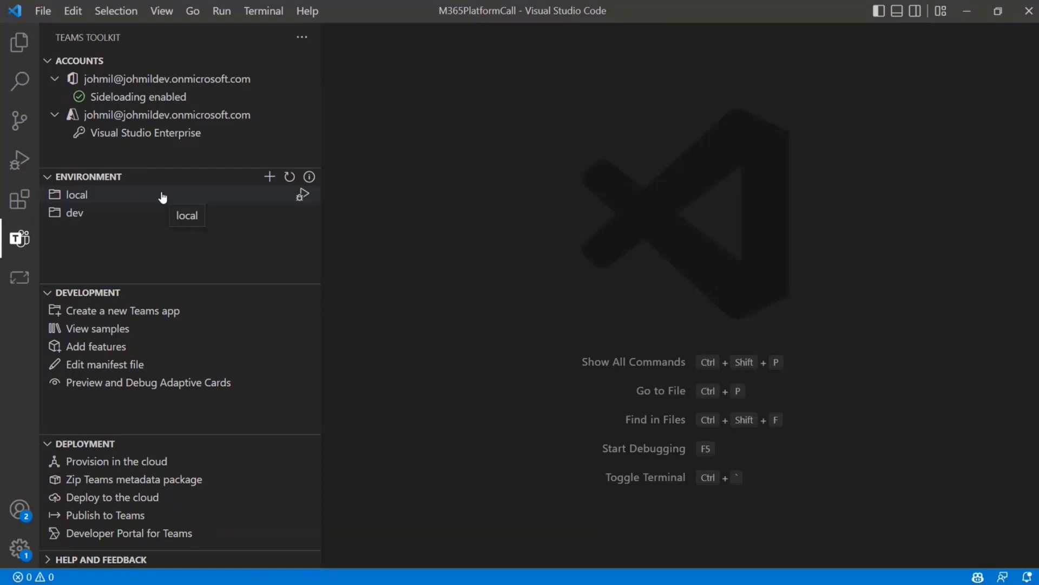
mouse_move(527, 257)
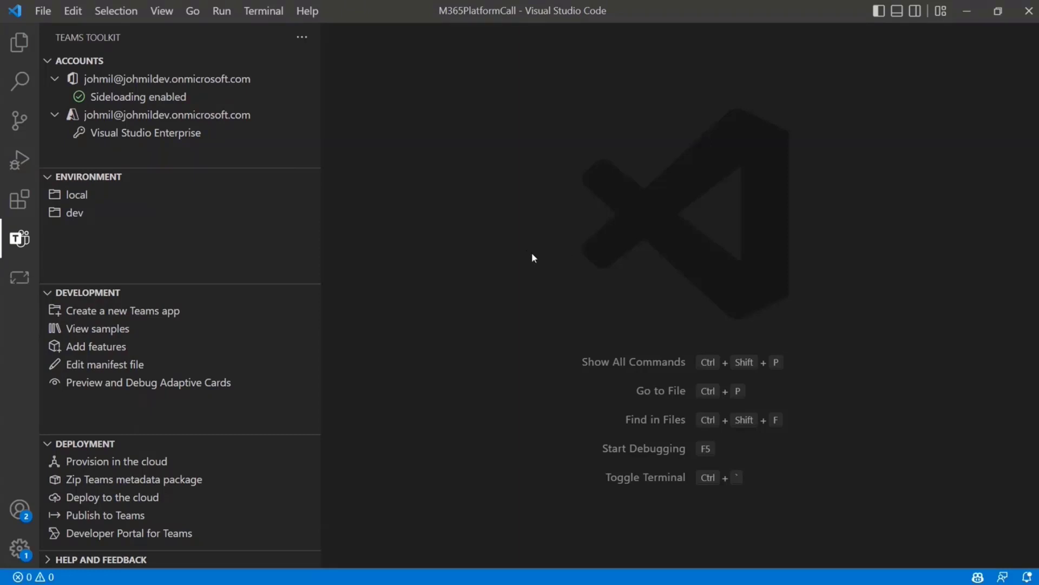
mouse_move(458, 266)
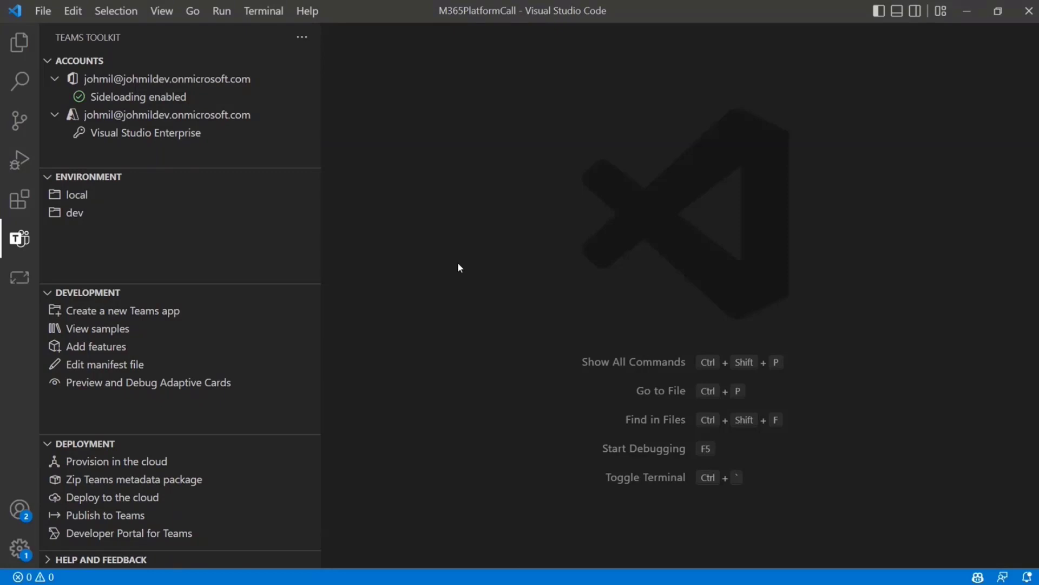
mouse_move(350, 244)
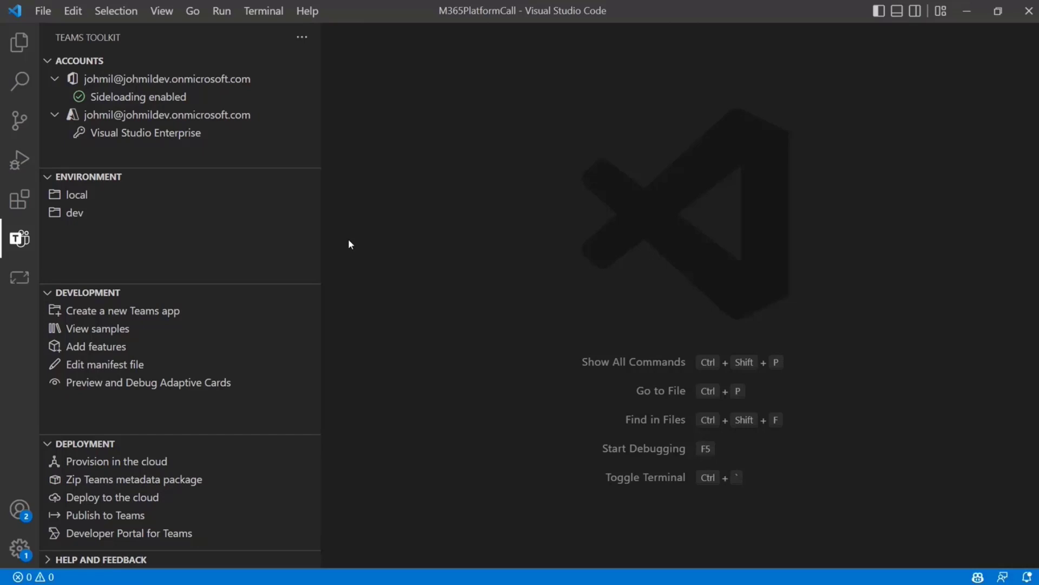
mouse_move(376, 246)
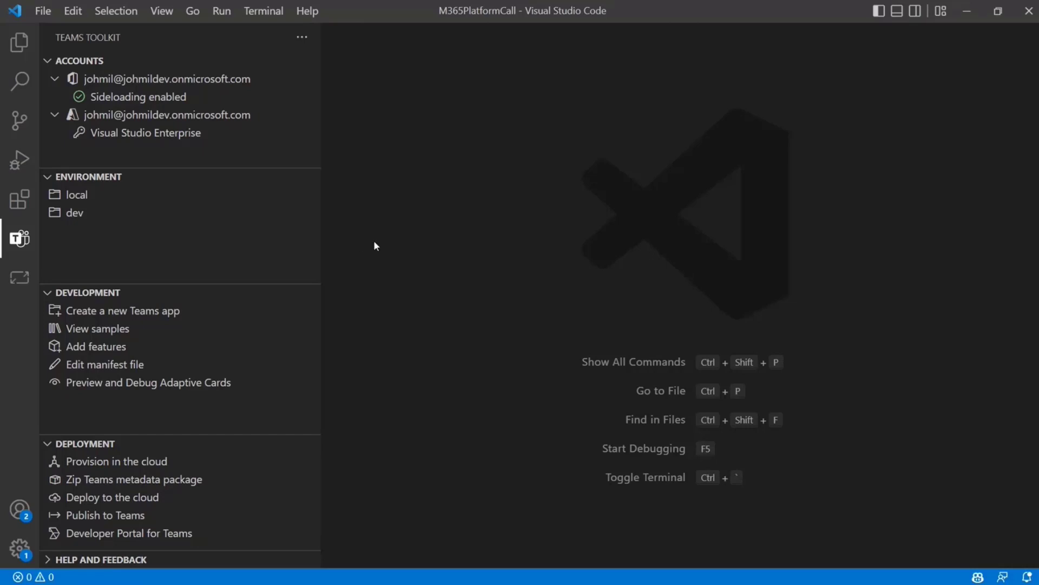
mouse_move(382, 242)
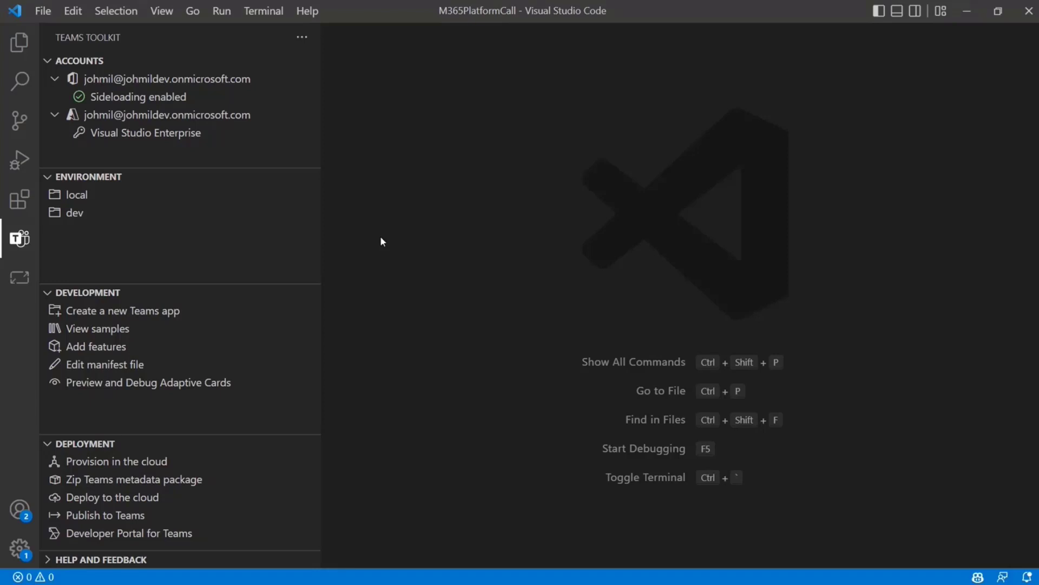
mouse_move(374, 250)
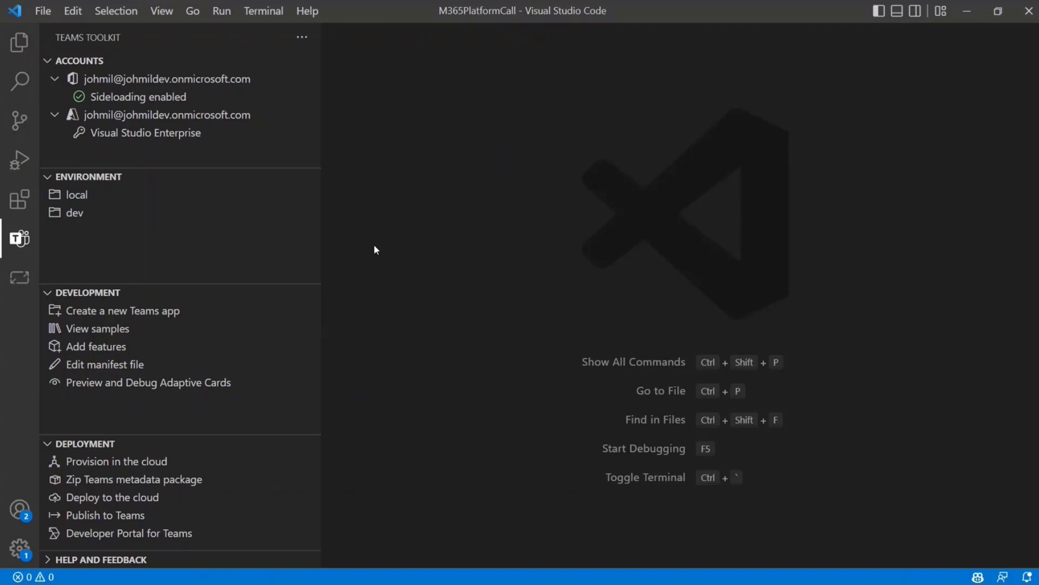
mouse_move(378, 272)
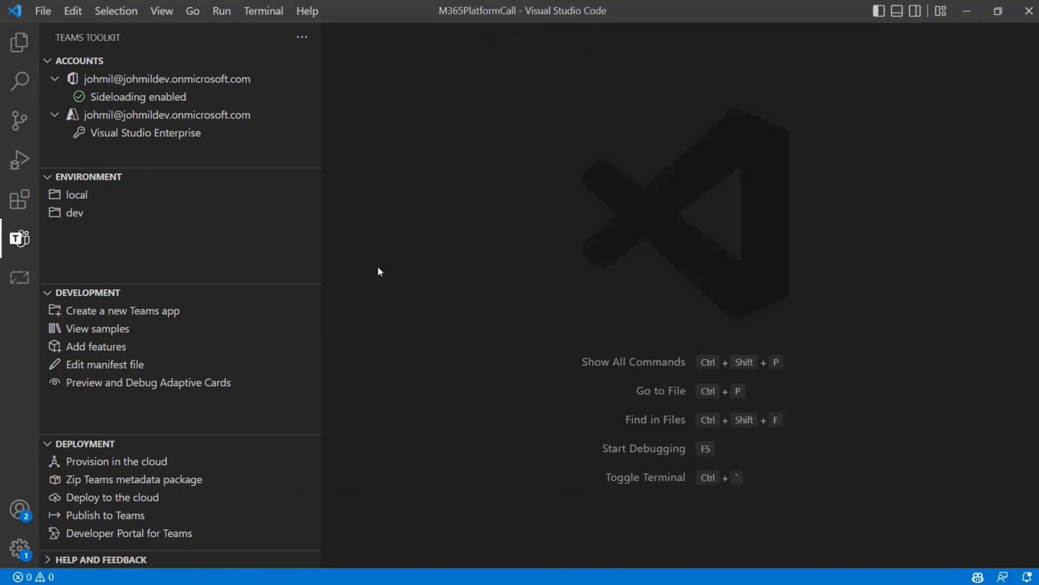
mouse_move(152, 213)
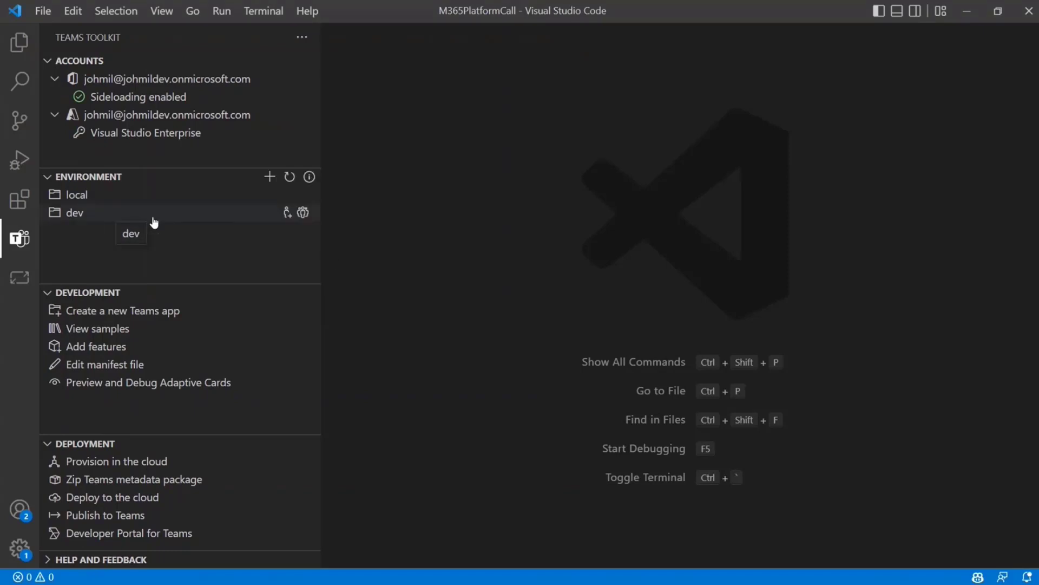
click(269, 177)
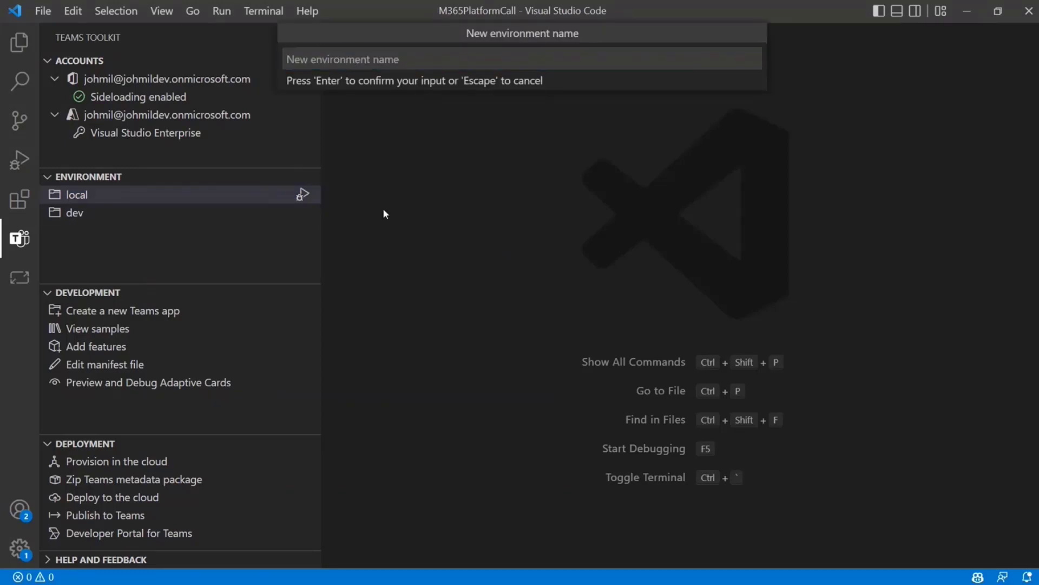
key(Escape)
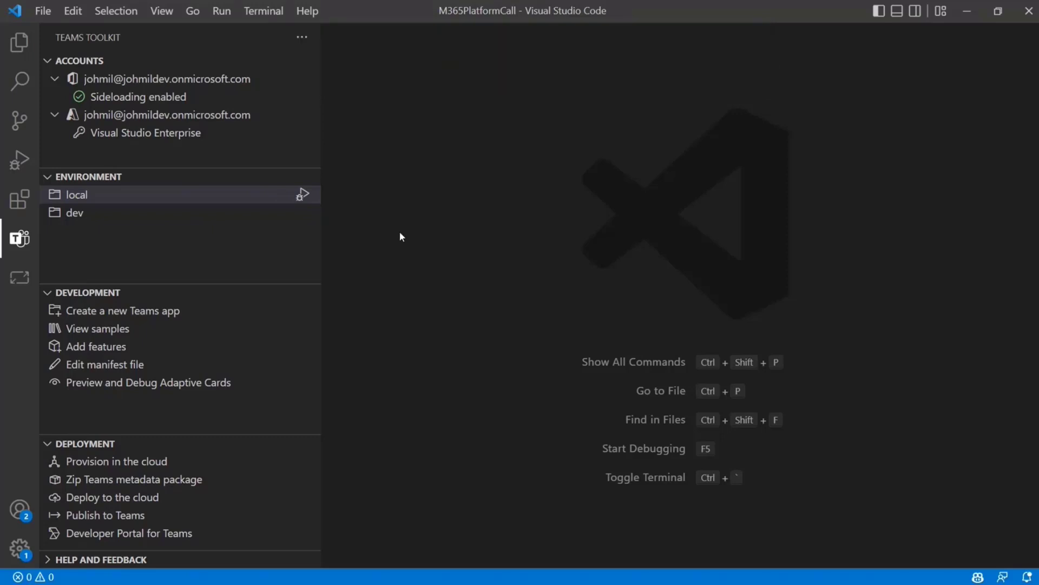
mouse_move(235, 217)
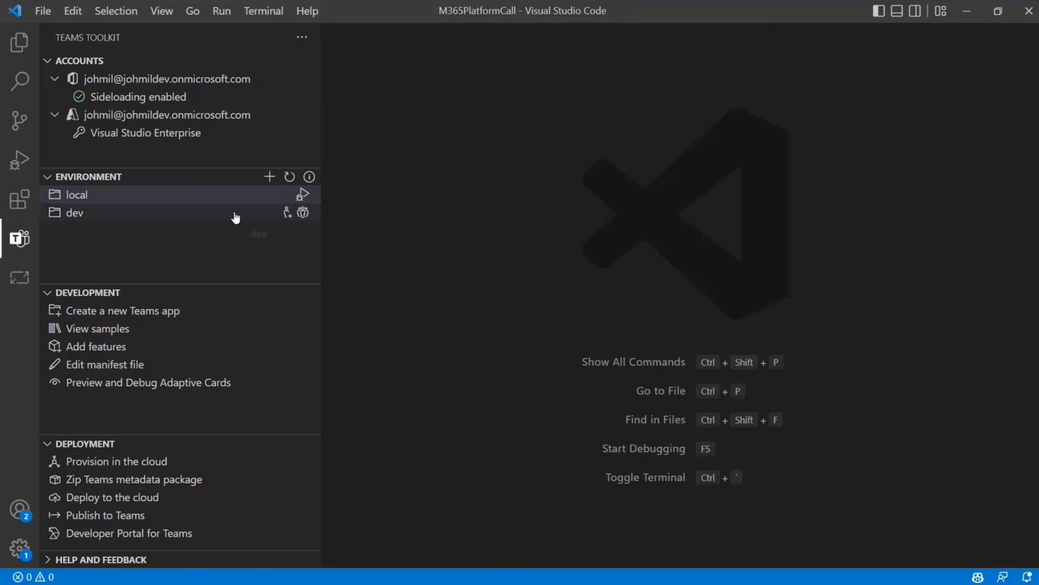
mouse_move(235, 218)
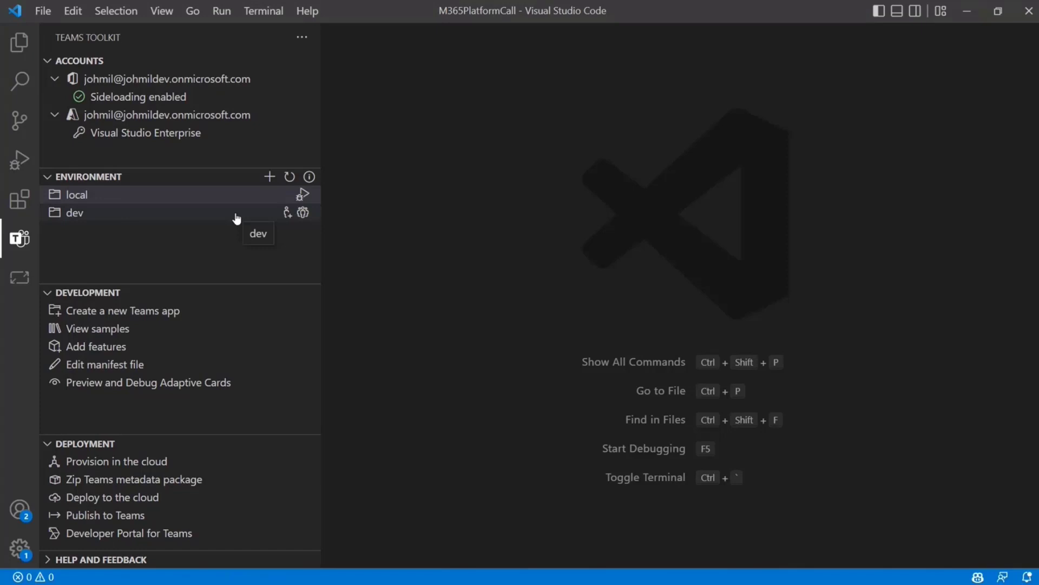
mouse_move(285, 213)
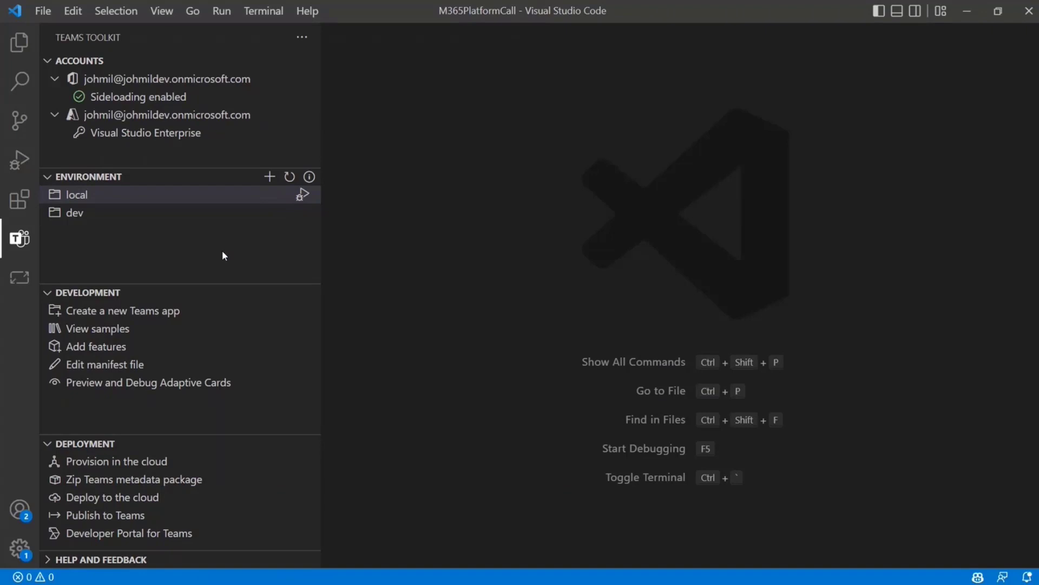
mouse_move(233, 260)
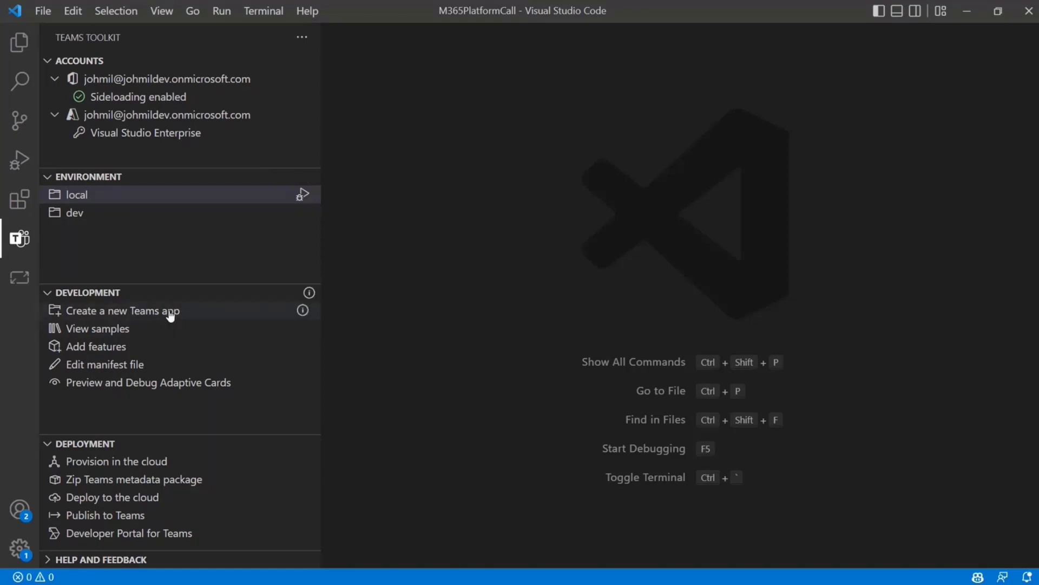
mouse_move(224, 297)
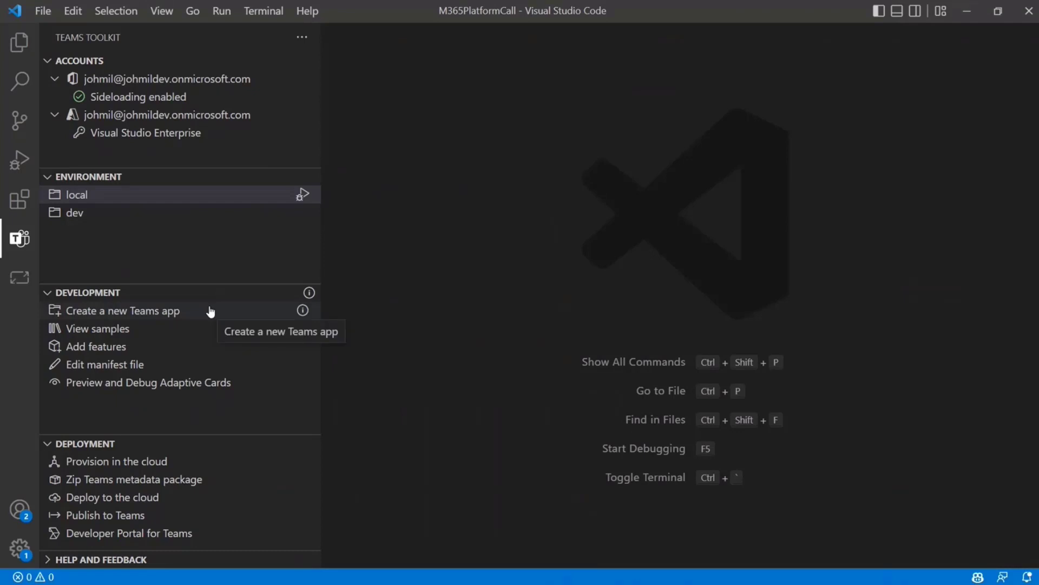
mouse_move(193, 315)
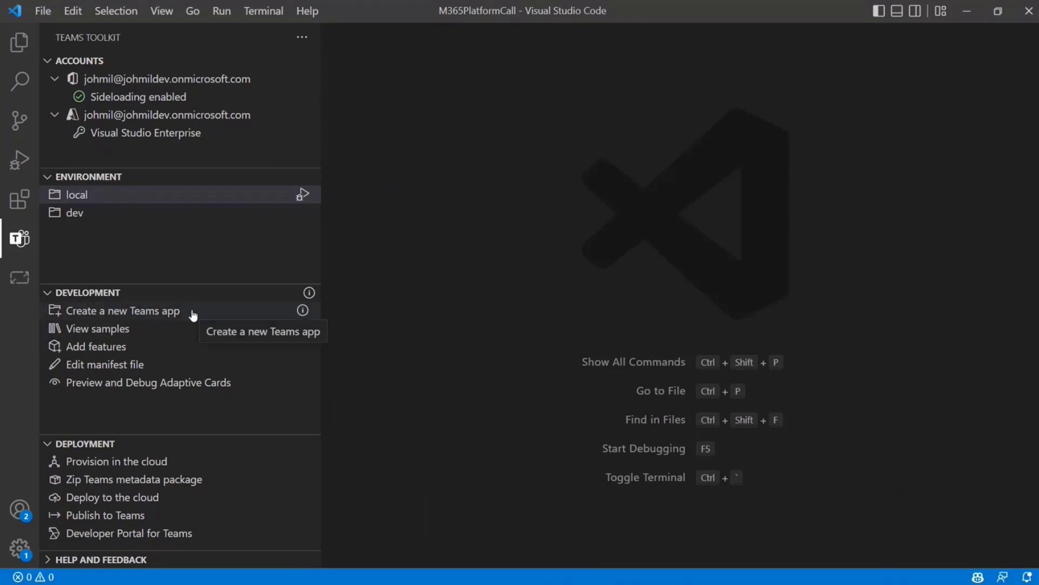
mouse_move(123, 352)
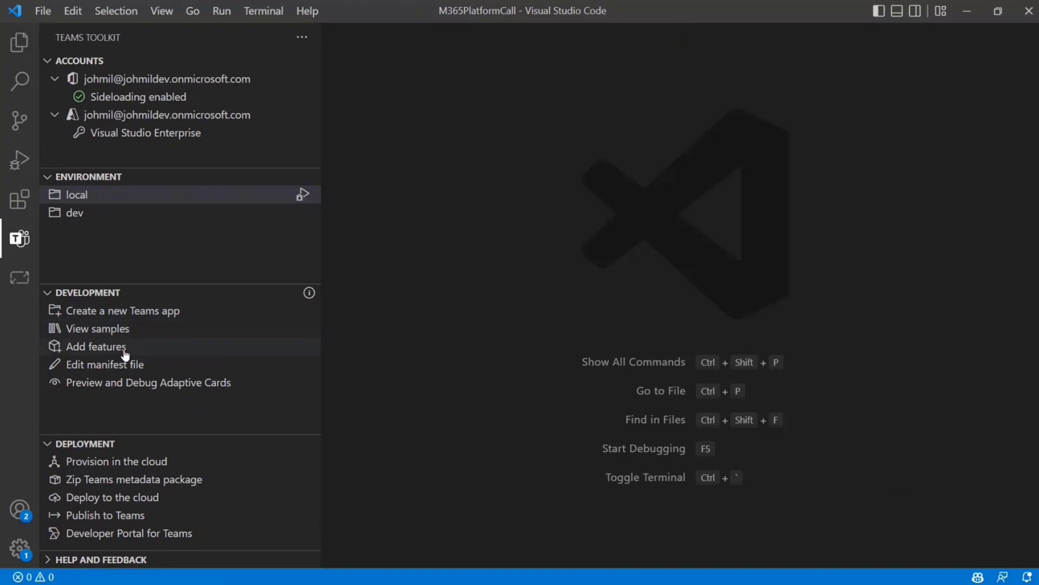
mouse_move(97, 346)
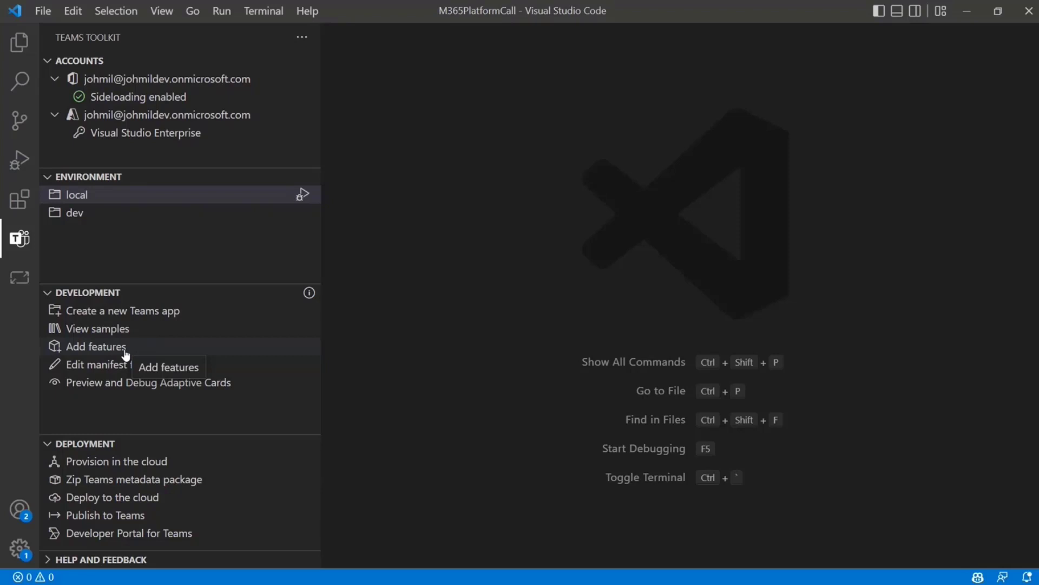
click(96, 346)
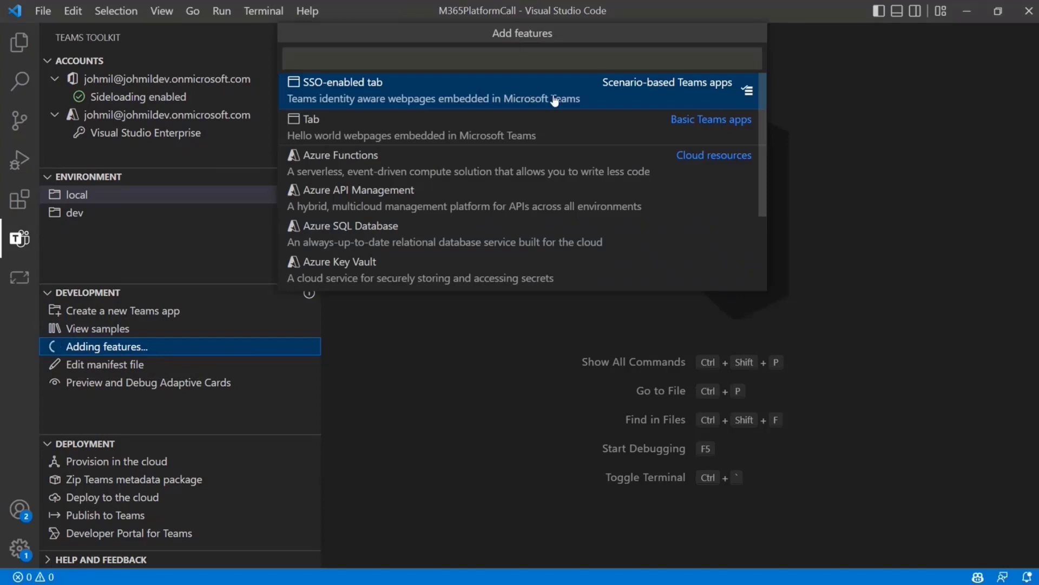
mouse_move(506, 96)
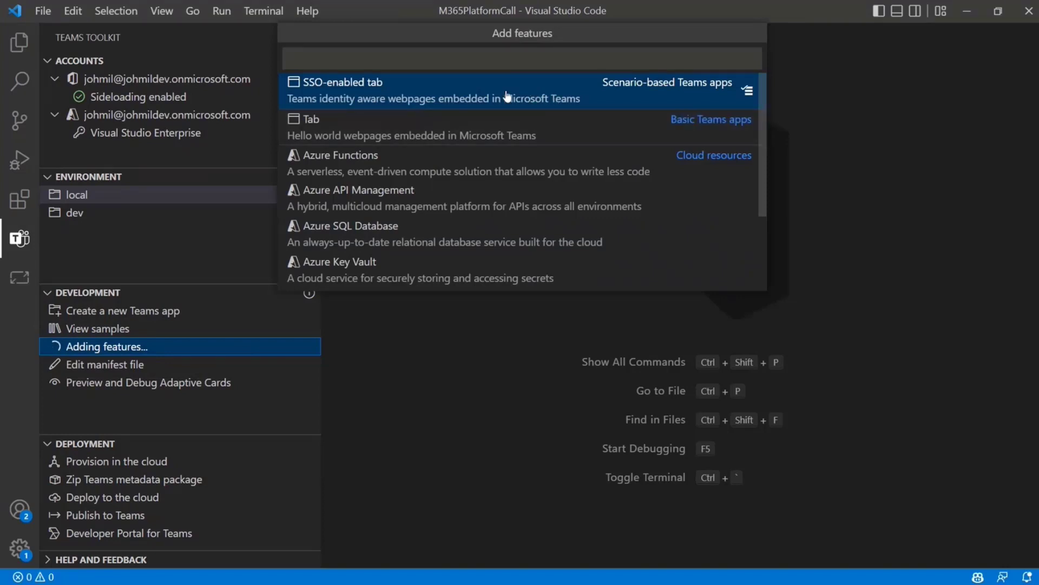
mouse_move(511, 98)
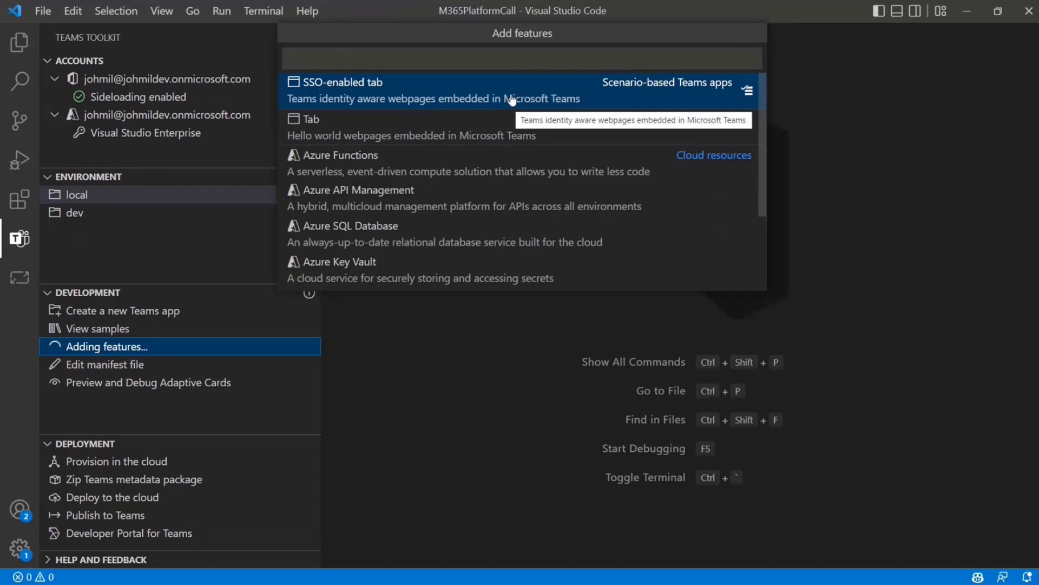
mouse_move(579, 142)
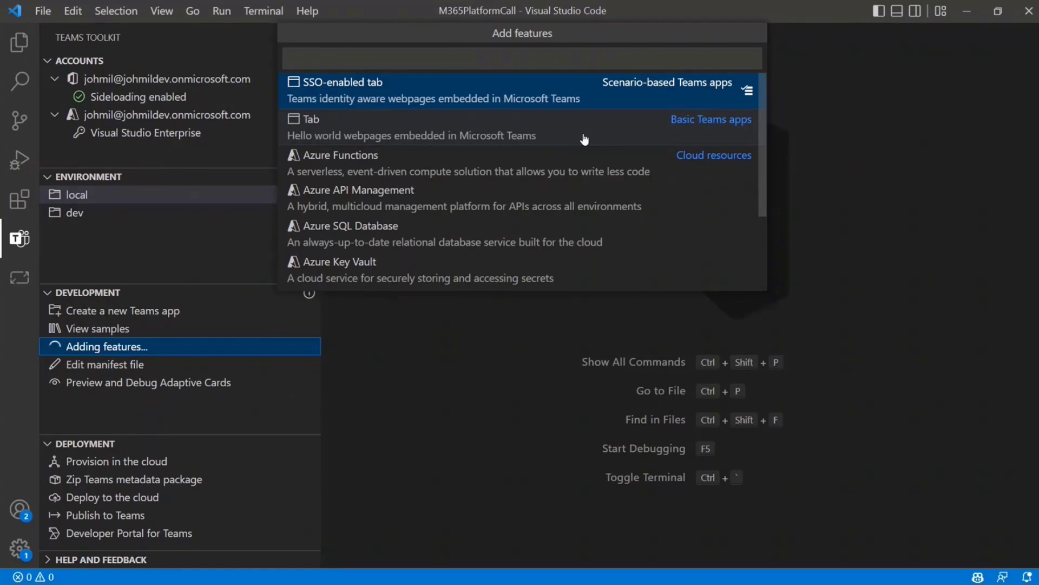
mouse_move(411, 162)
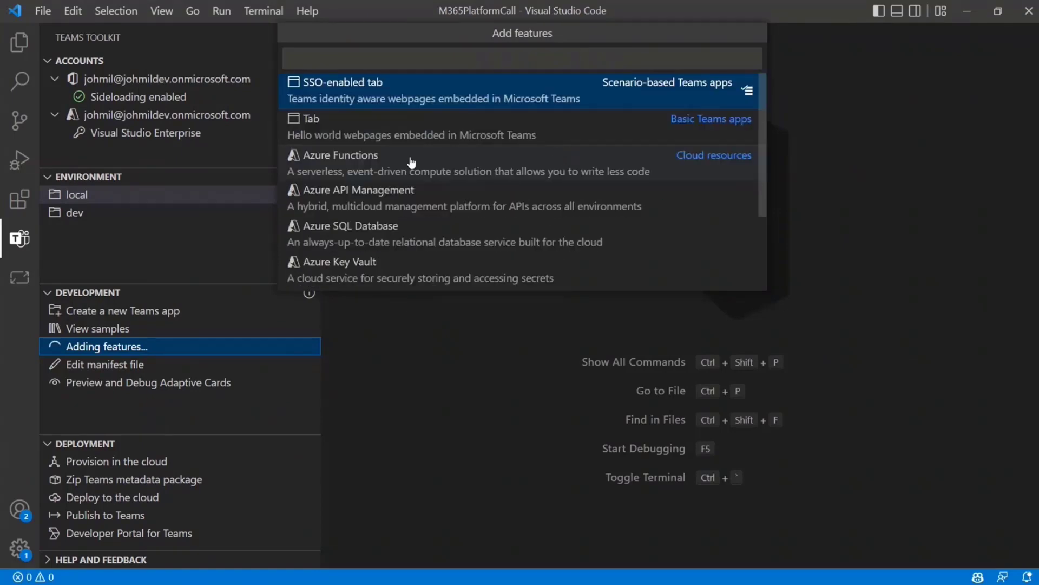
mouse_move(632, 225)
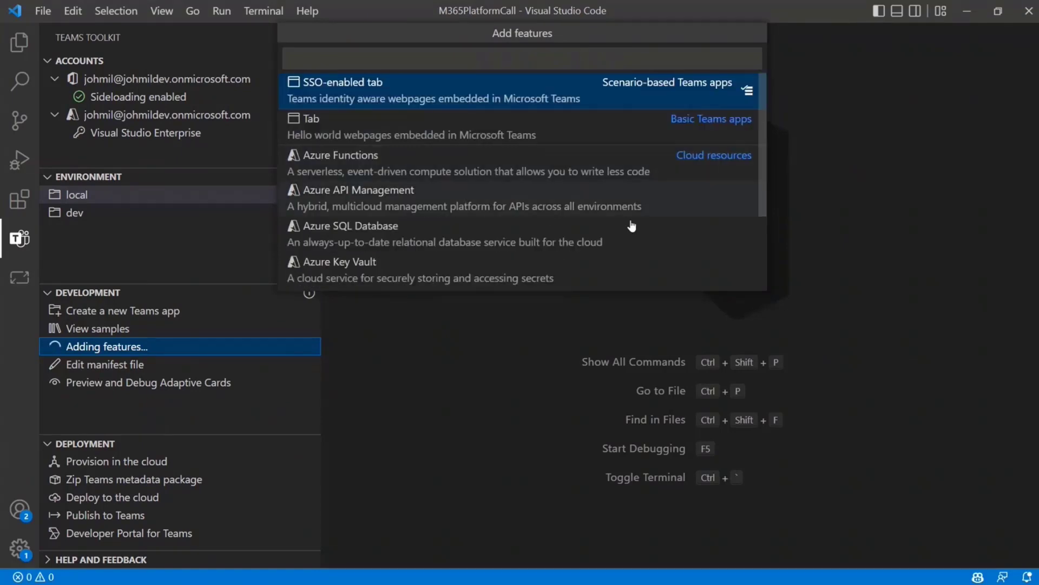
mouse_move(506, 238)
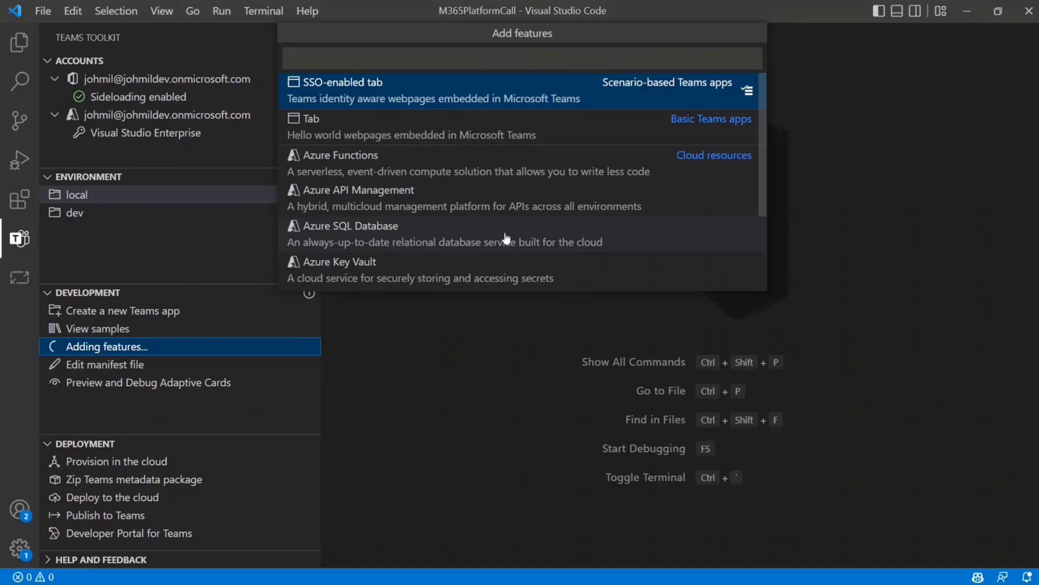
scroll(down, 3)
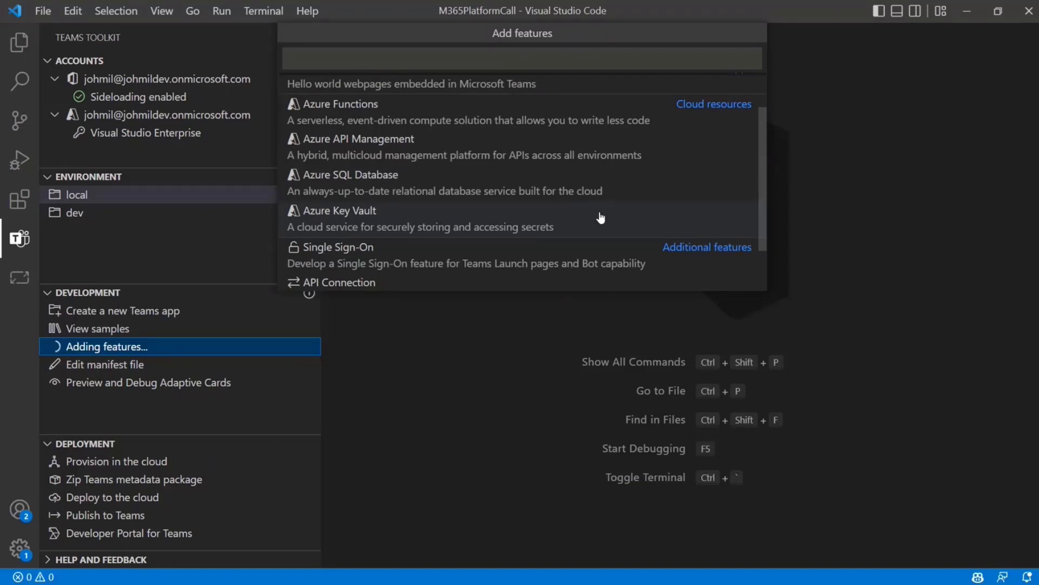
scroll(down, 3)
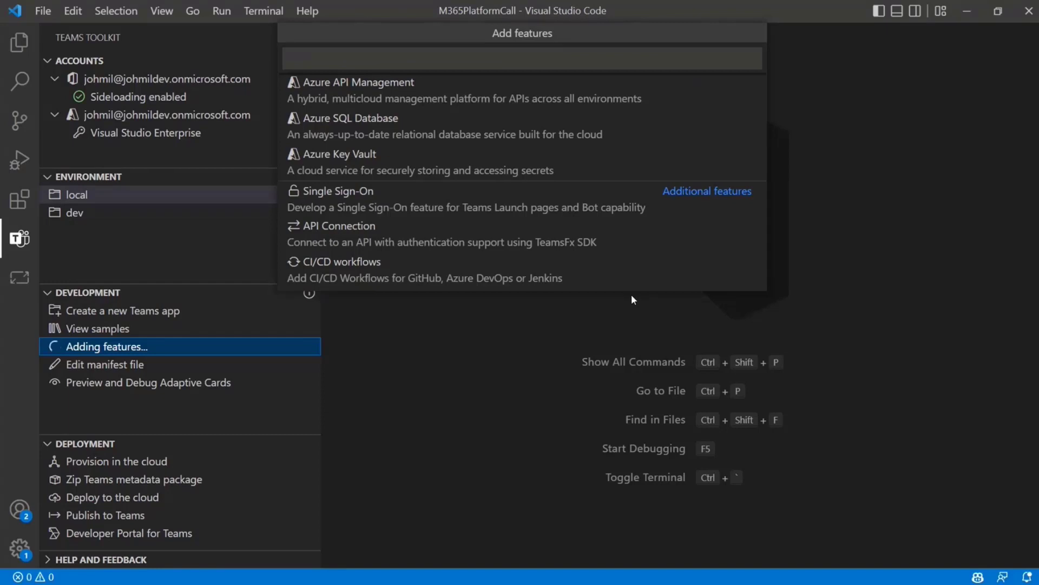
mouse_move(443, 242)
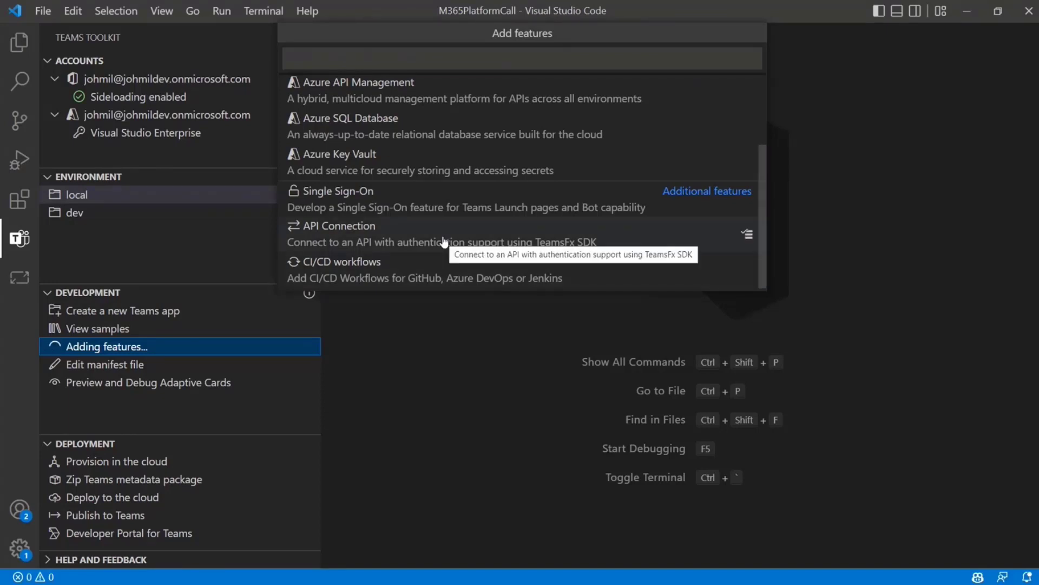
mouse_move(560, 279)
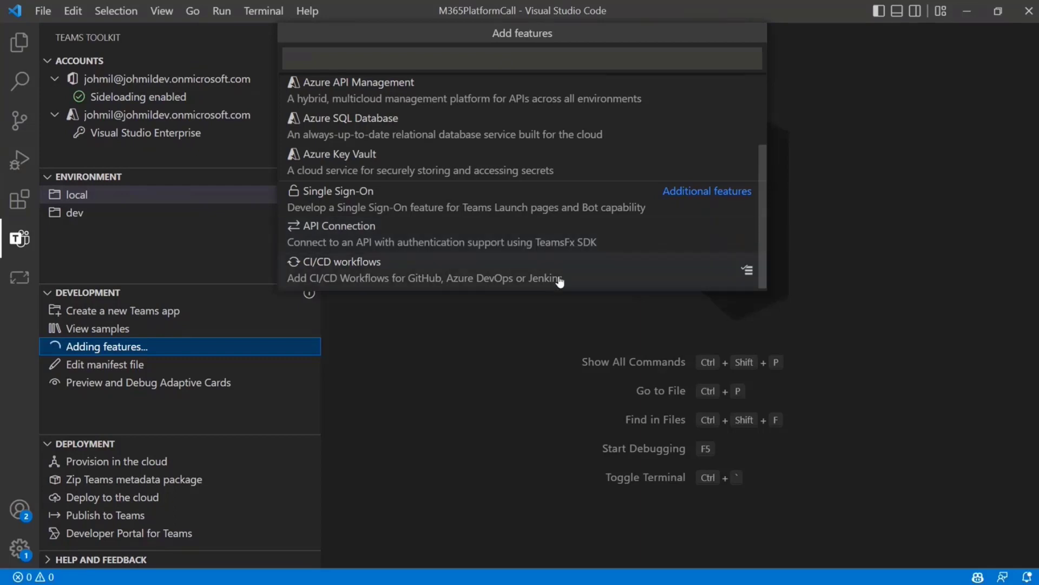
mouse_move(629, 281)
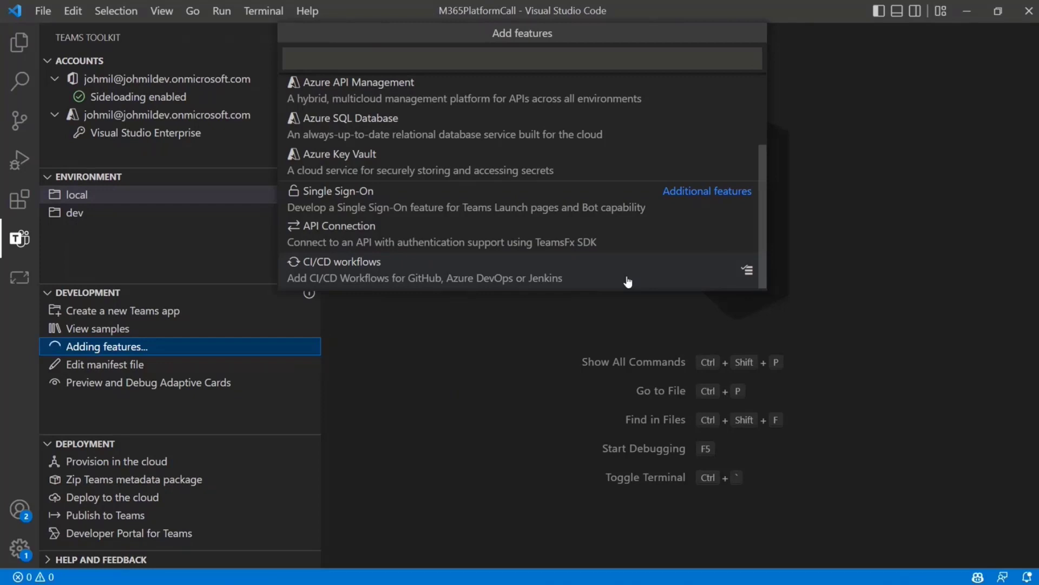
mouse_move(586, 287)
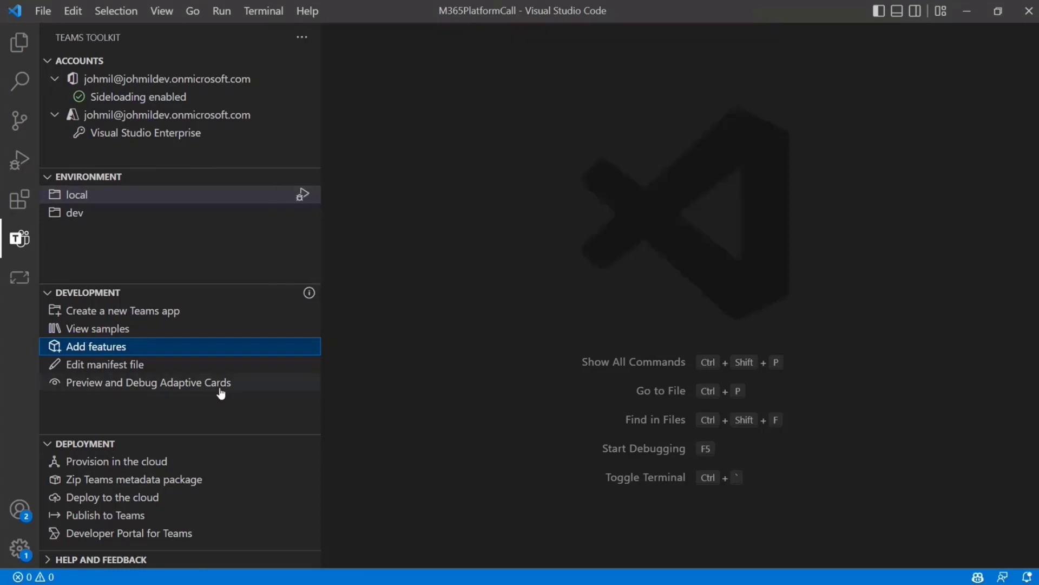
mouse_move(104, 364)
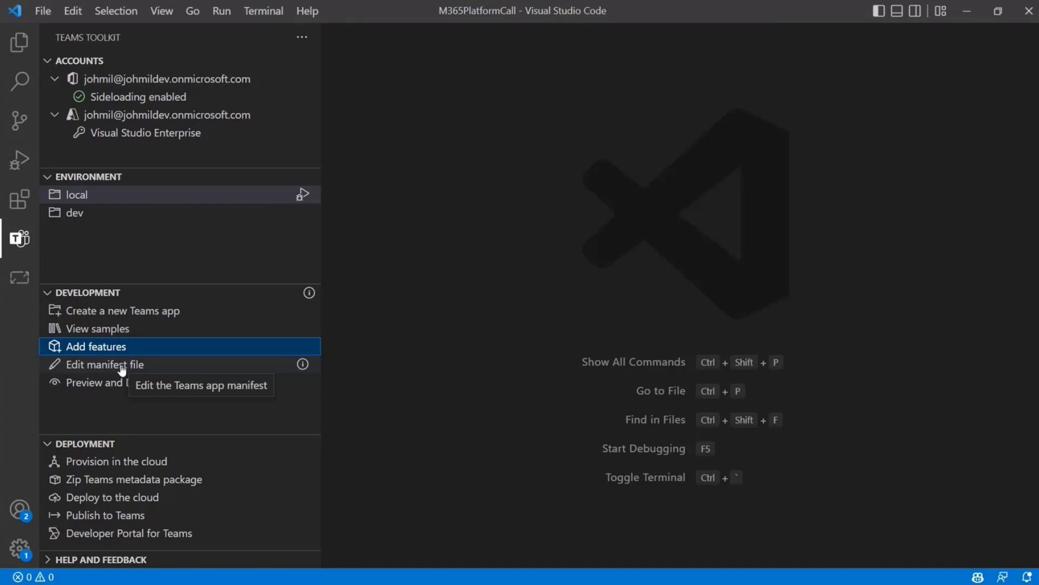
Reopen manifest.template.json via Edit manifest file and invoke its Preview CodeLens
click(106, 364)
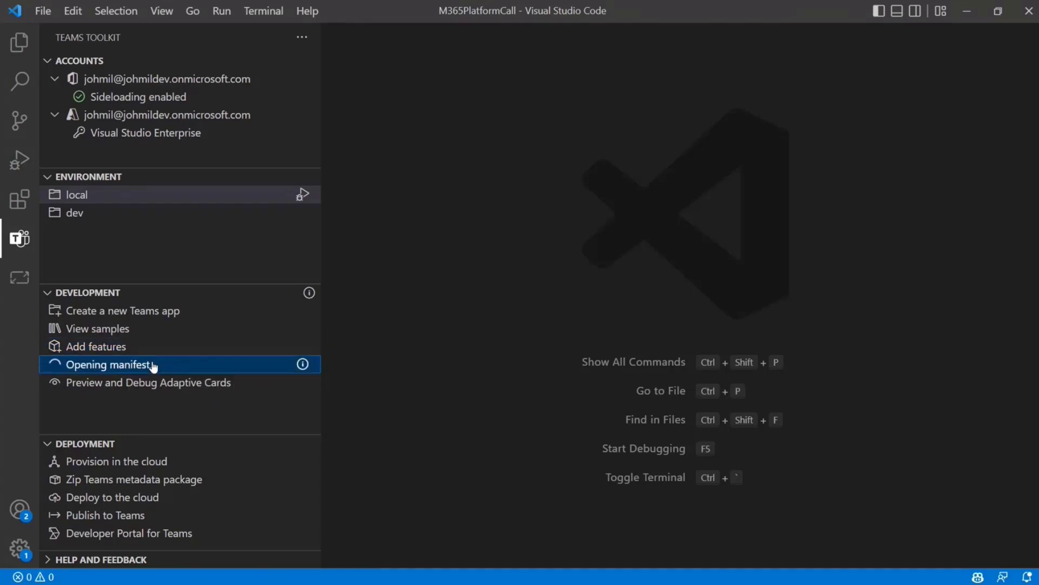
click(108, 365)
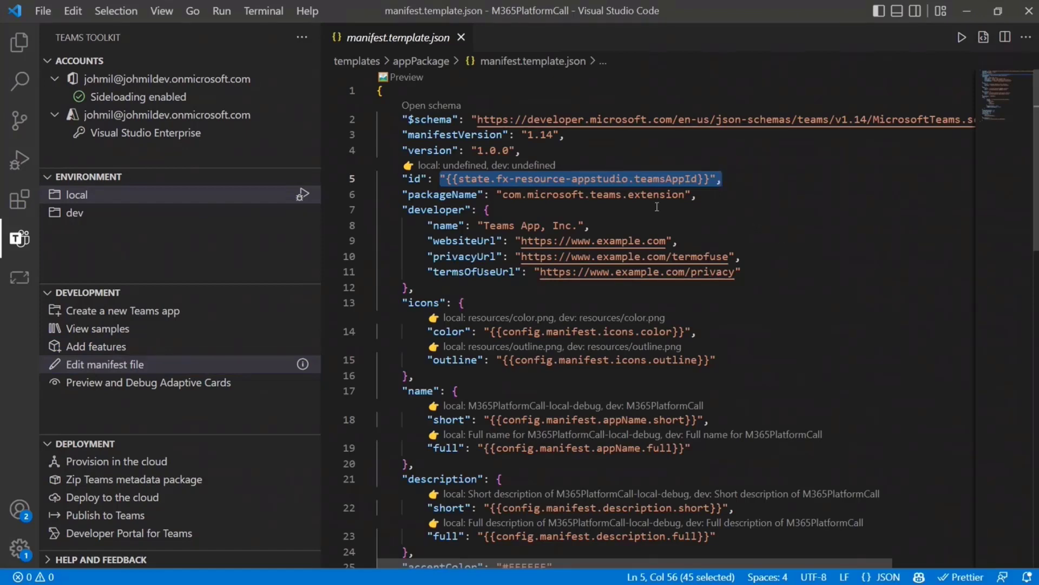
click(303, 194)
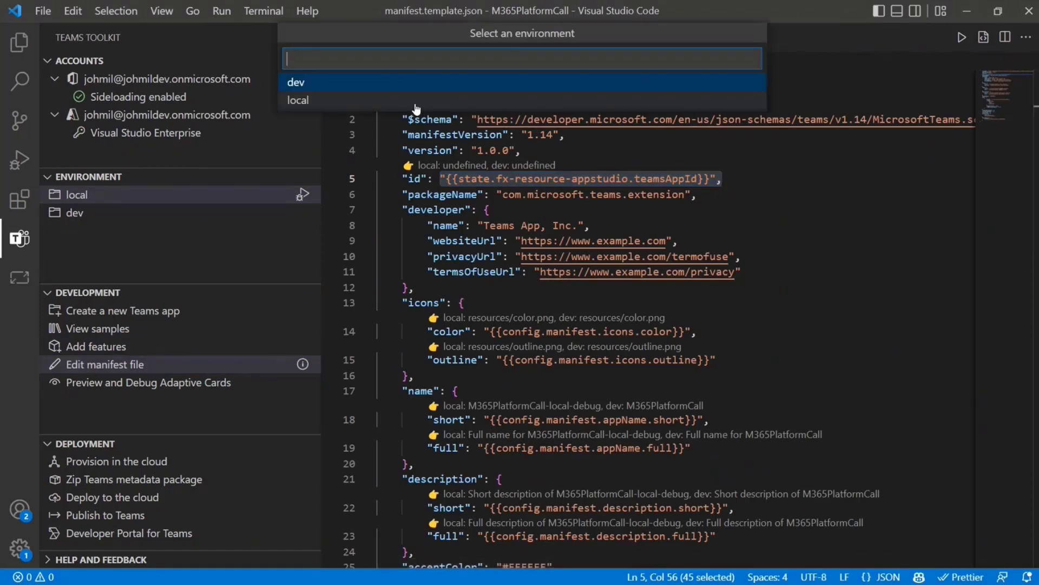
mouse_move(403, 99)
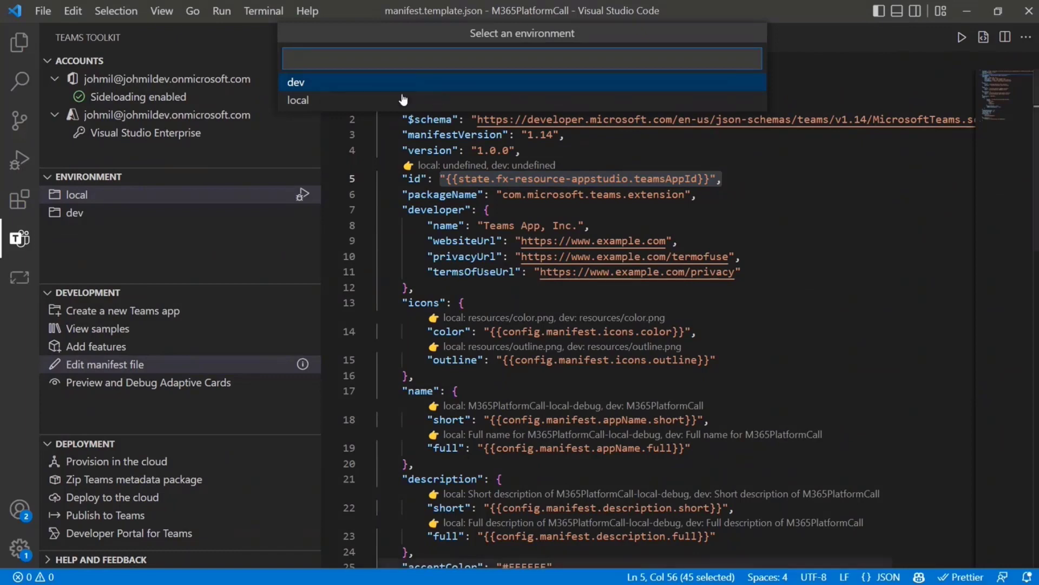
mouse_move(430, 106)
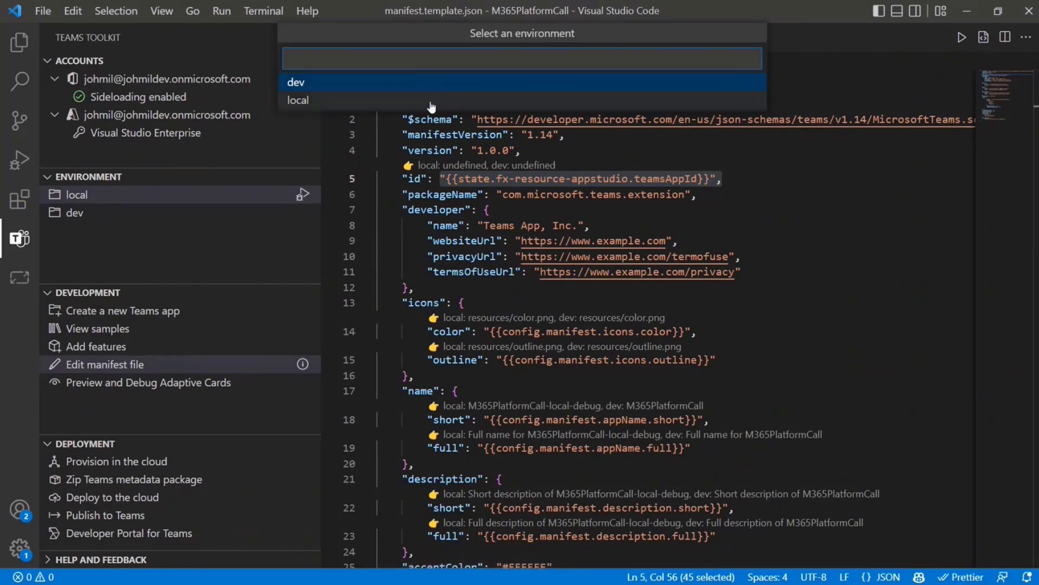
mouse_move(475, 201)
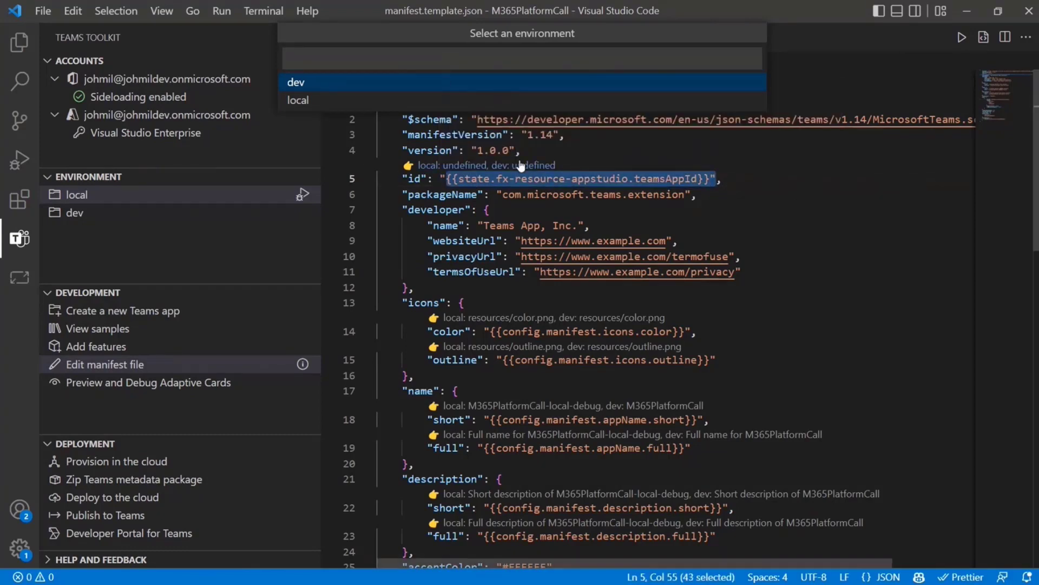
mouse_move(585, 166)
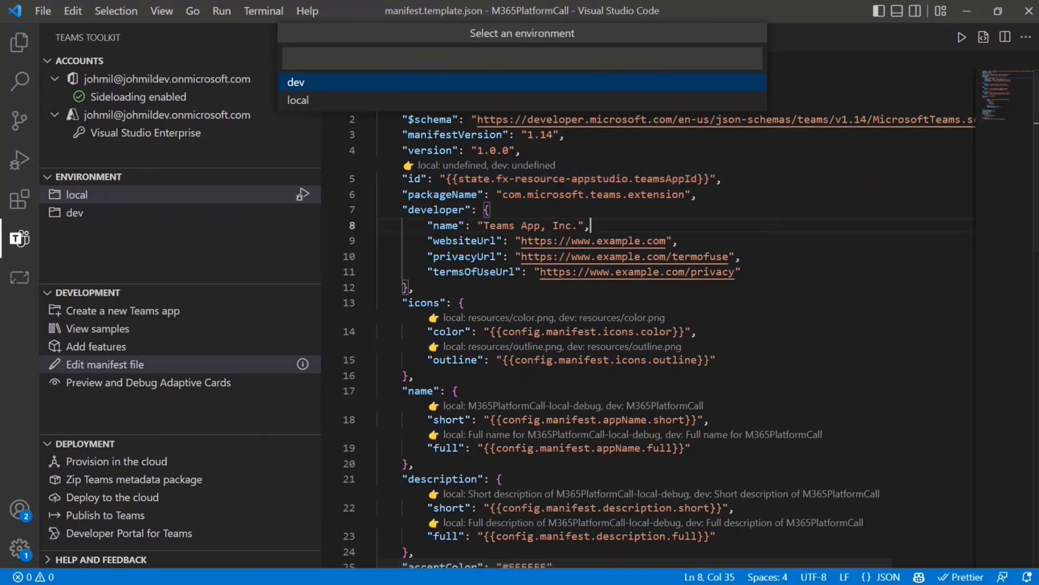
Preview the manifest for dev, then open manifest.local.json and scroll its bots and staticTabs
click(296, 82)
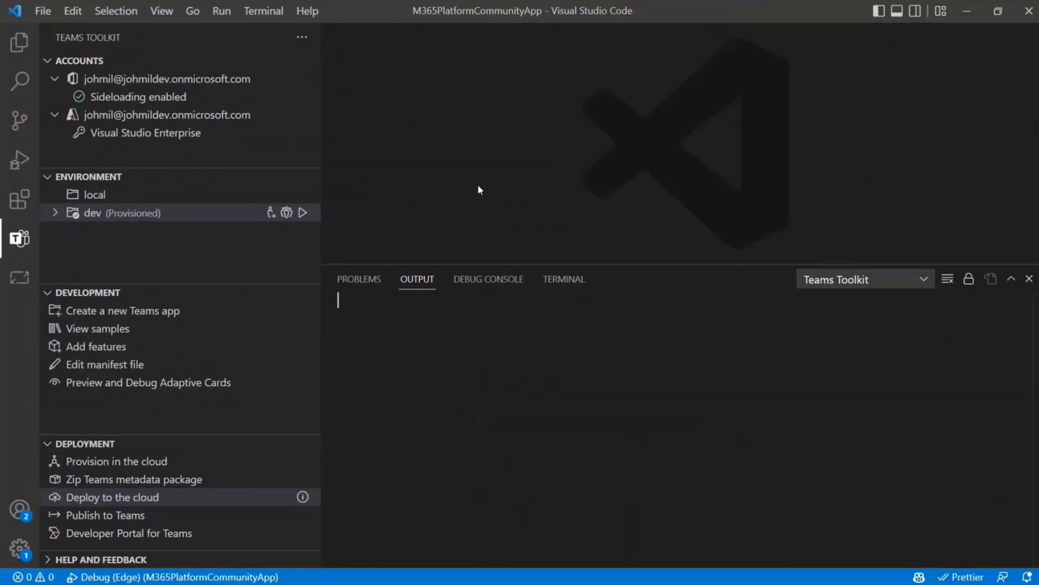
mouse_move(490, 195)
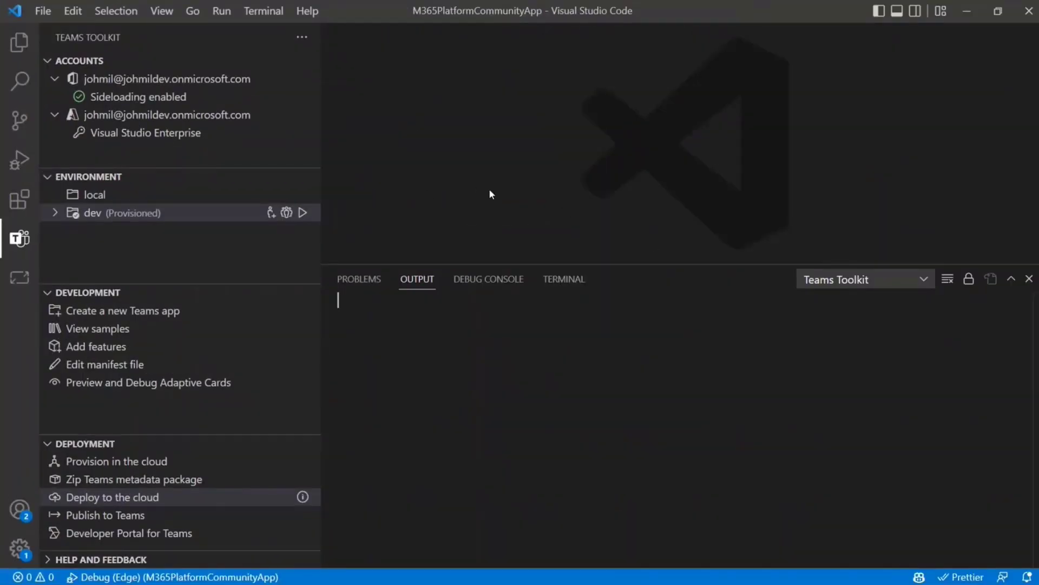
mouse_move(494, 218)
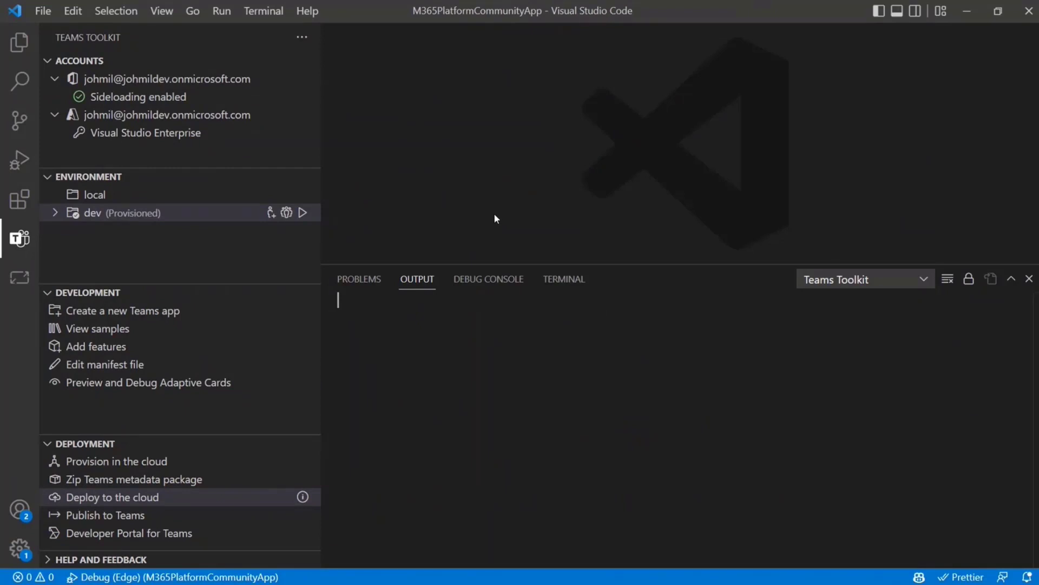
click(104, 363)
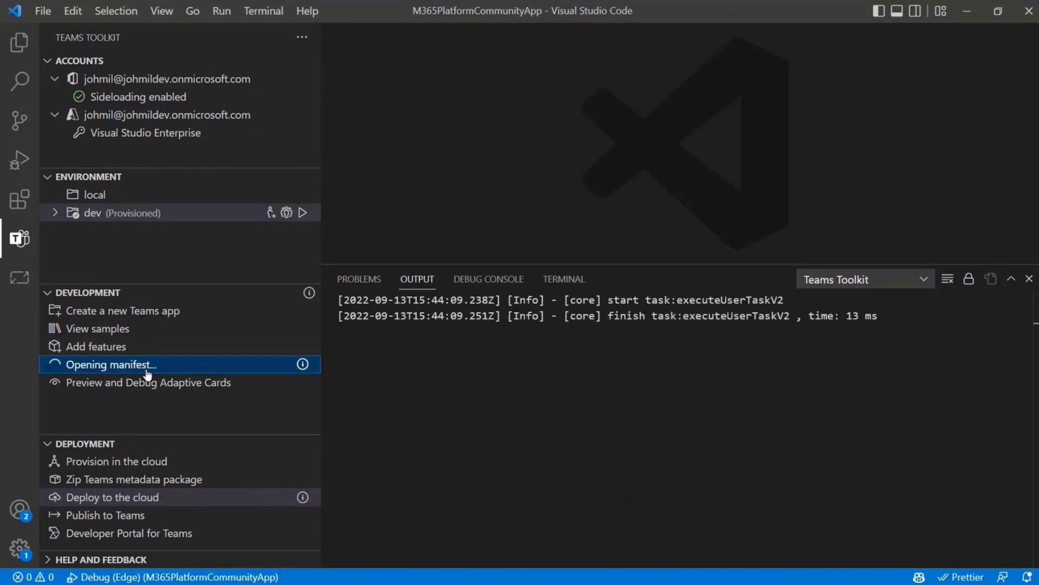
click(110, 364)
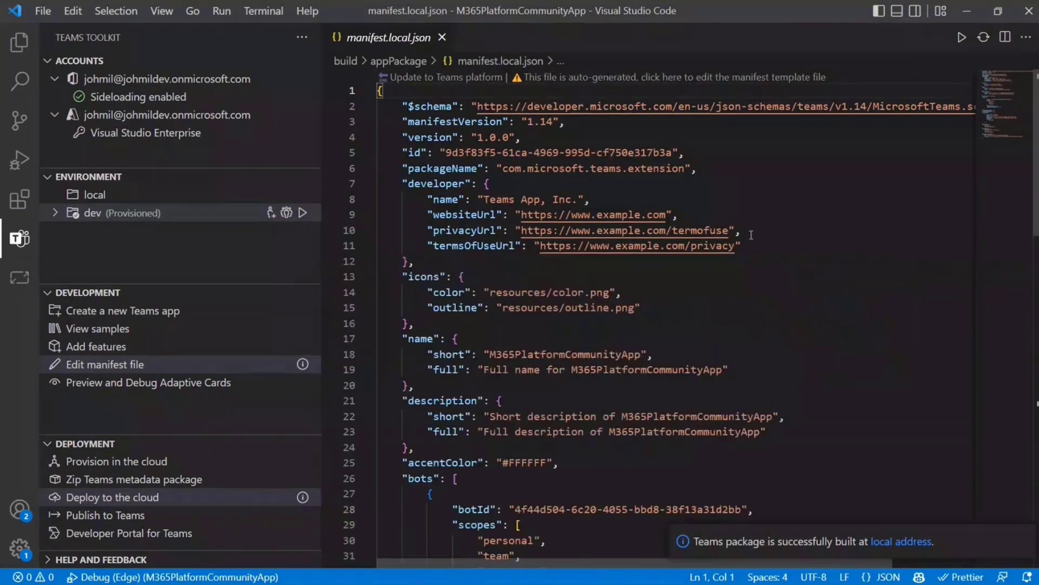
double_click(557, 153)
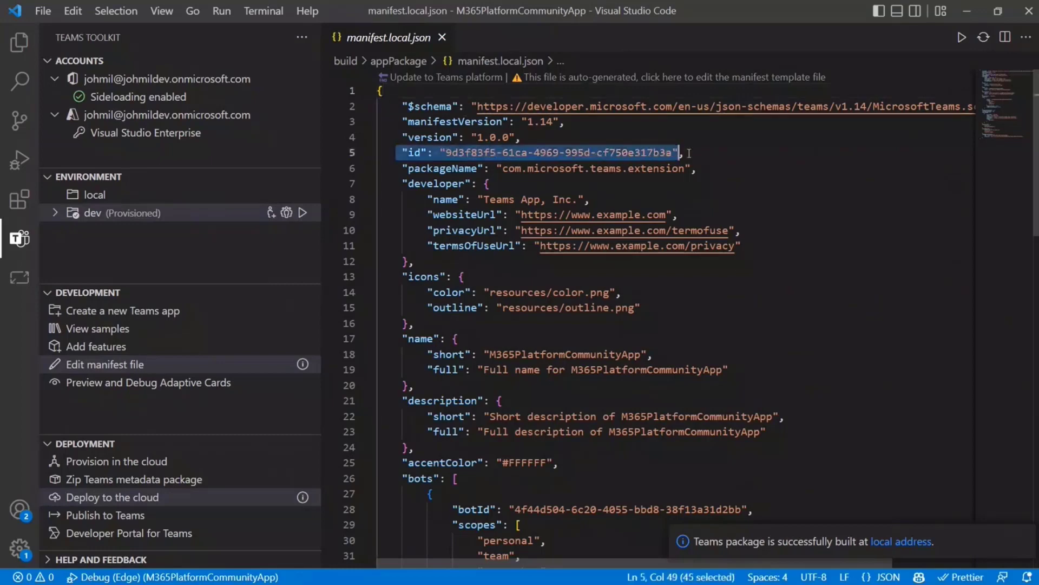
scroll(down, 3)
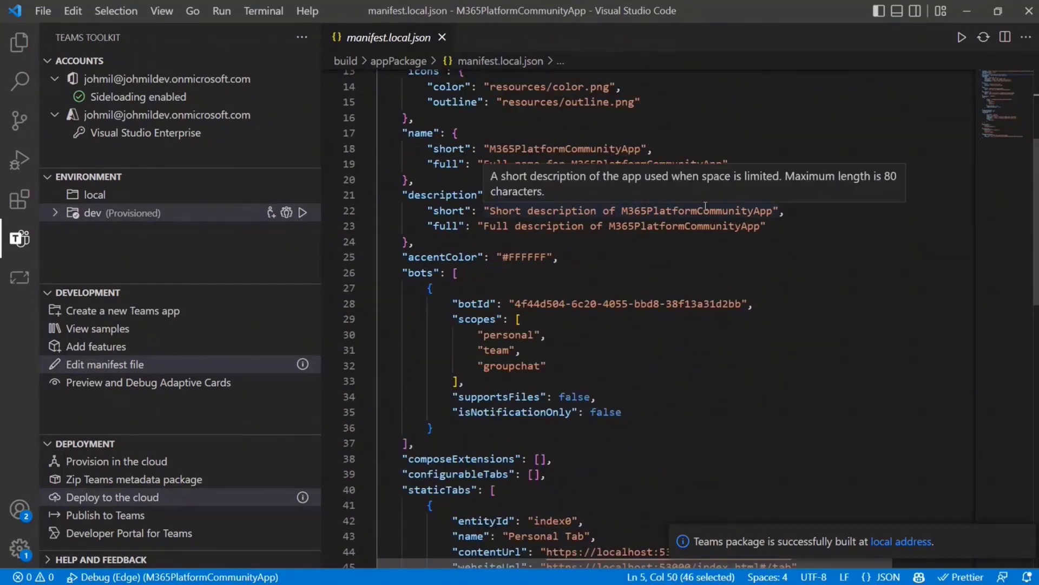
mouse_move(561, 114)
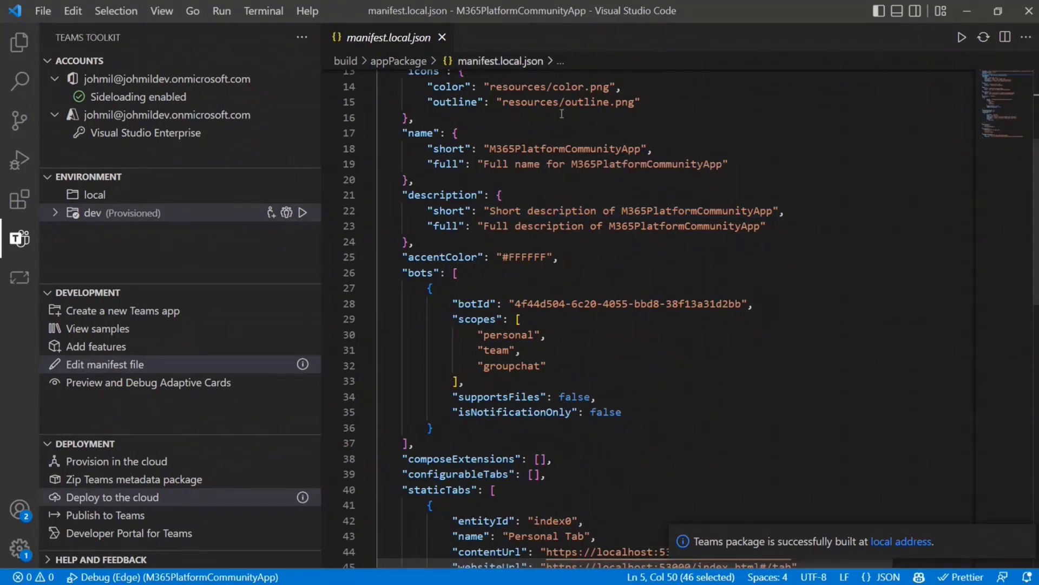
scroll(down, 3)
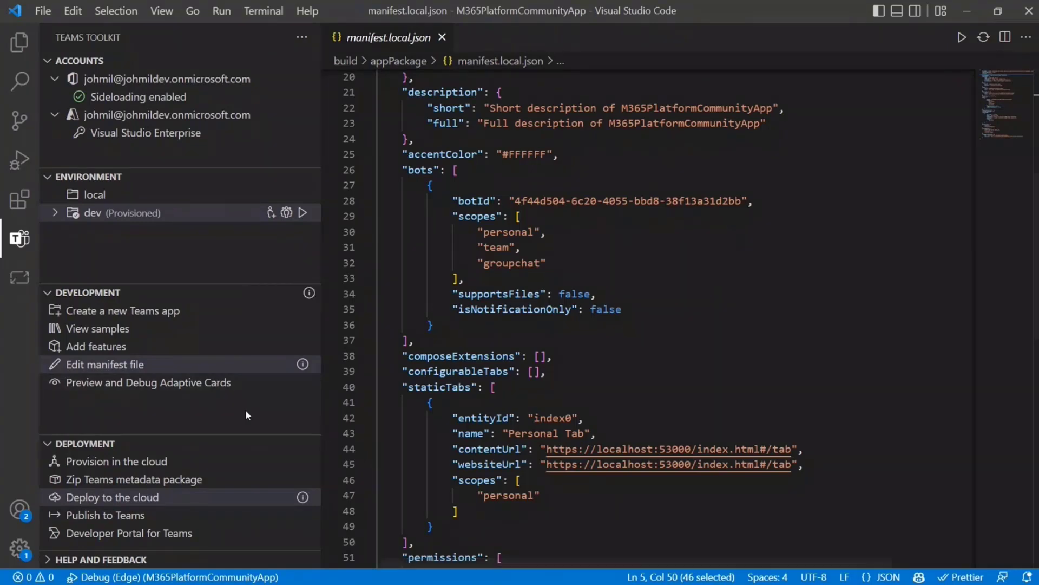
mouse_move(111, 392)
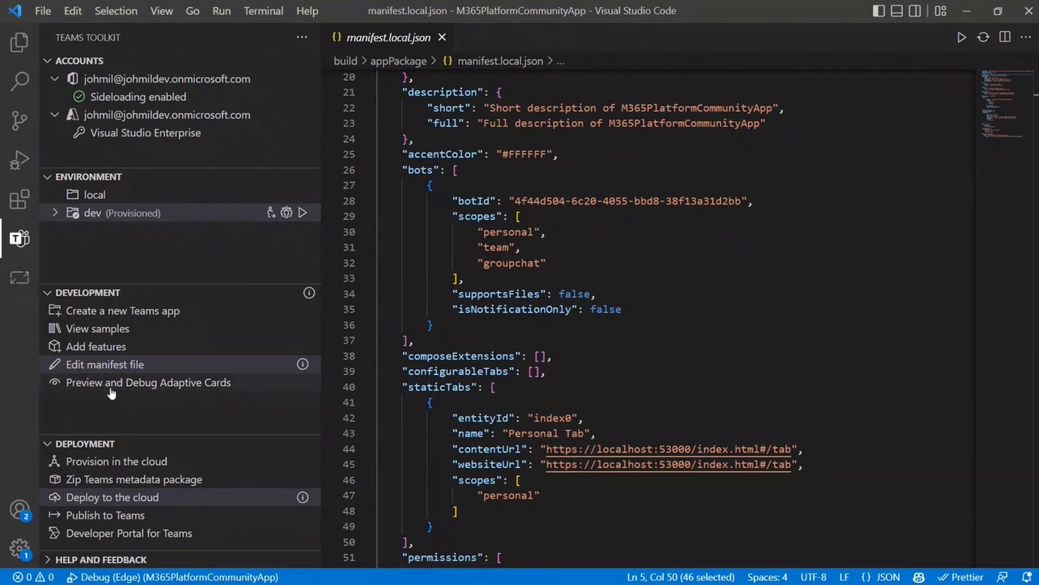
mouse_move(116, 248)
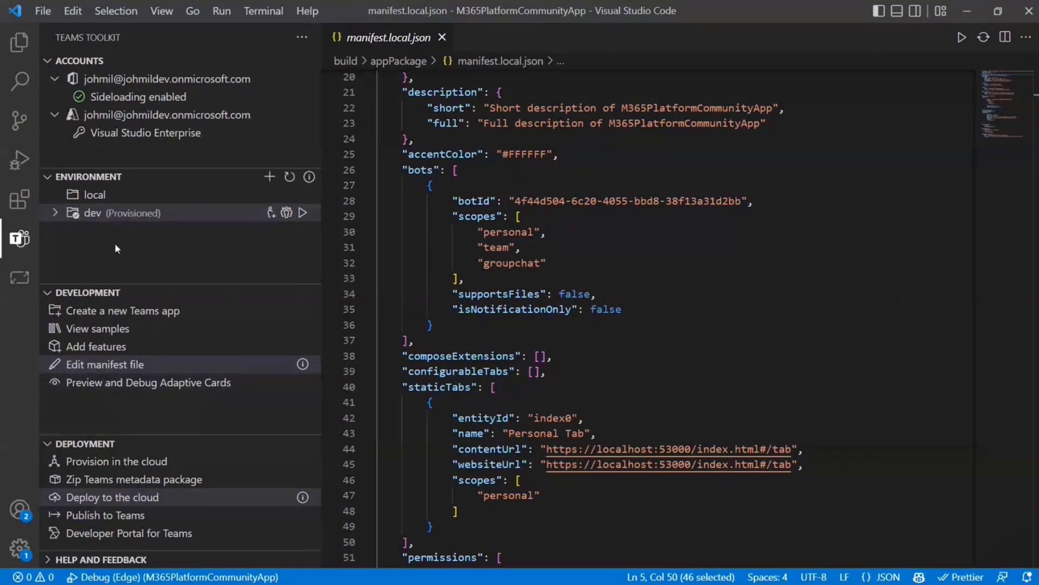
mouse_move(253, 237)
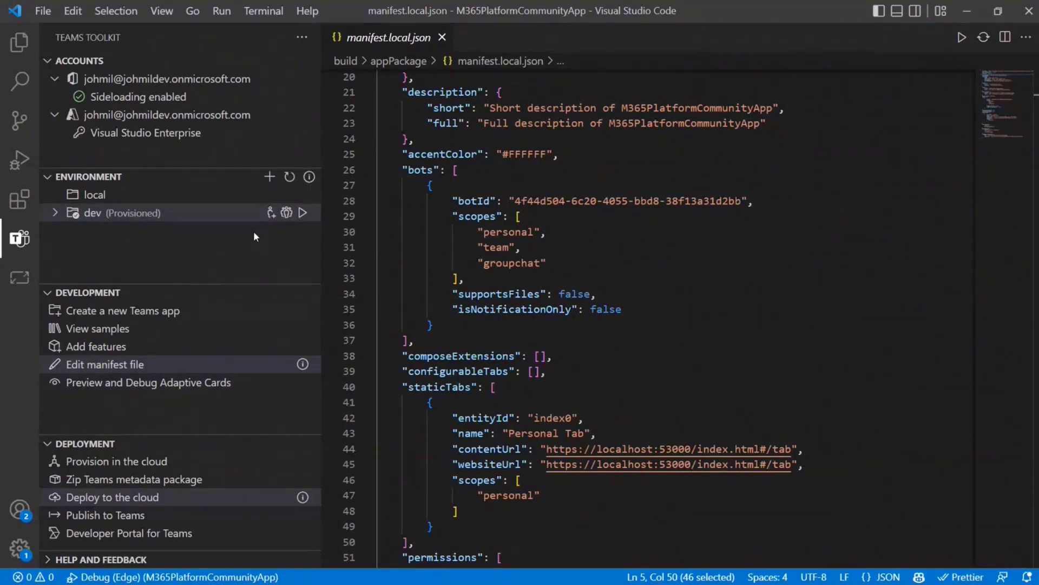
Expand bot > src > adaptiveCards to open notification-default.json, then return to Teams Toolkit
click(20, 42)
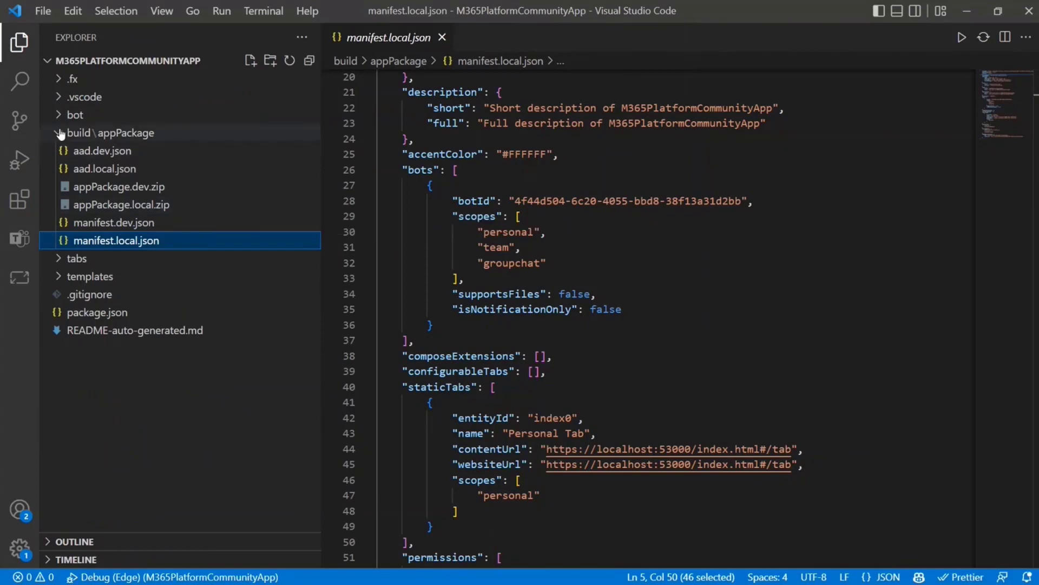
click(75, 114)
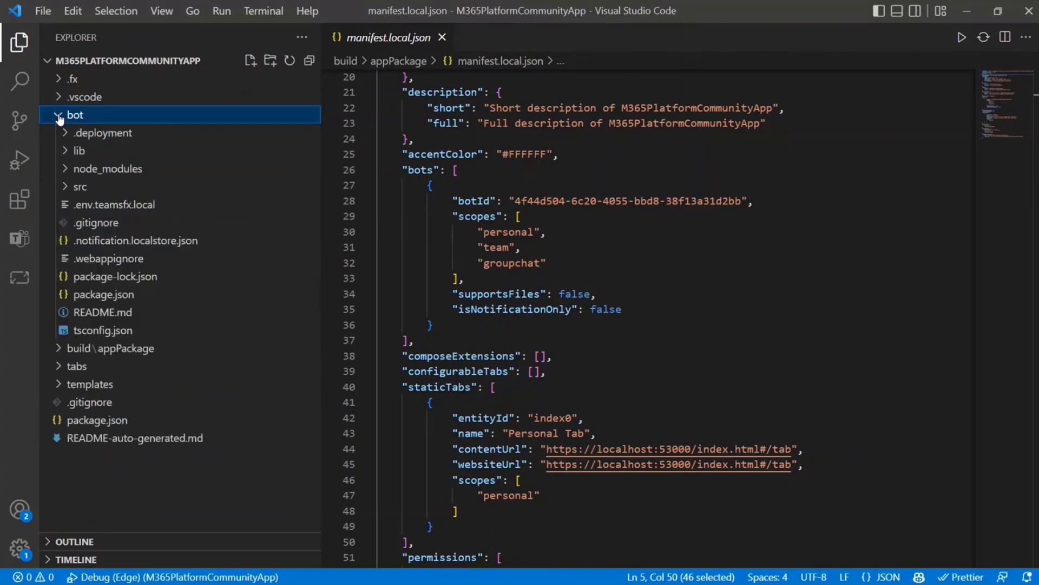
click(80, 187)
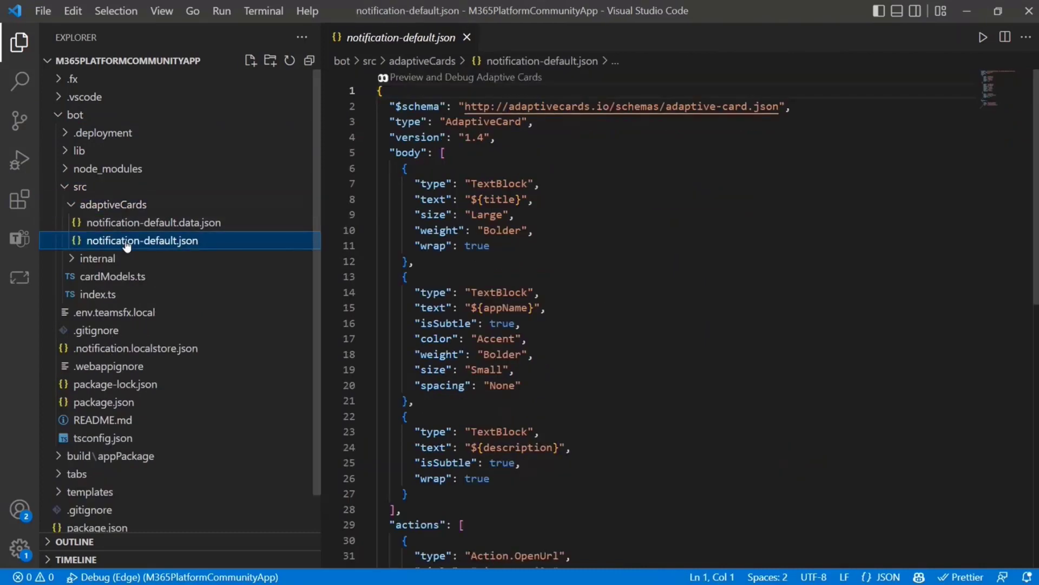
scroll(down, 3)
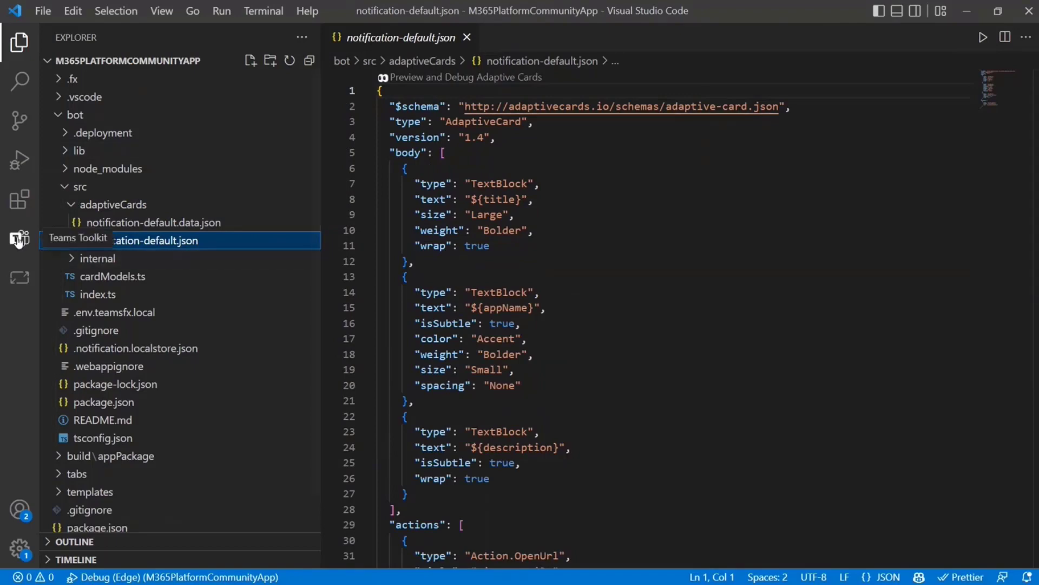
click(18, 239)
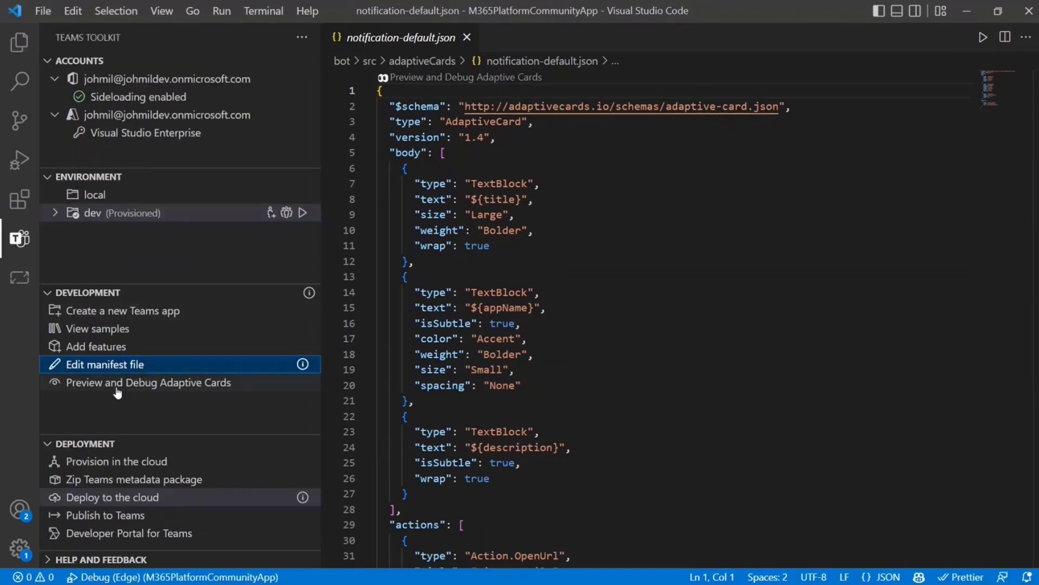
Preview the notification-default card and open its notification-default.data.json sample data
click(148, 382)
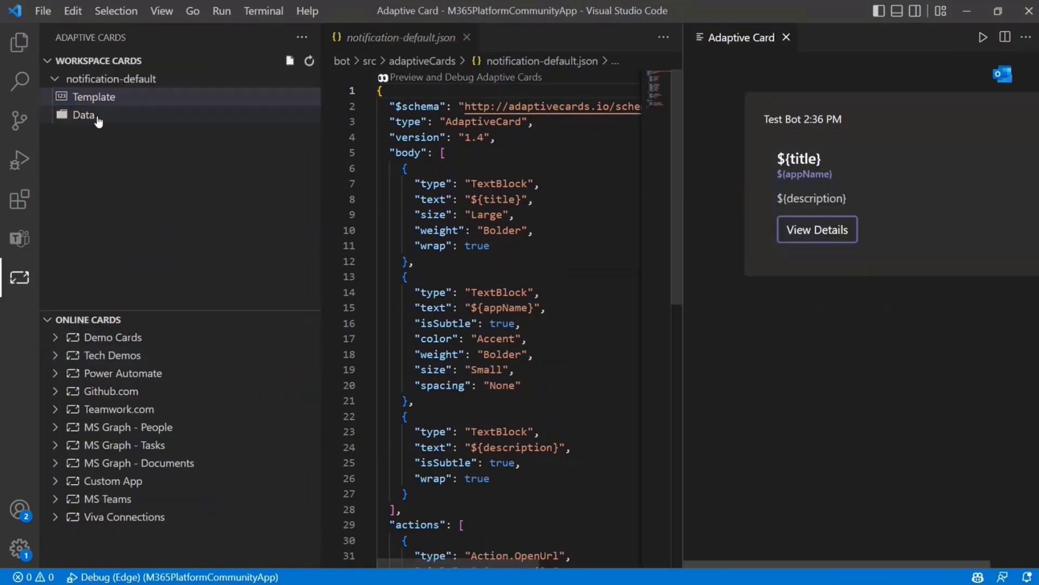
mouse_move(686, 190)
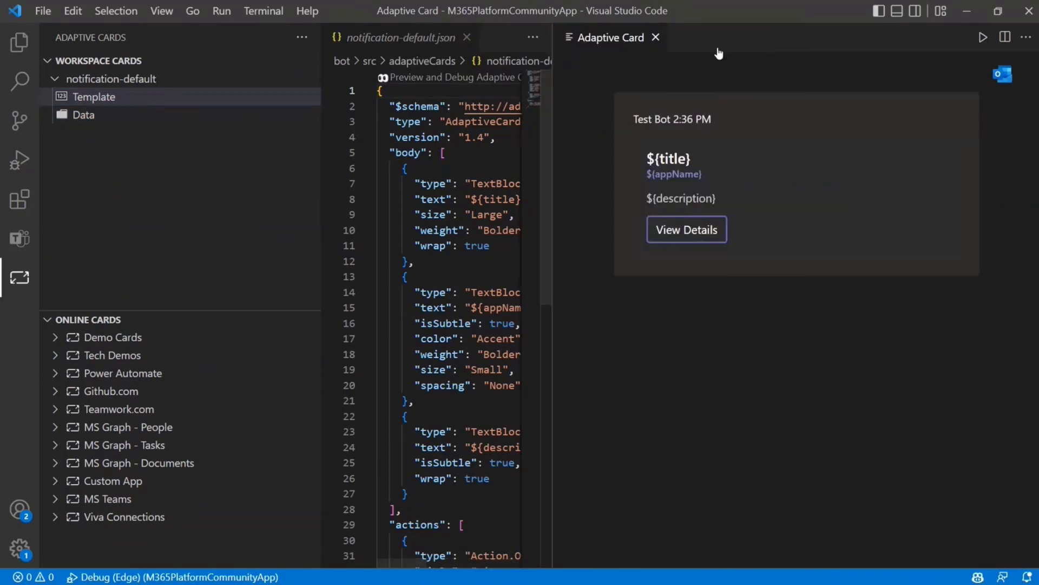
mouse_move(734, 159)
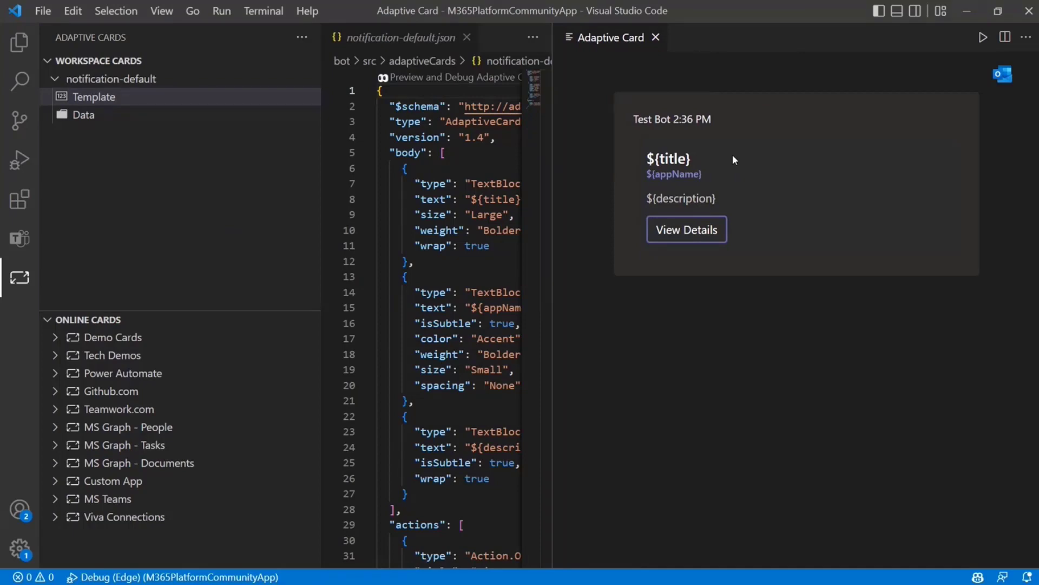
click(83, 114)
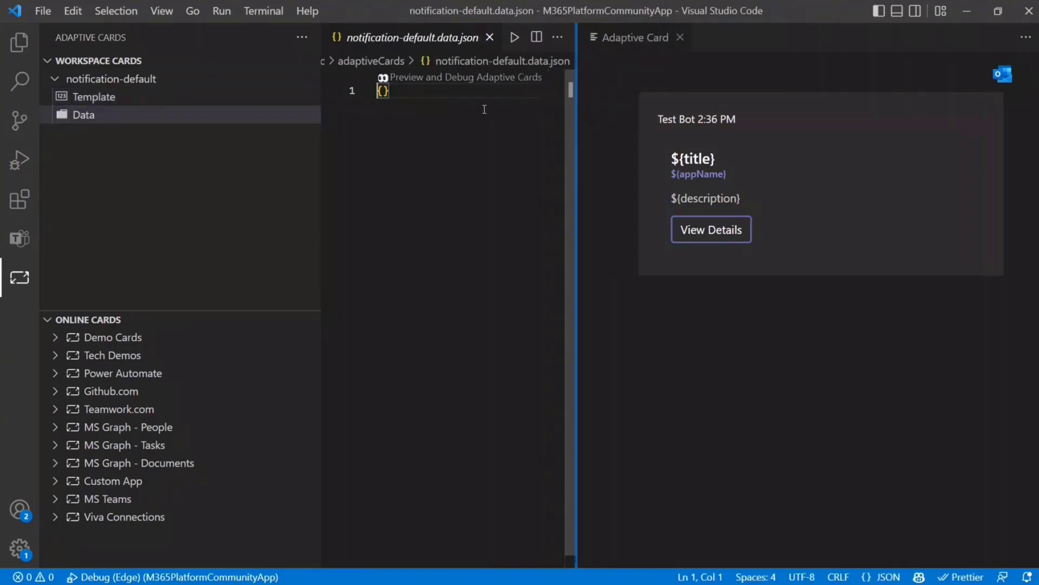
mouse_move(339, 118)
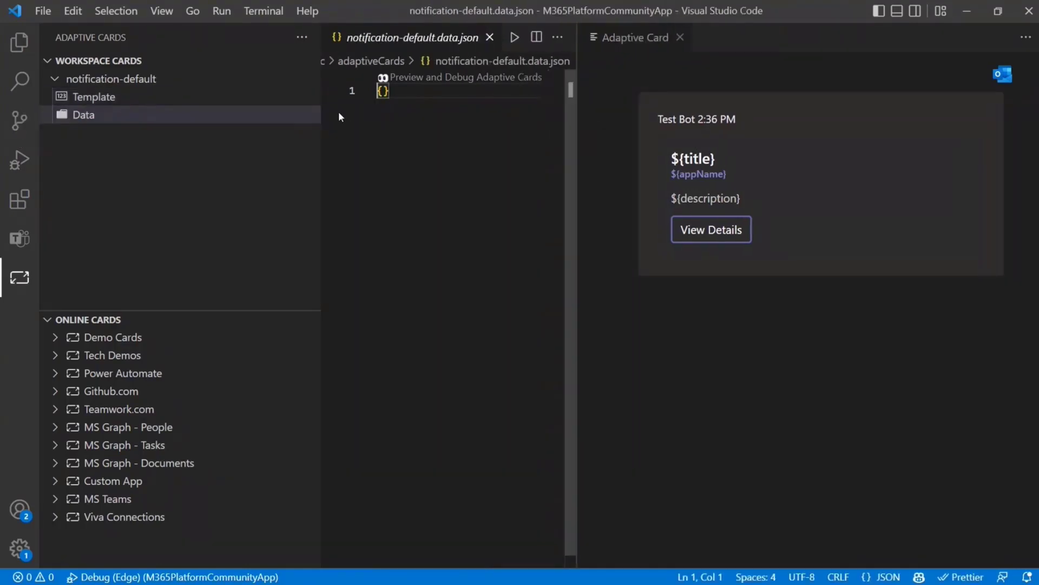
mouse_move(18, 237)
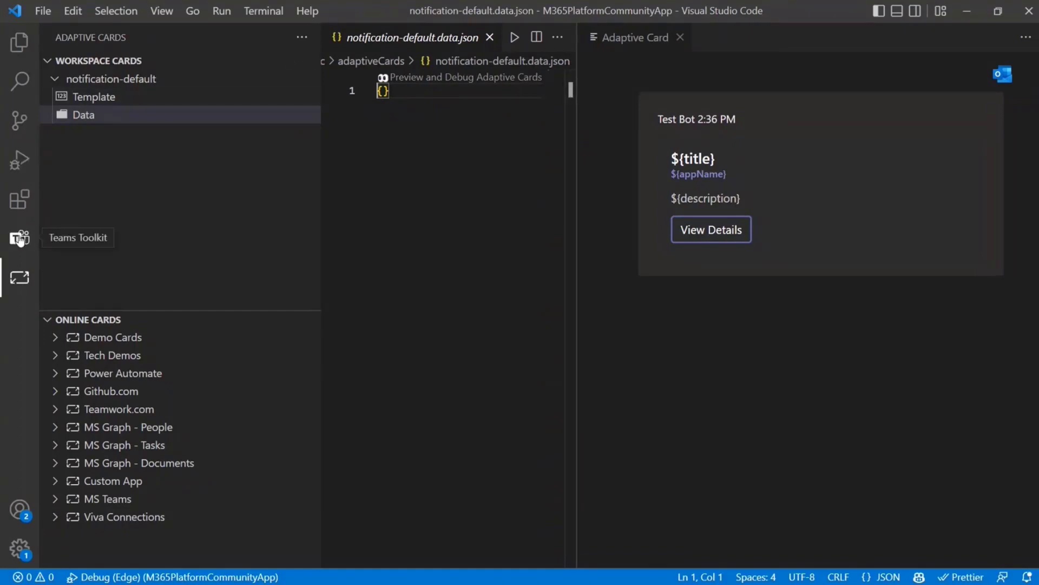
click(18, 239)
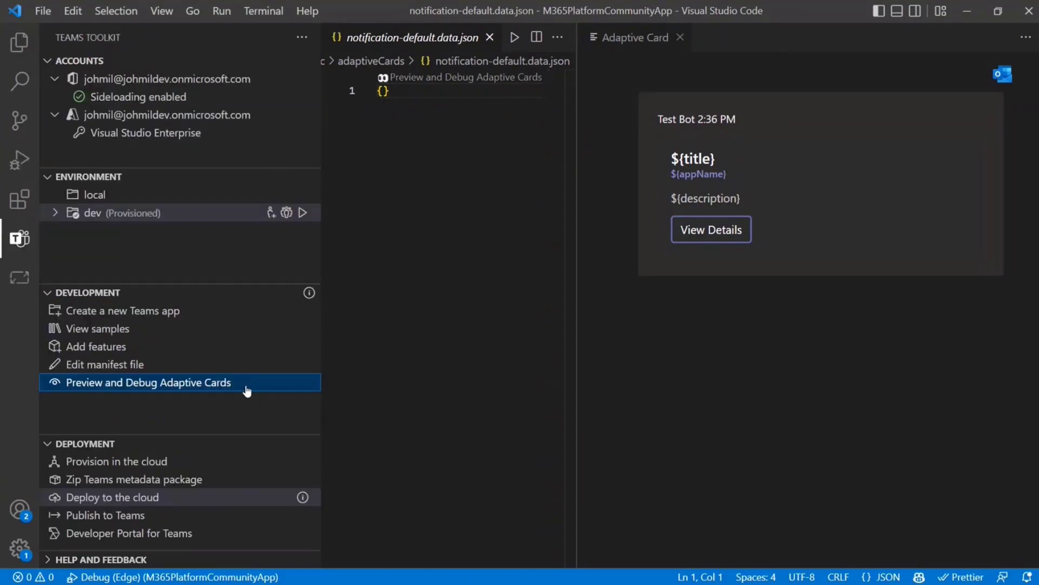
mouse_move(274, 459)
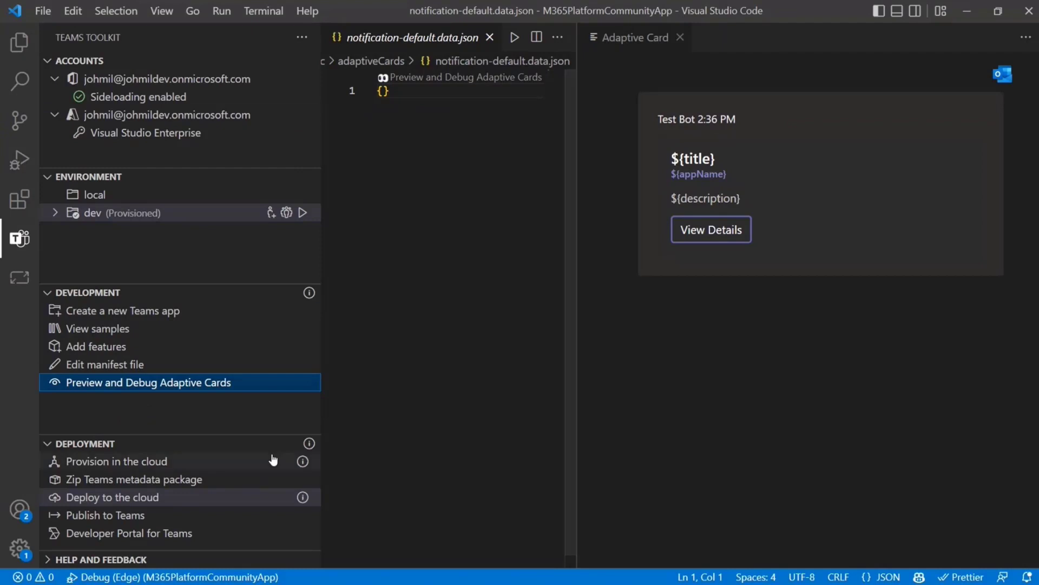
mouse_move(257, 425)
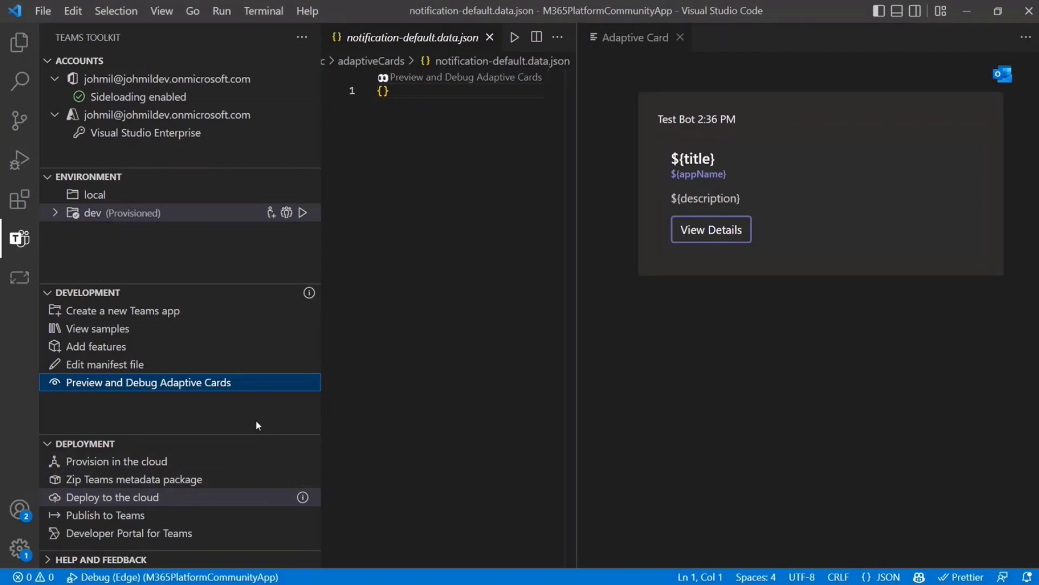
mouse_move(270, 479)
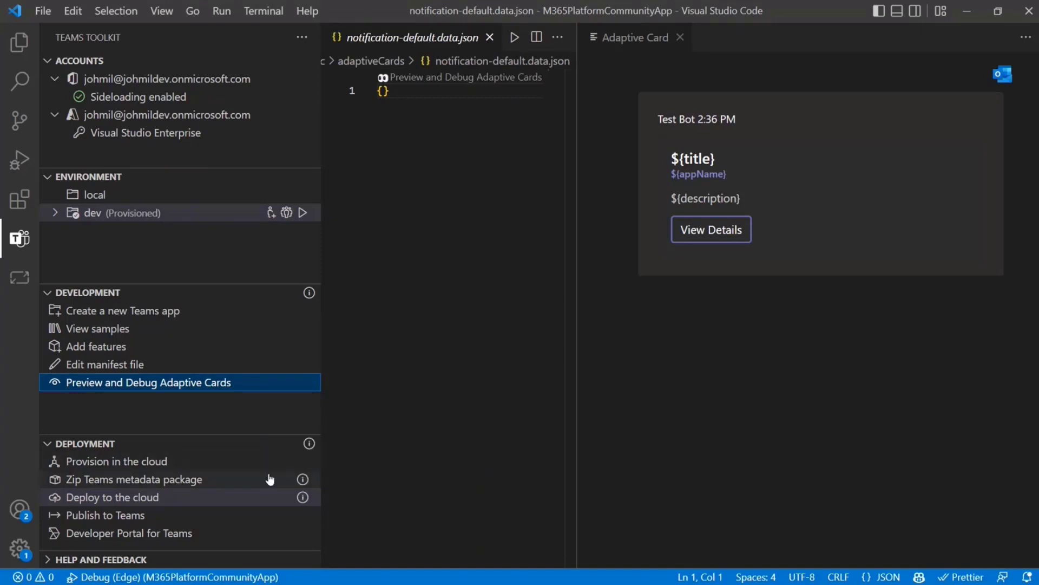
mouse_move(302, 479)
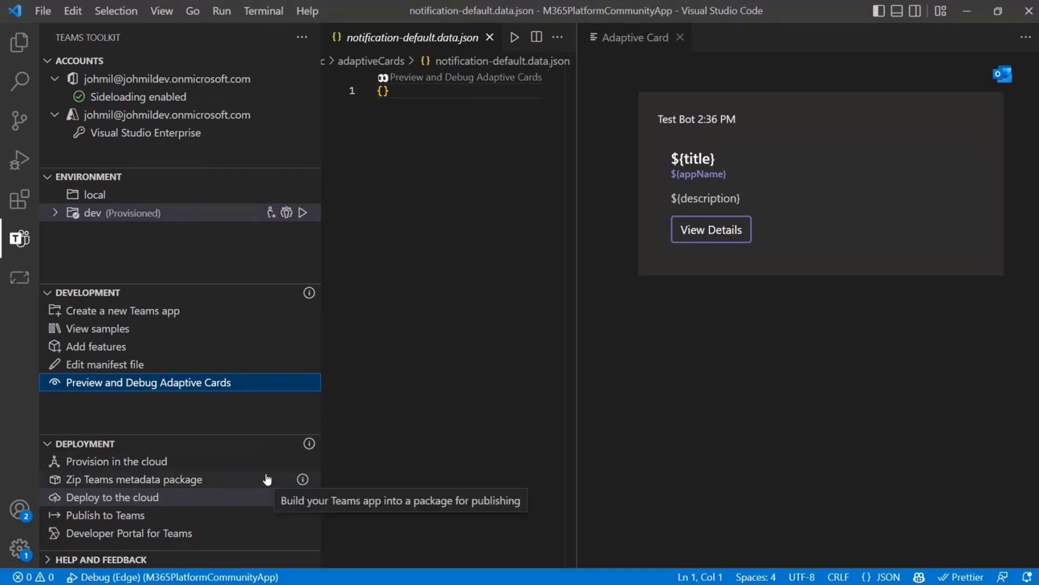
mouse_move(210, 432)
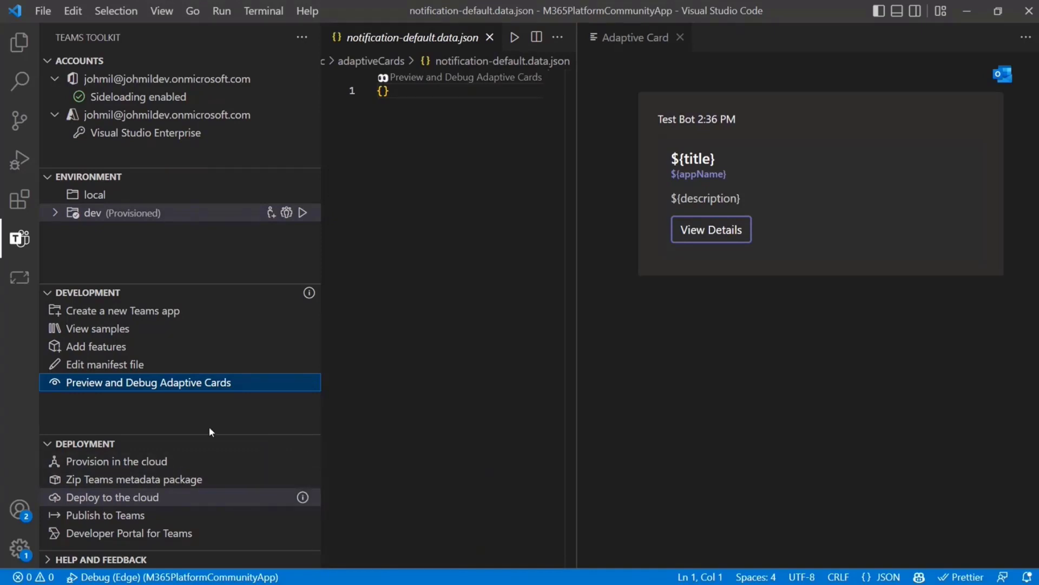
mouse_move(204, 436)
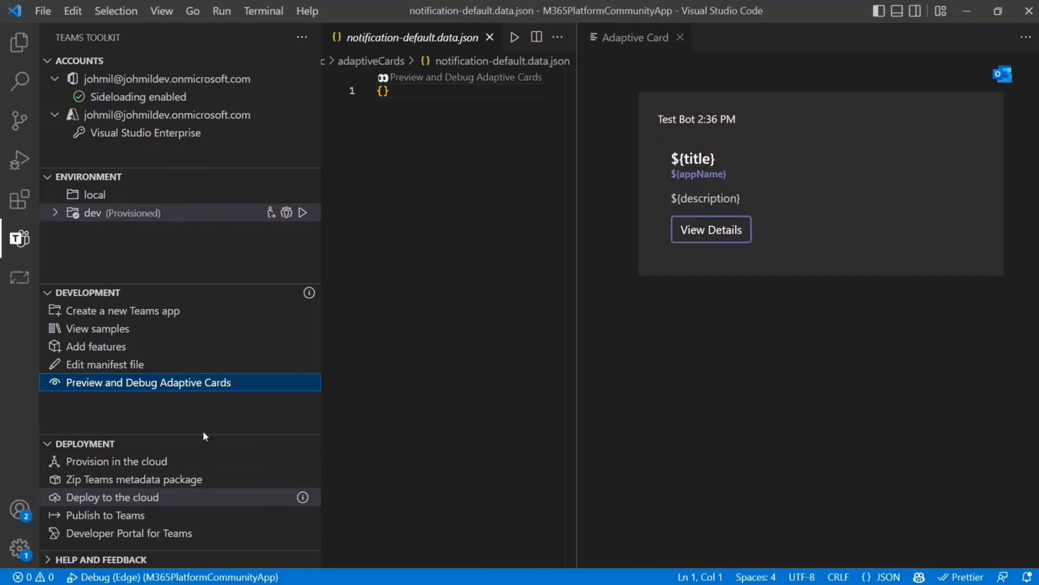
mouse_move(95, 195)
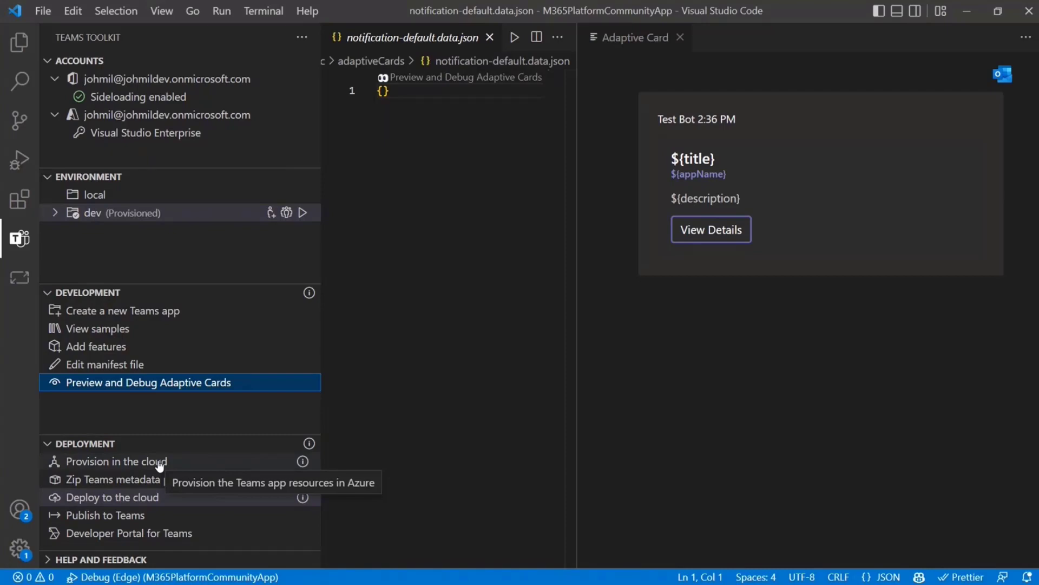
mouse_move(197, 466)
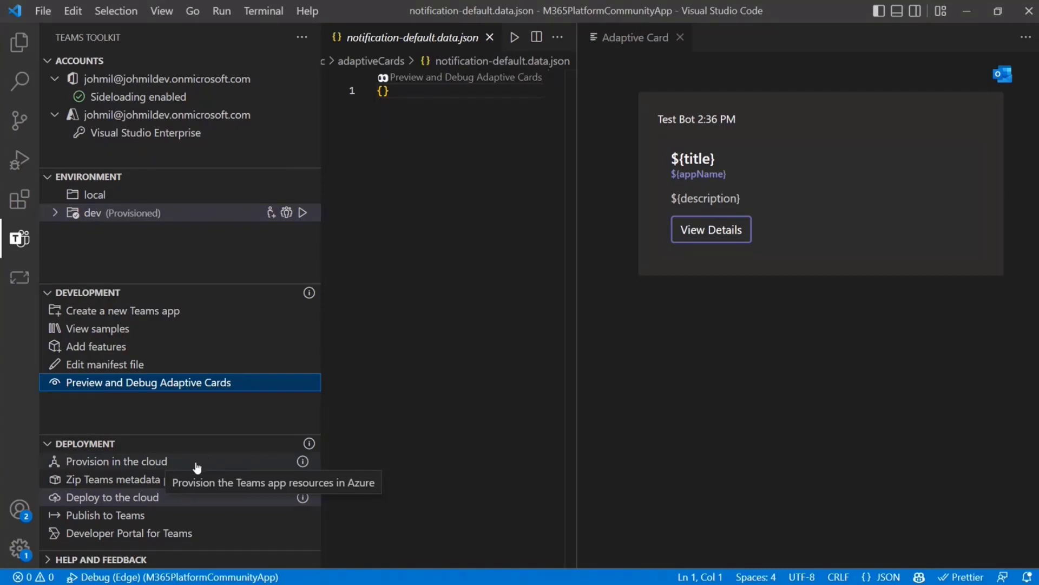
mouse_move(93, 212)
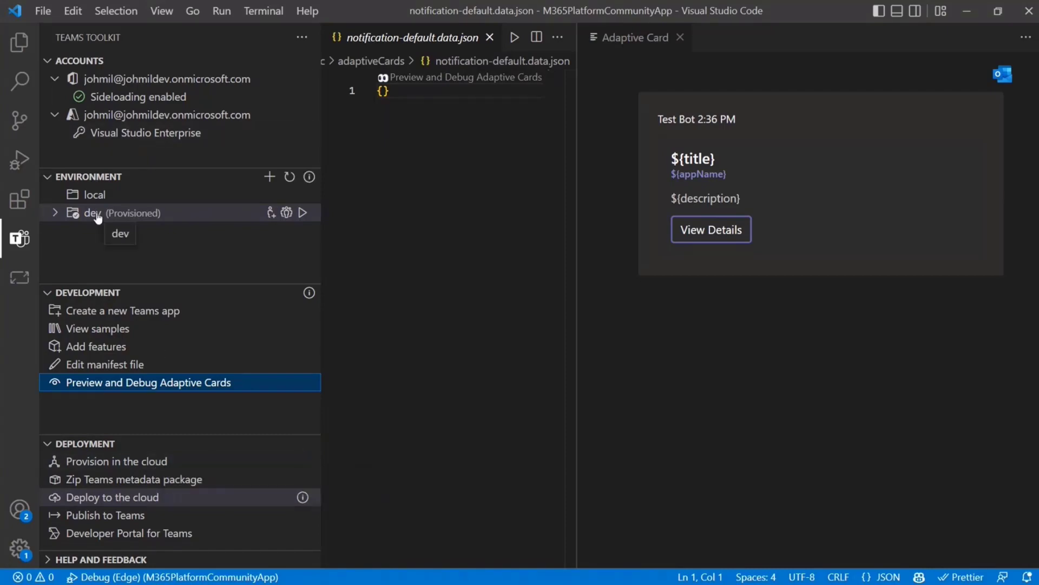
mouse_move(18, 42)
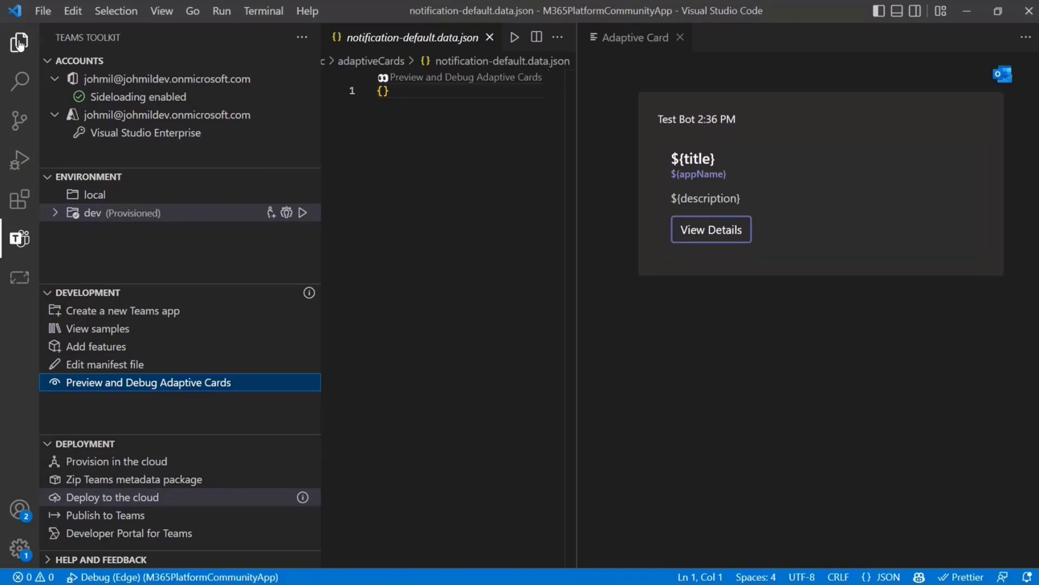
List the bicep files under templates > azure > teamsFx and provision, then return to Teams Toolkit
click(19, 42)
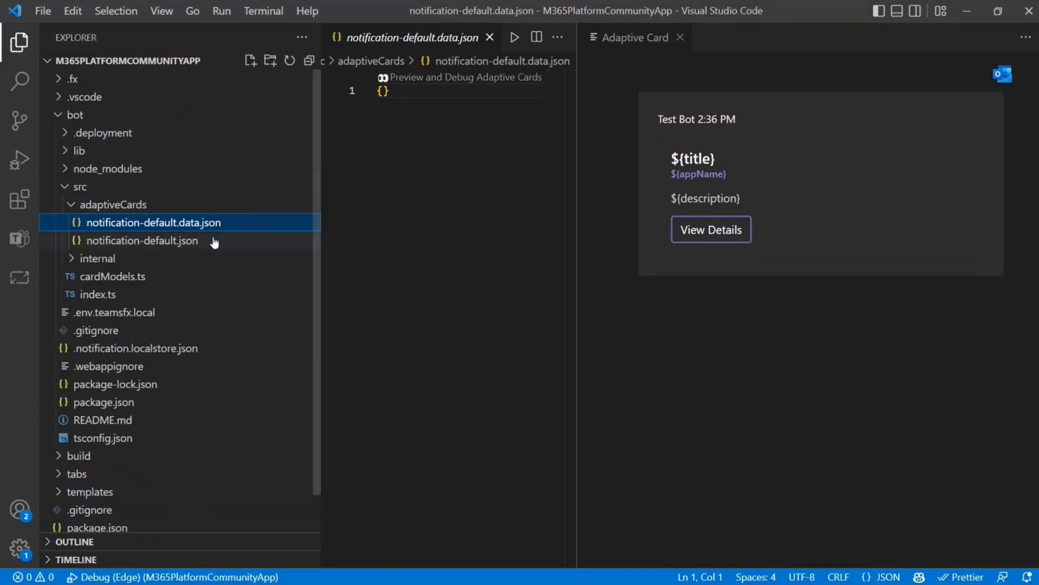
click(89, 492)
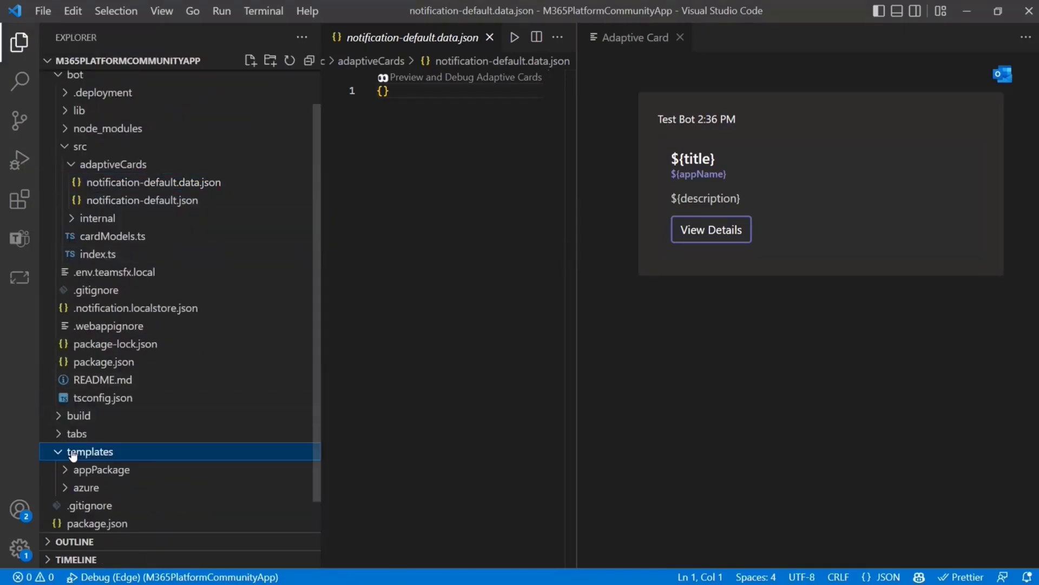
click(86, 487)
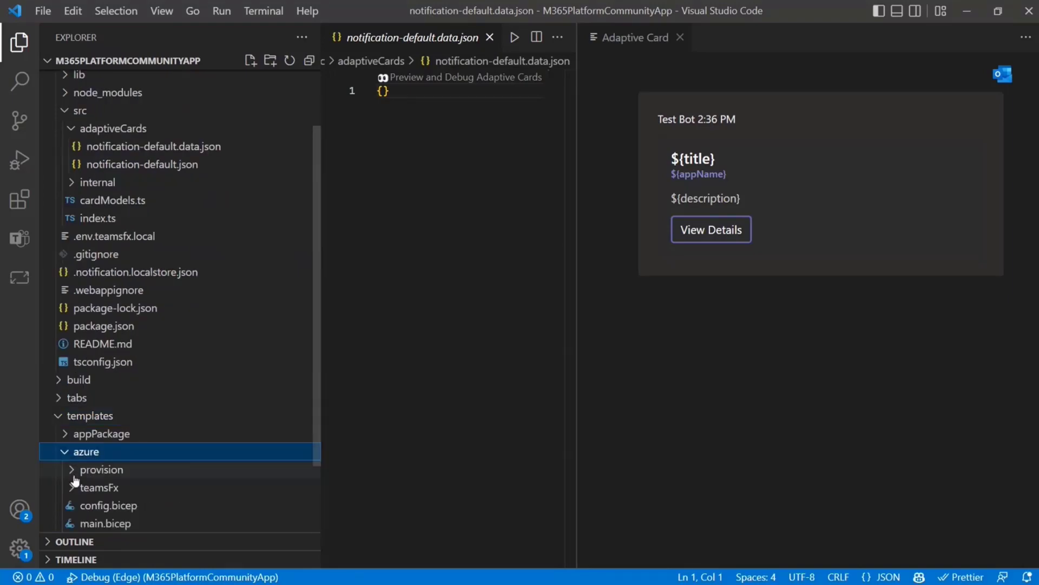
click(98, 487)
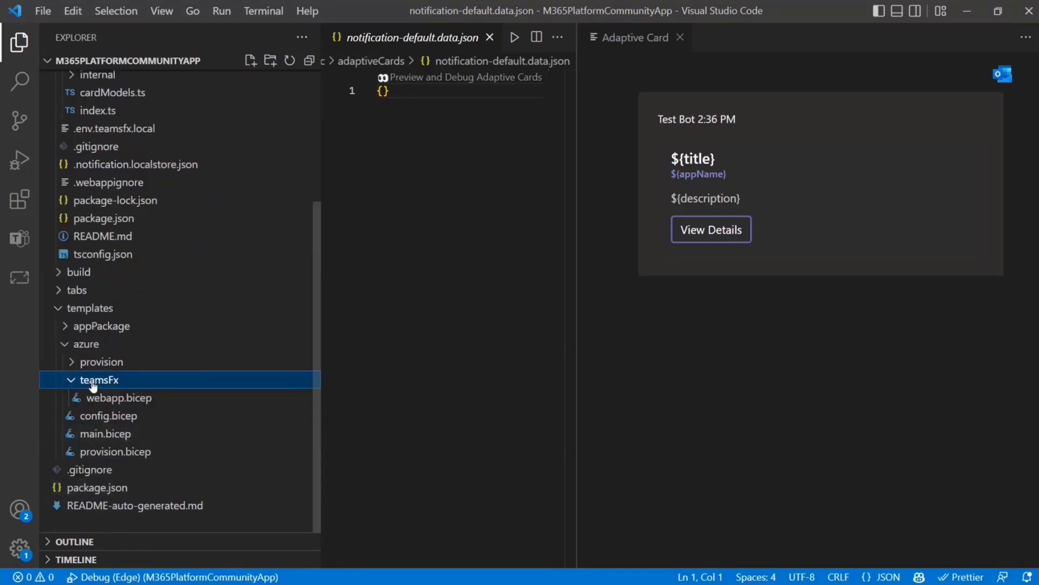
click(102, 361)
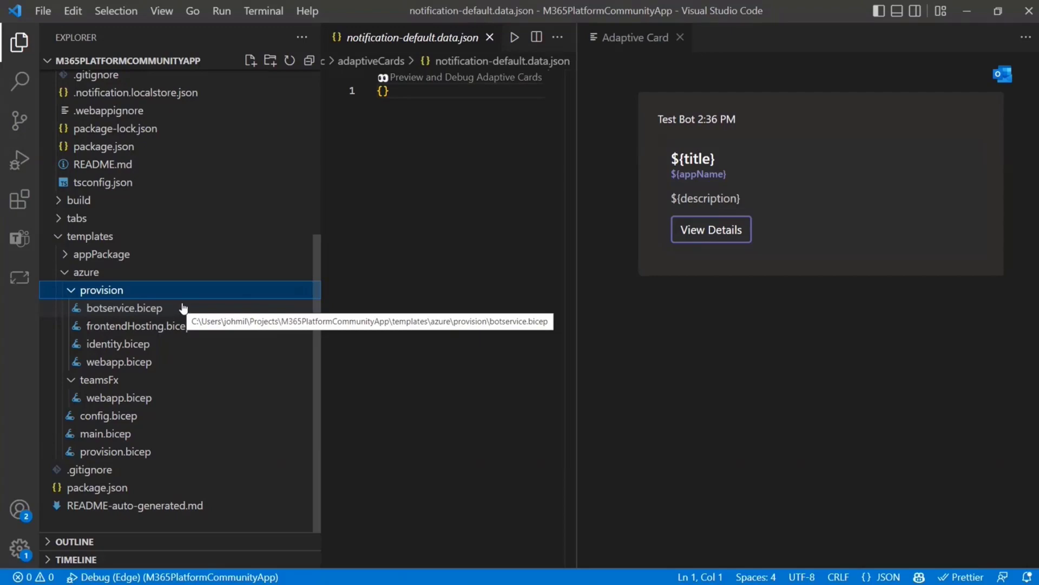
mouse_move(210, 345)
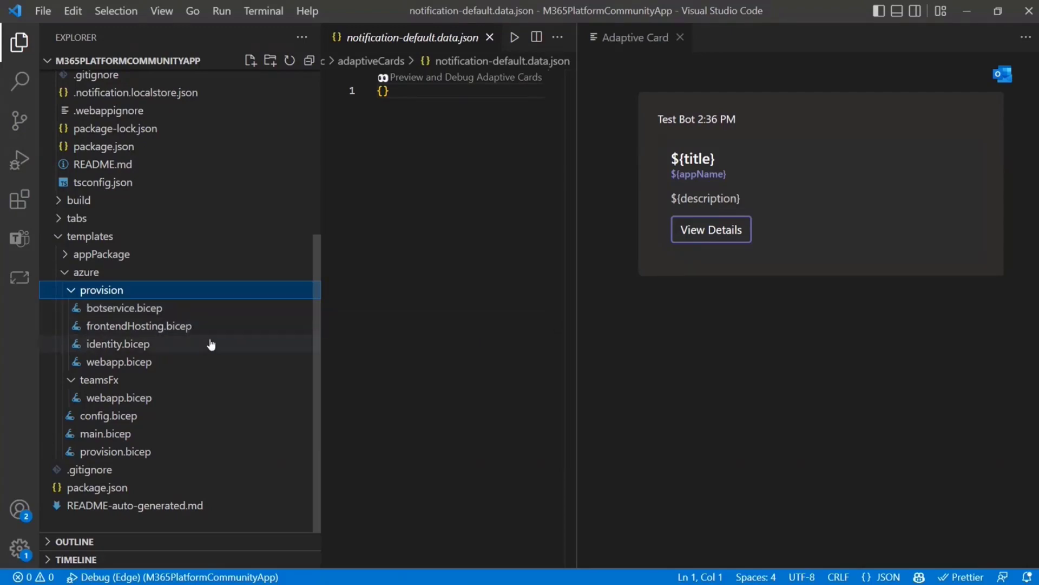
mouse_move(81, 285)
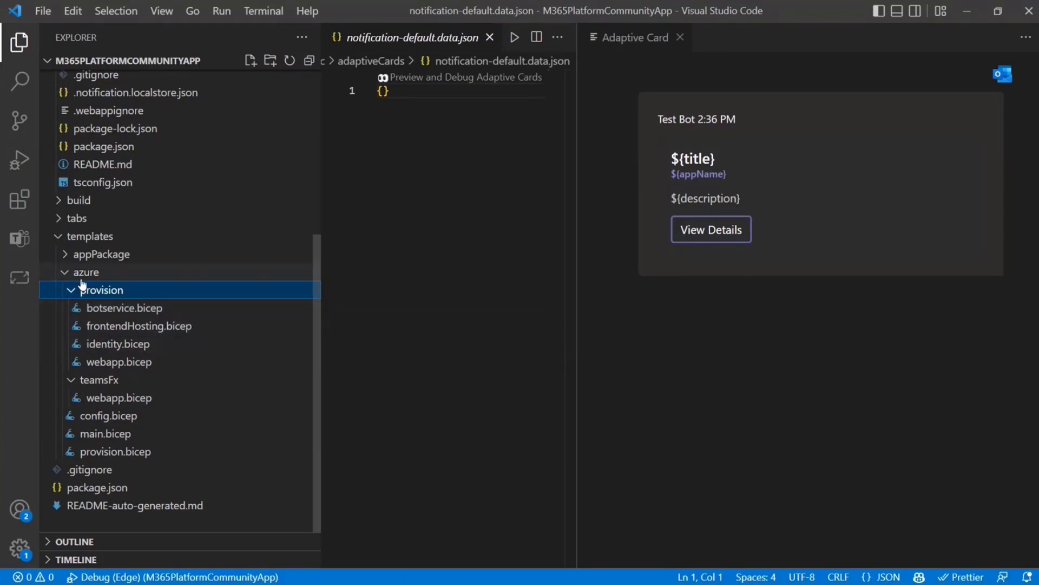
click(18, 239)
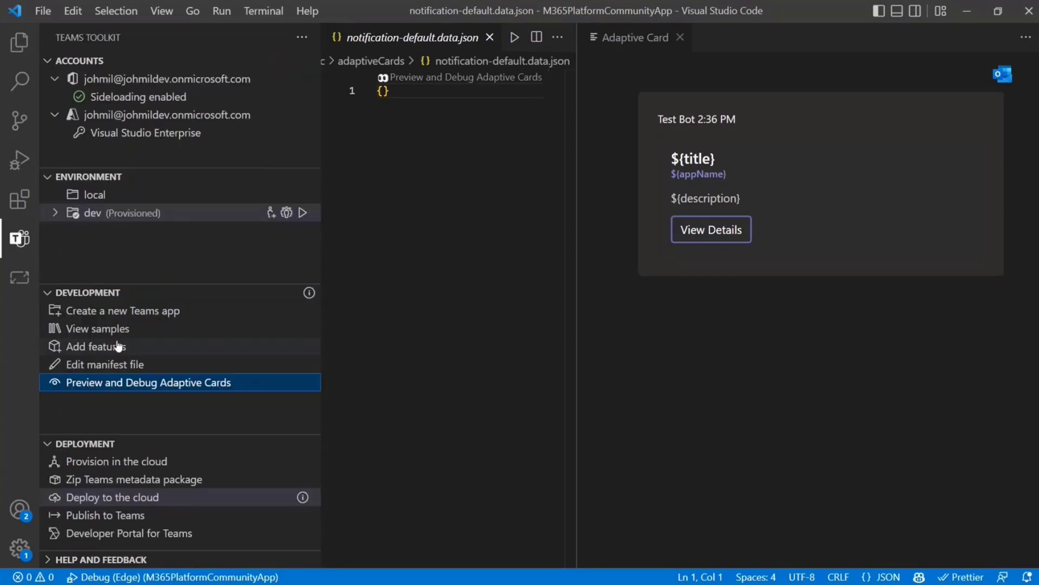
mouse_move(147, 468)
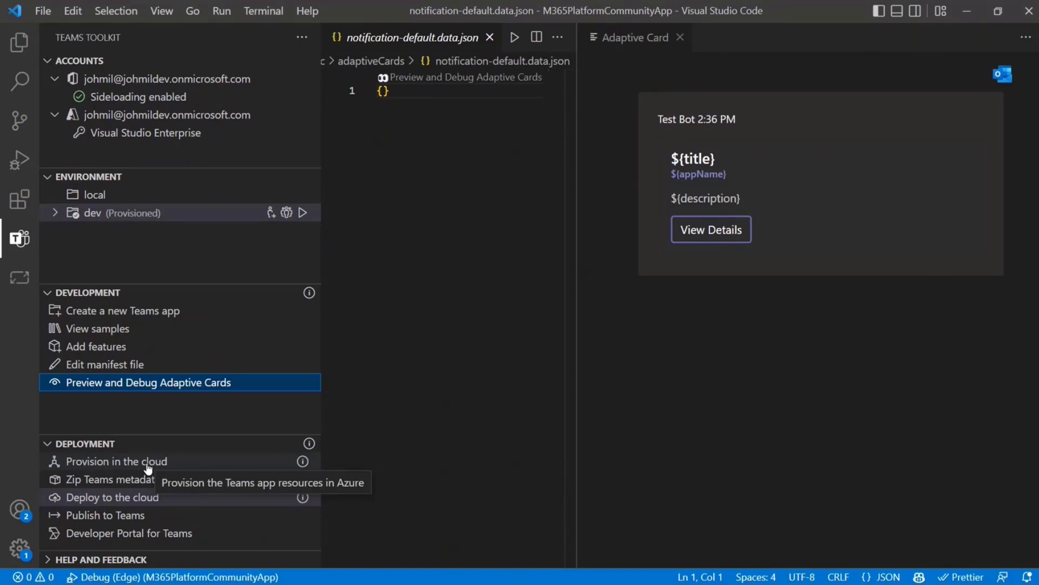
mouse_move(209, 467)
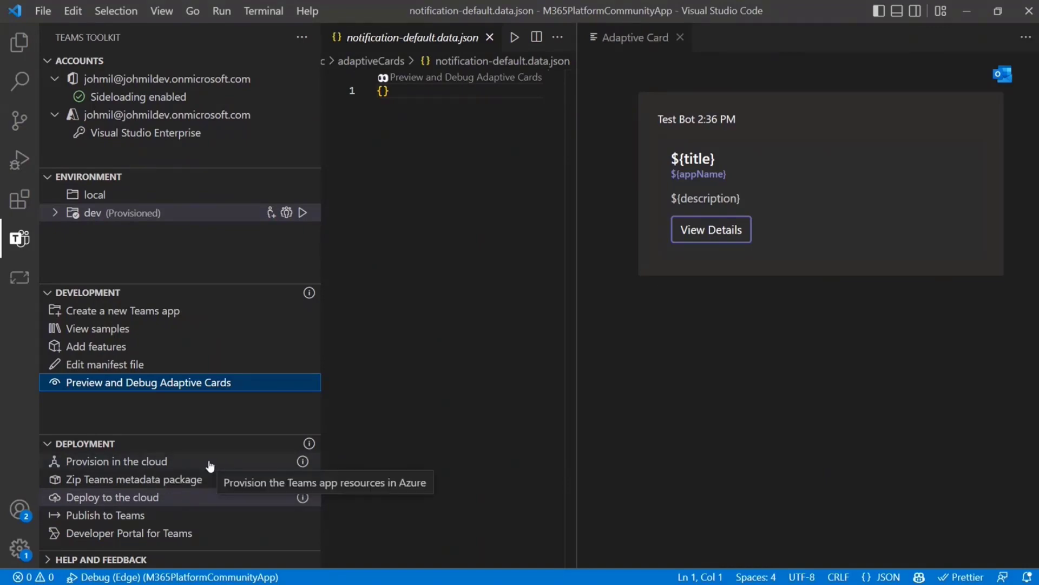
mouse_move(133, 463)
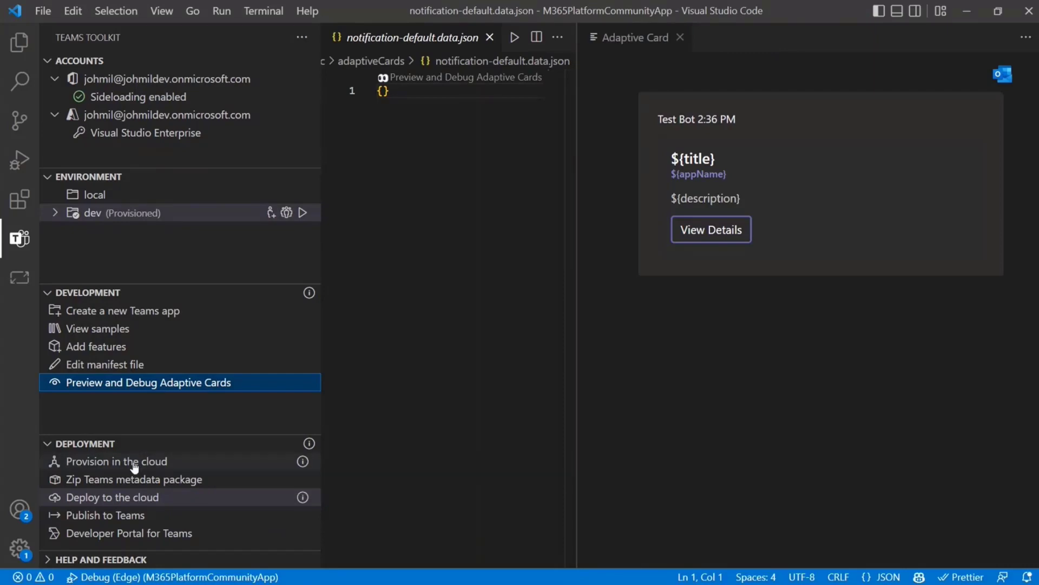
mouse_move(166, 497)
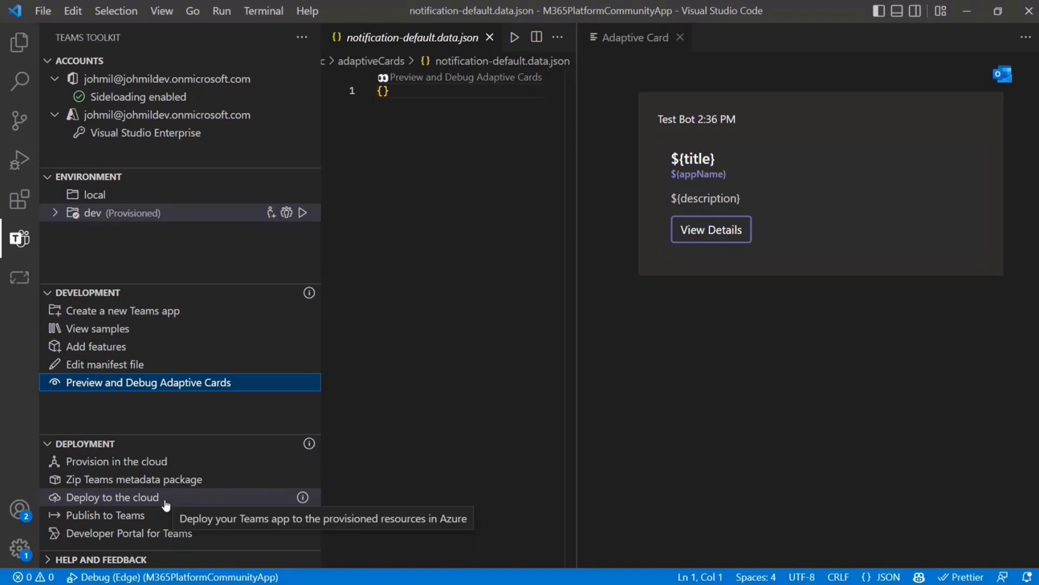
mouse_move(184, 498)
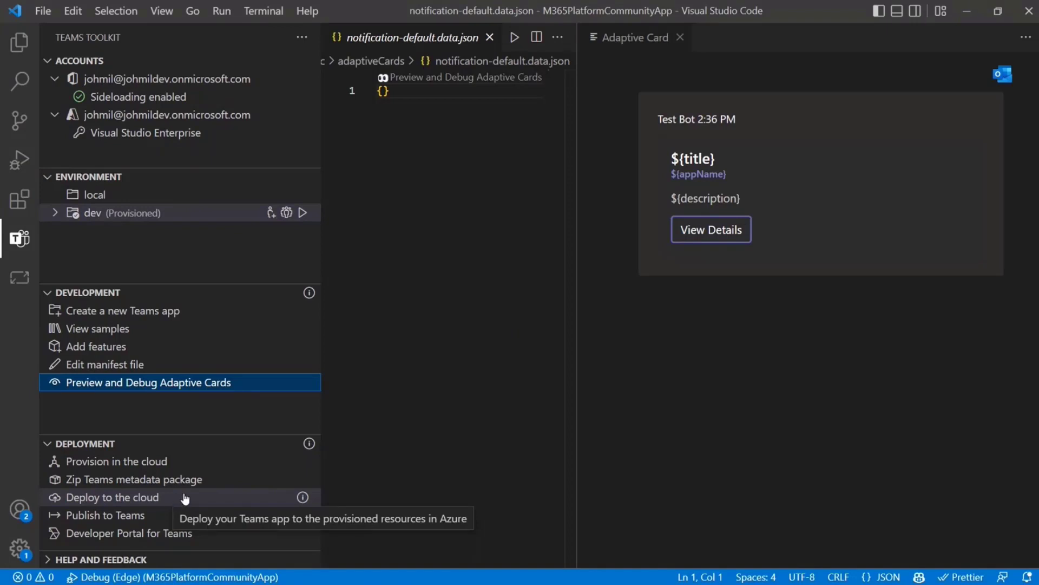
mouse_move(249, 488)
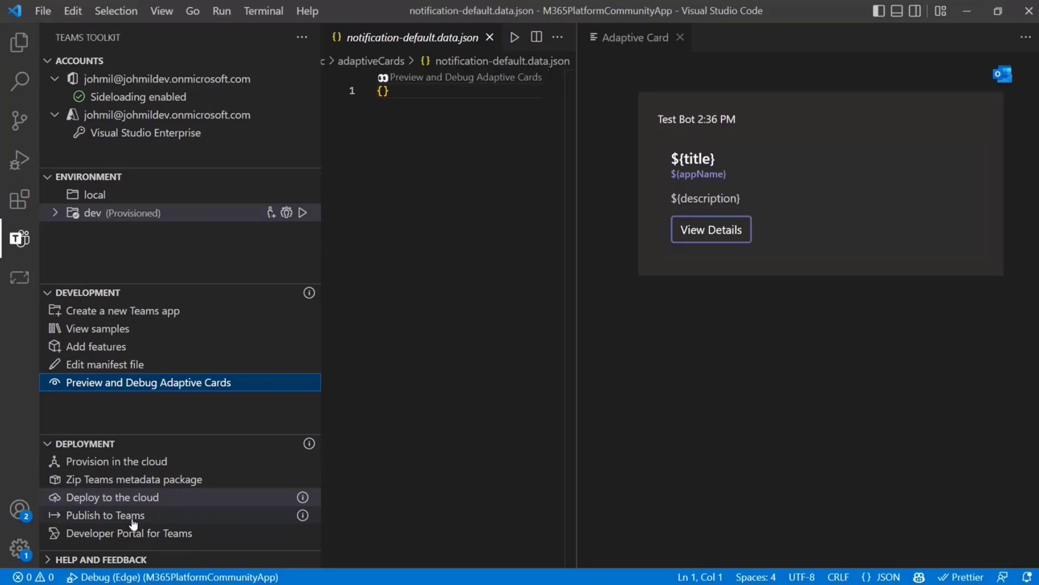
mouse_move(131, 523)
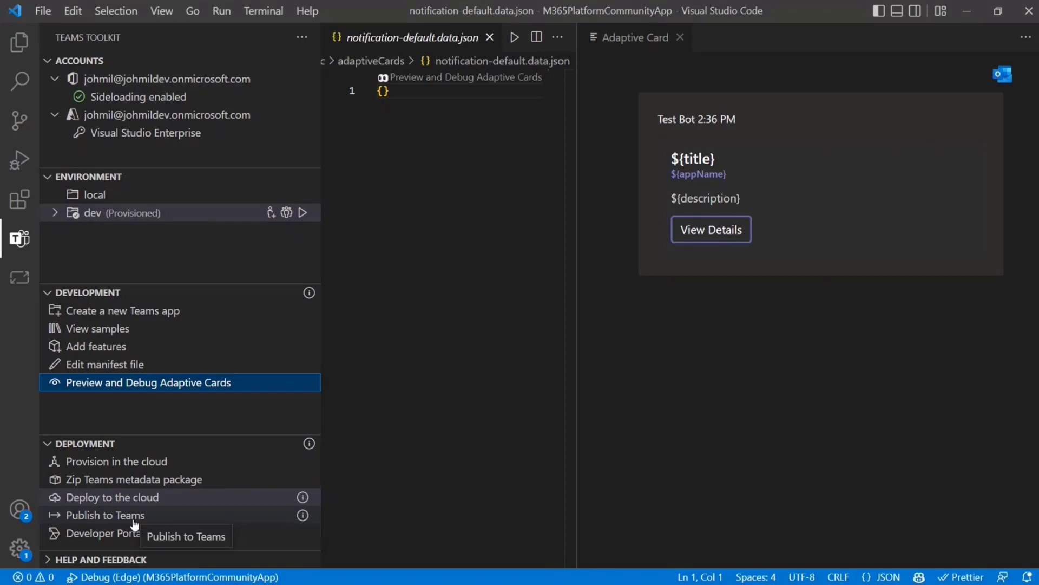
mouse_move(247, 497)
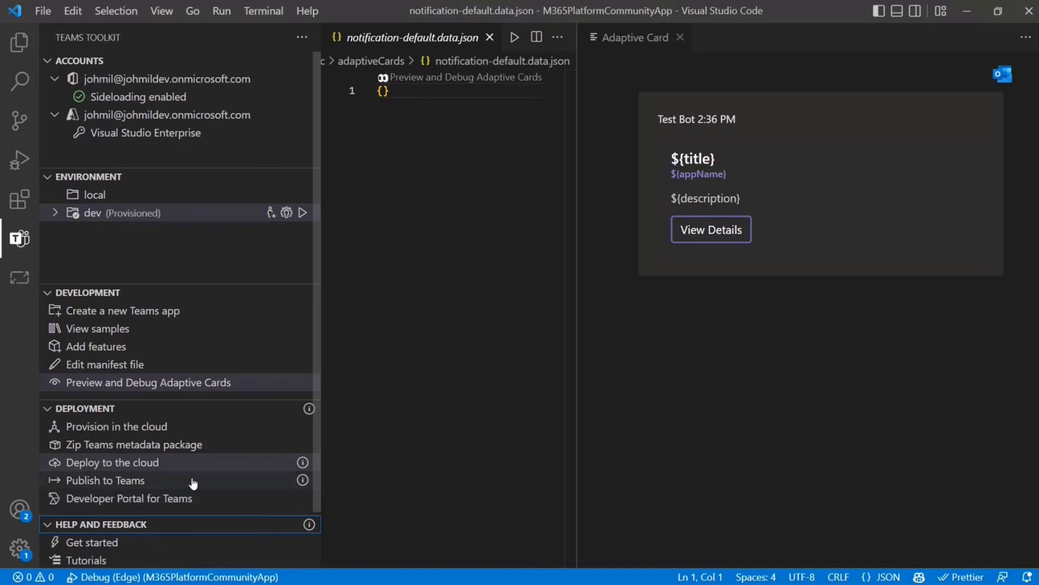
mouse_move(180, 540)
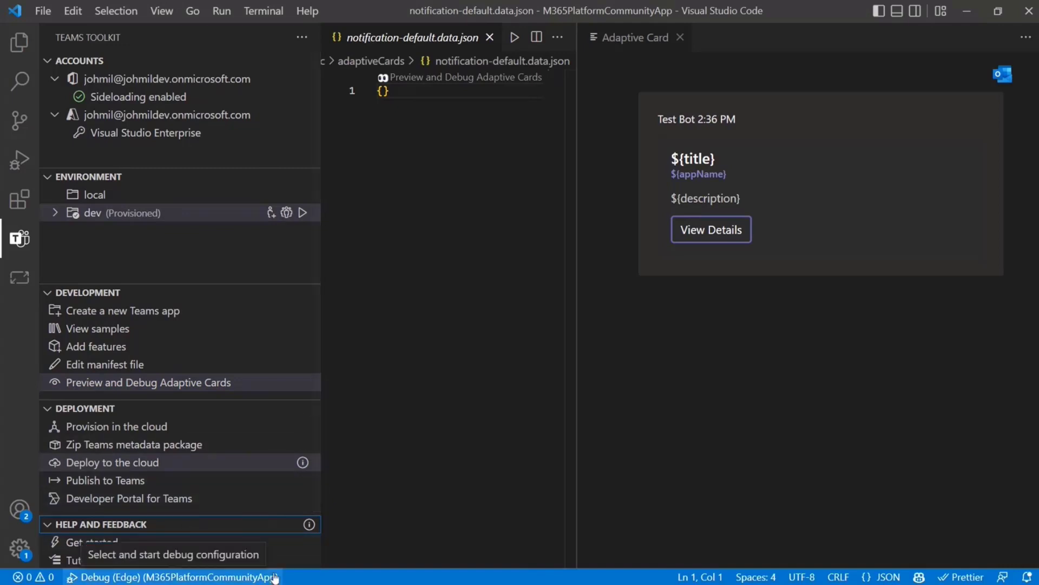
mouse_move(281, 536)
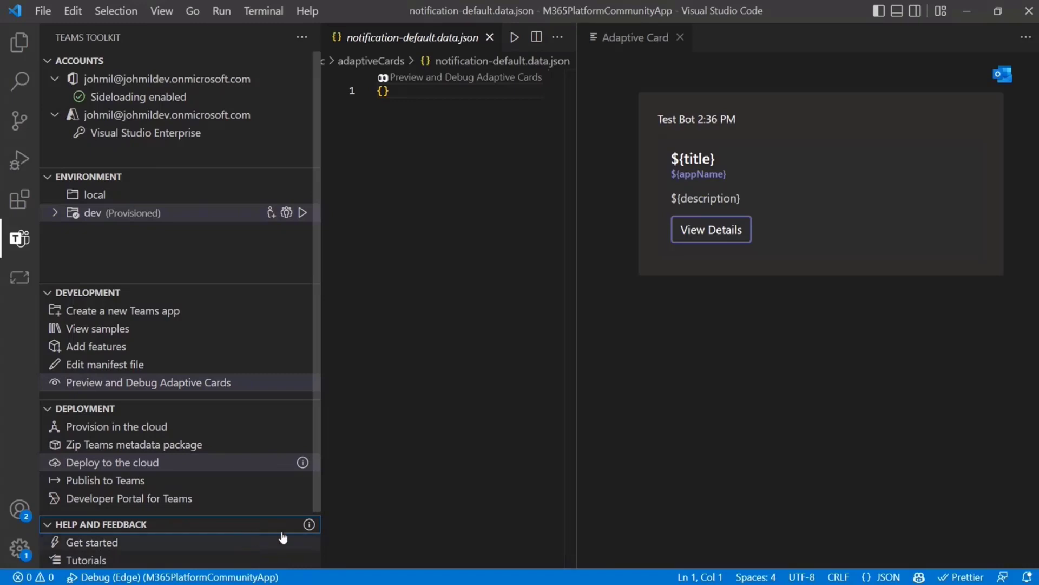
scroll(down, 3)
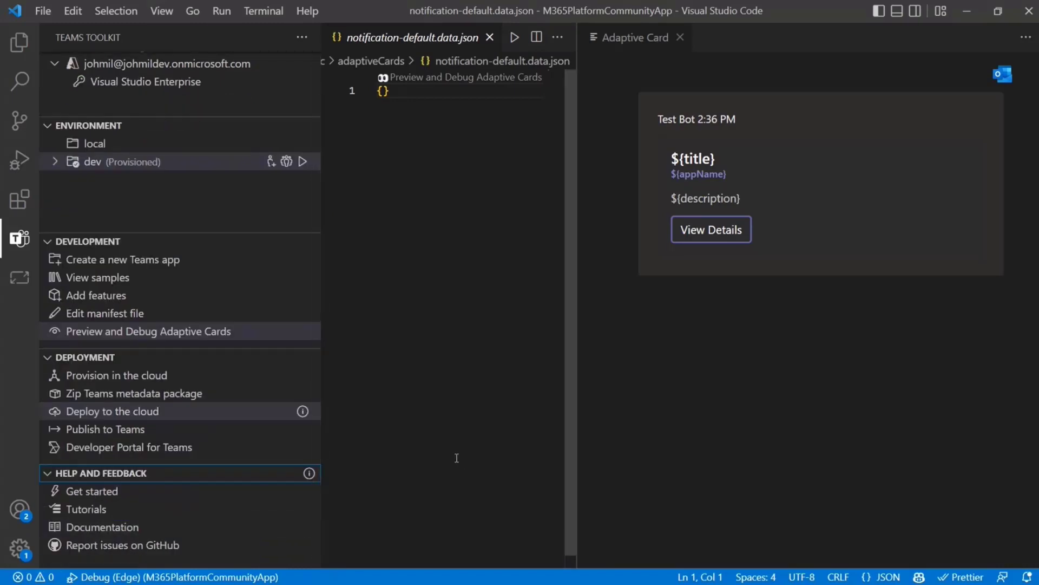
mouse_move(842, 383)
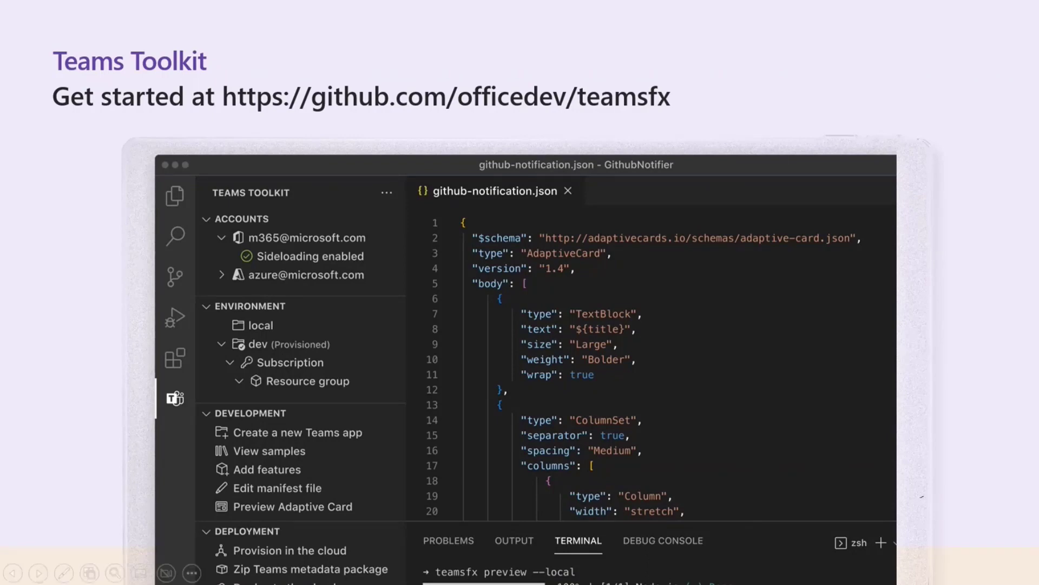
mouse_move(1036, 230)
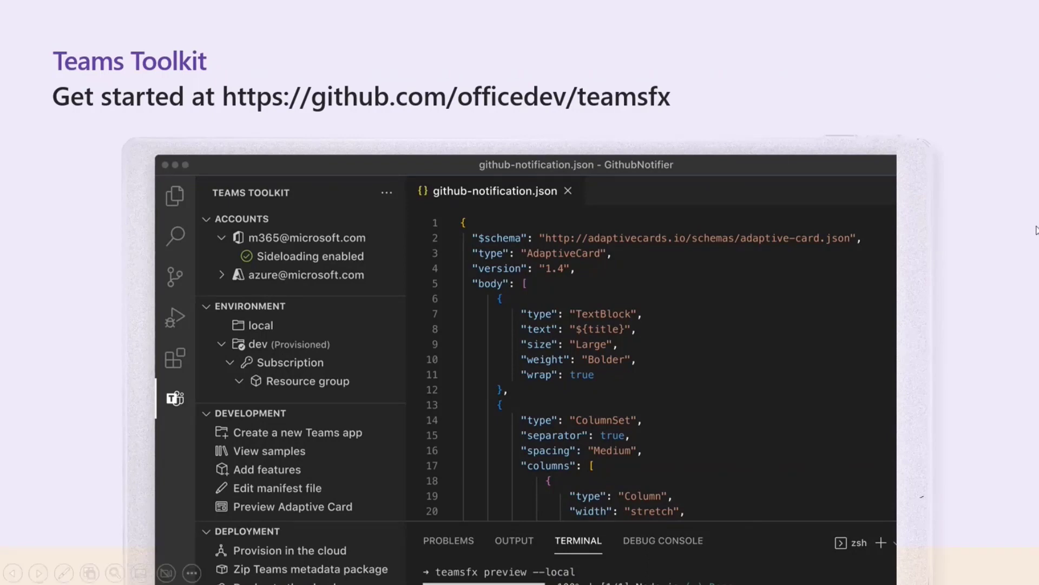